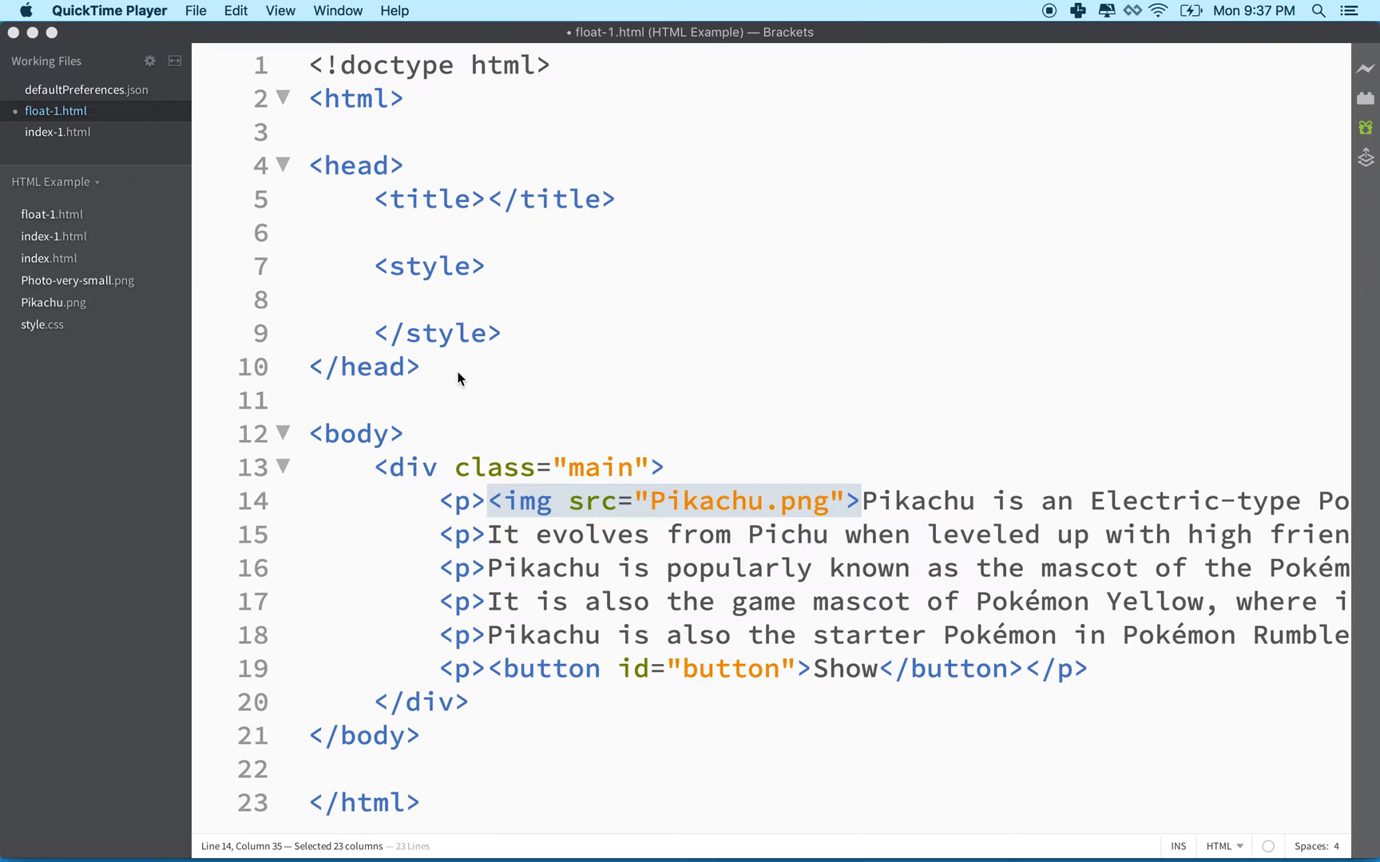
- Delete the <p><button id="button">Show</button></p> line from float-1.html
{"action": "left_click", "coordinate": [684, 501]}
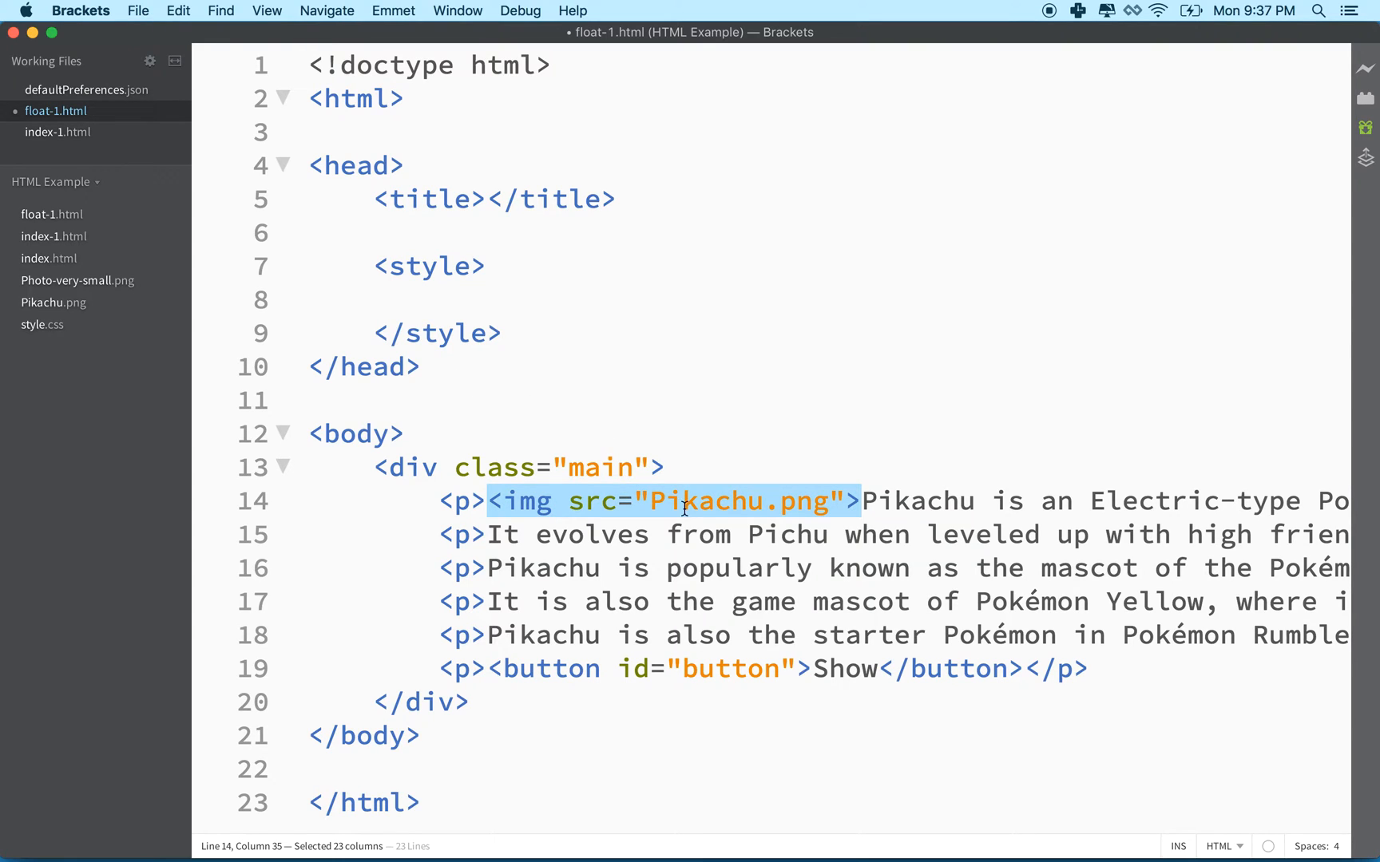
{"action": "left_click", "coordinate": [861, 501]}
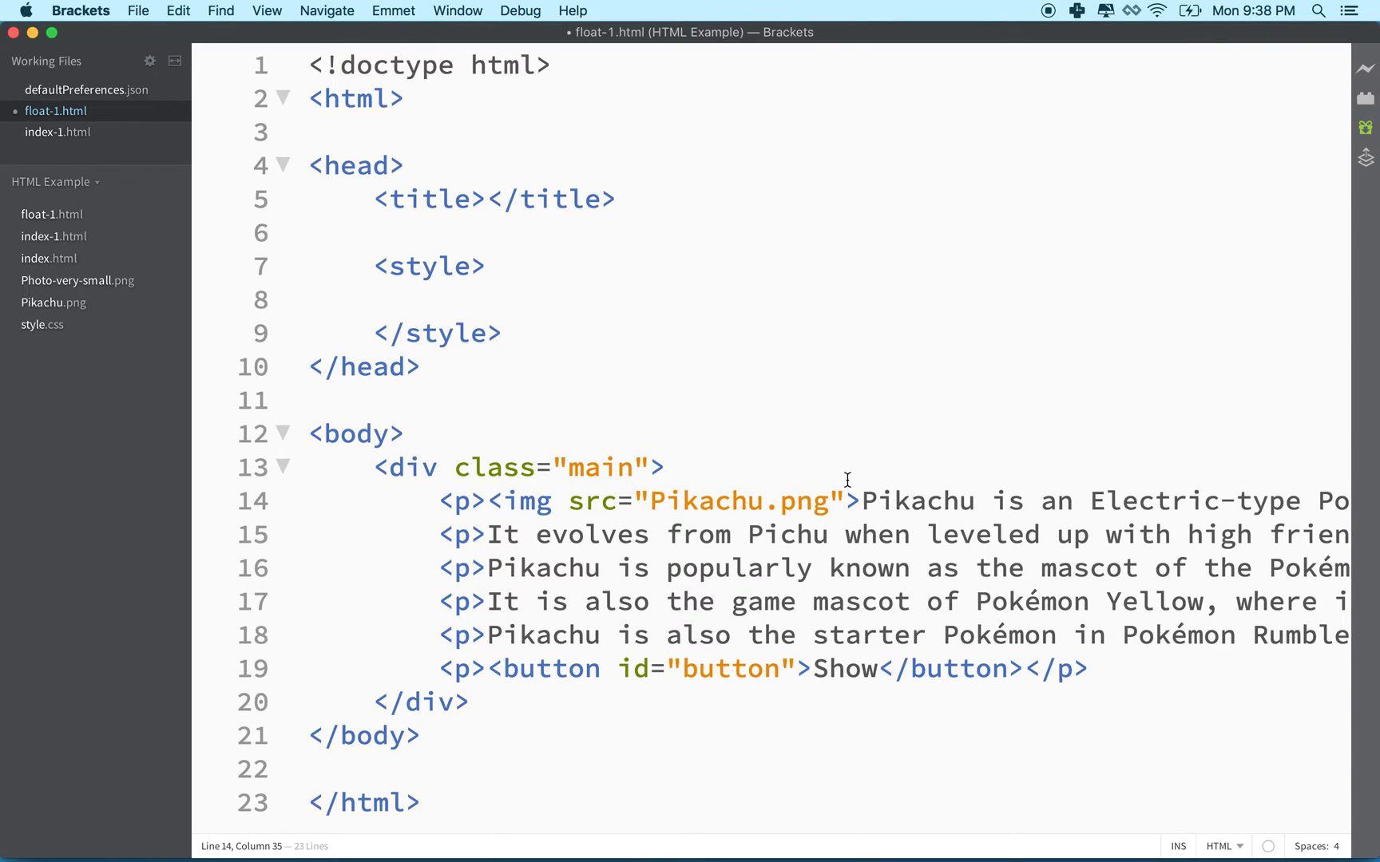
{"action": "mouse_move", "coordinate": [489, 467]}
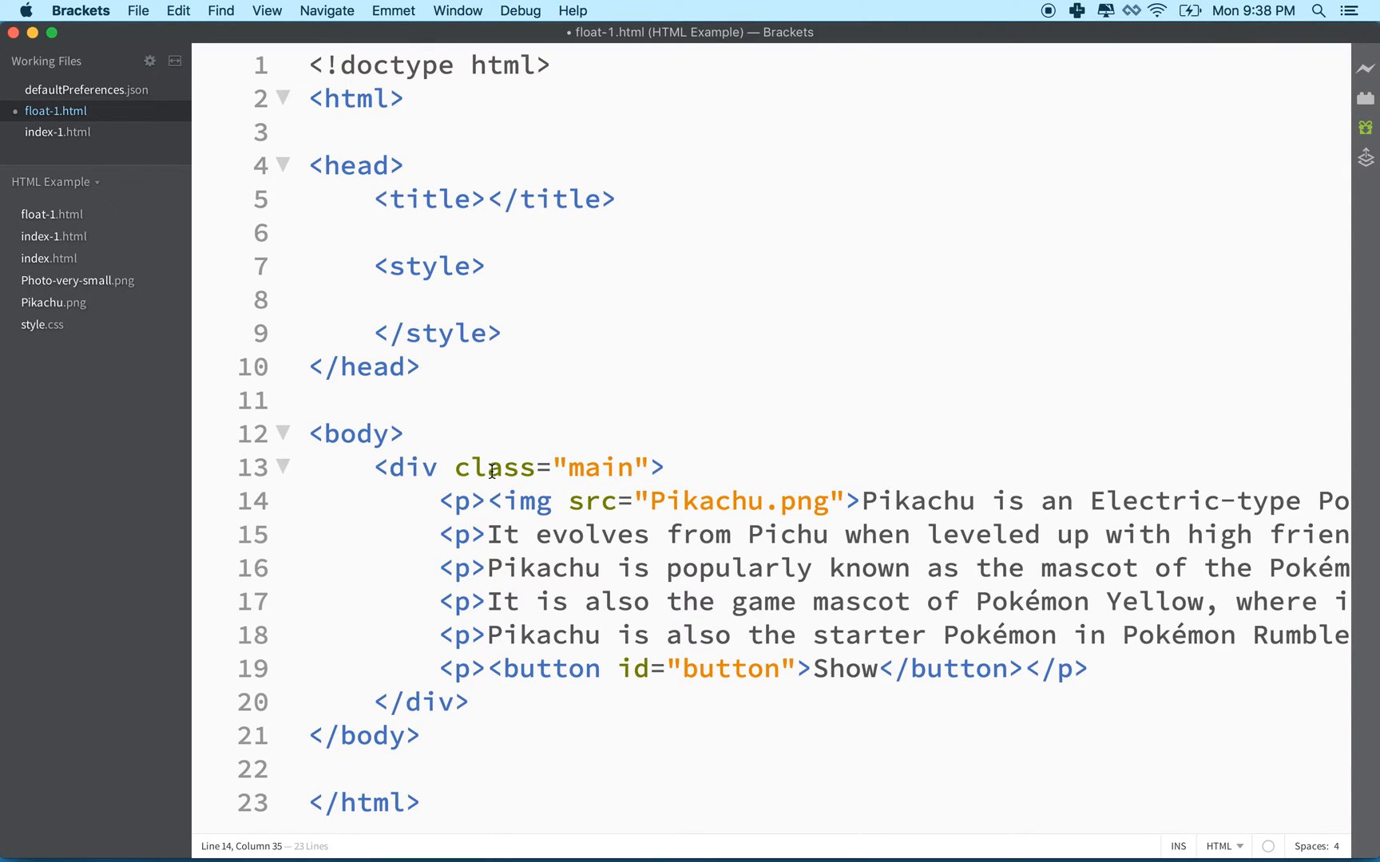
{"action": "mouse_move", "coordinate": [330, 447]}
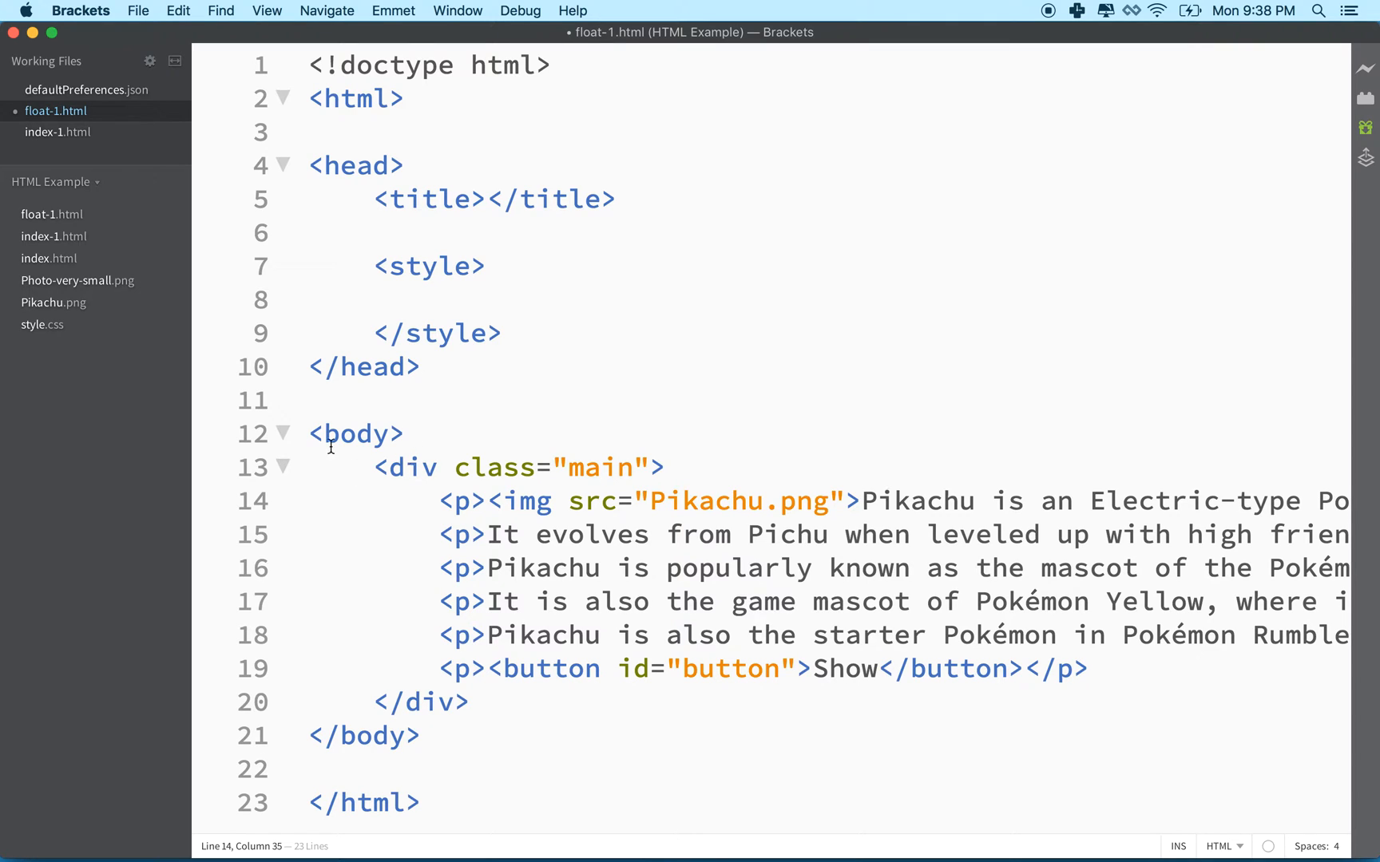
{"action": "double_click", "coordinate": [356, 433]}
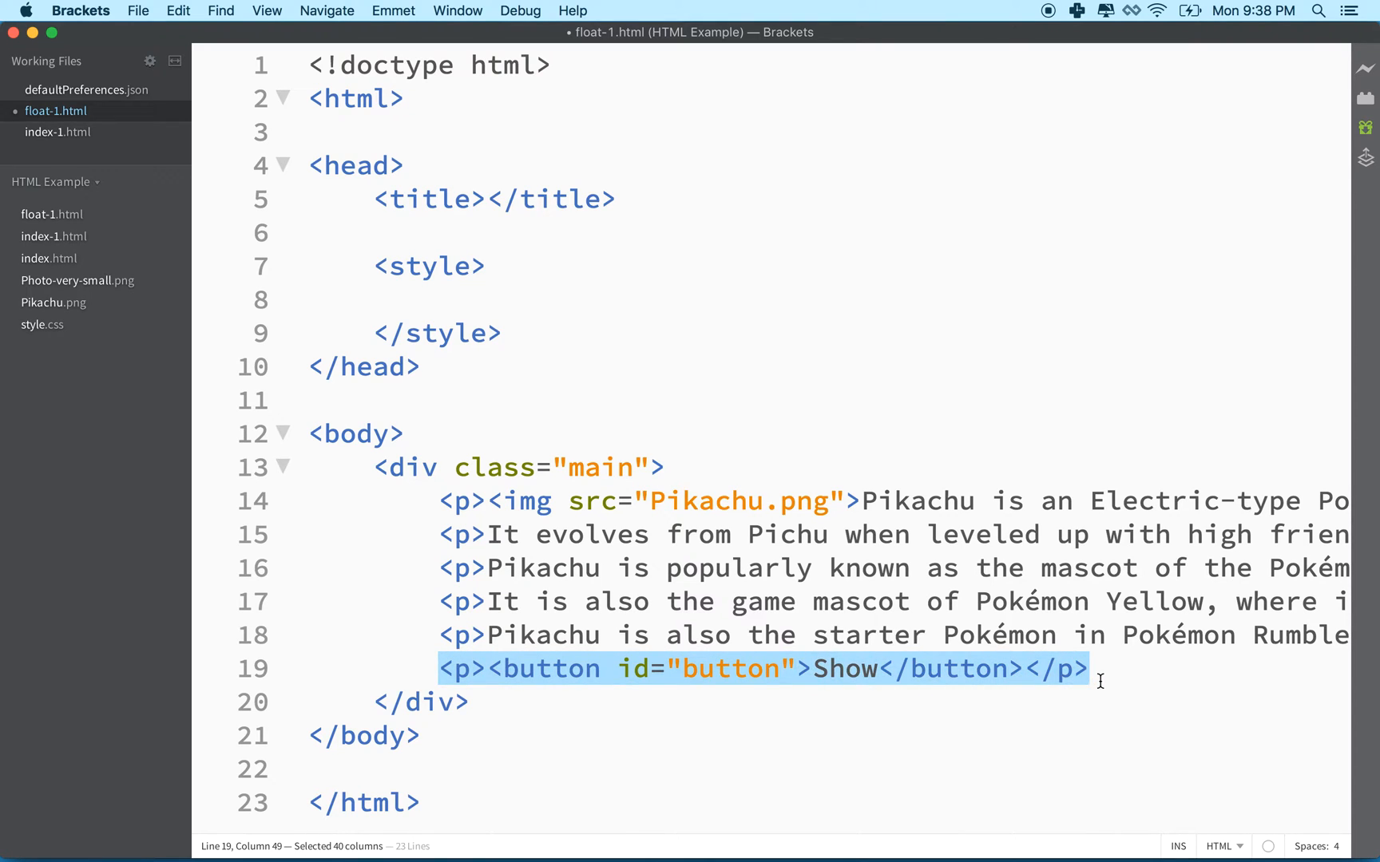
{"action": "key", "text": "Delete"}
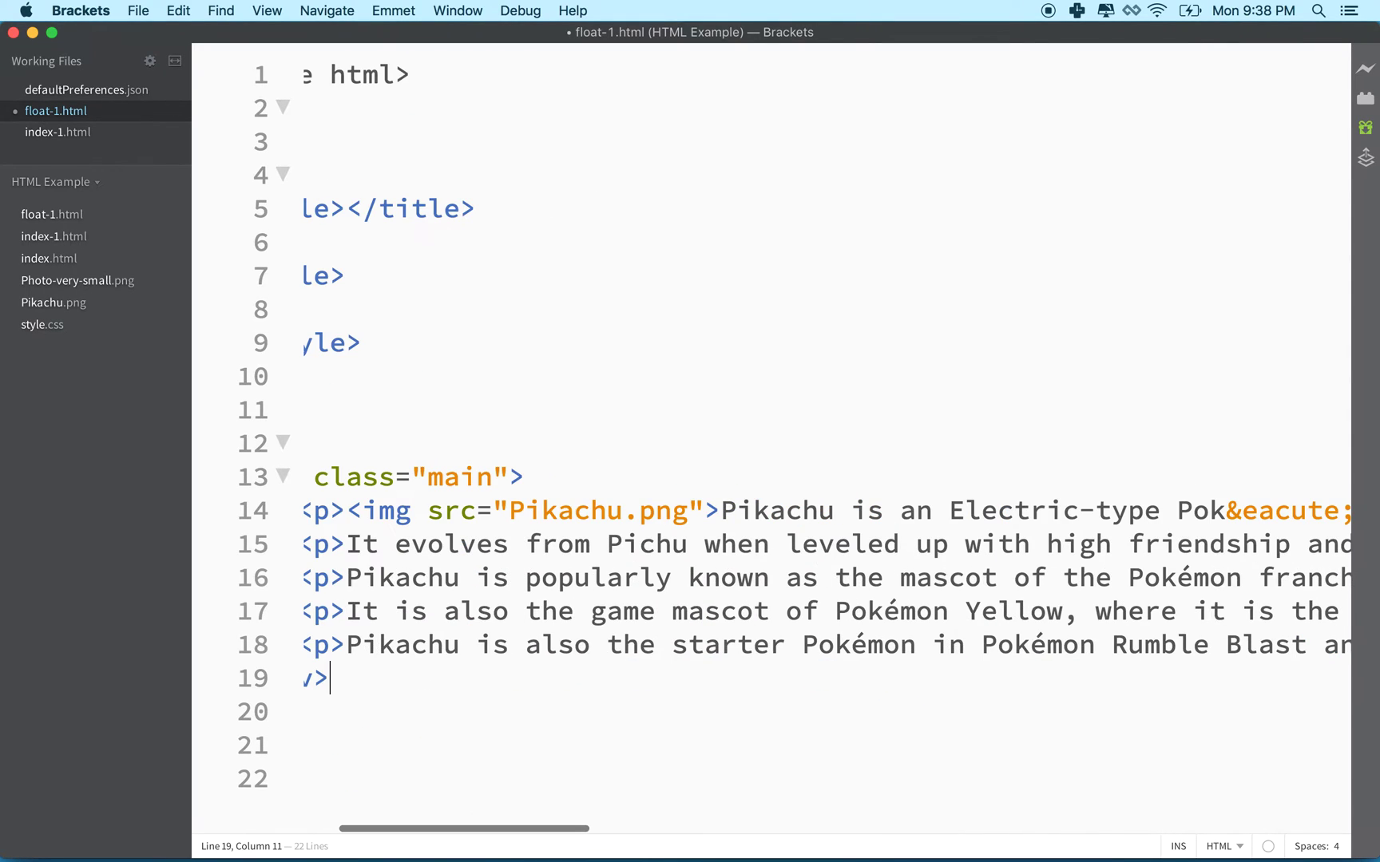
{"action": "scroll", "scroll_direction": "left", "scroll_amount": 3}
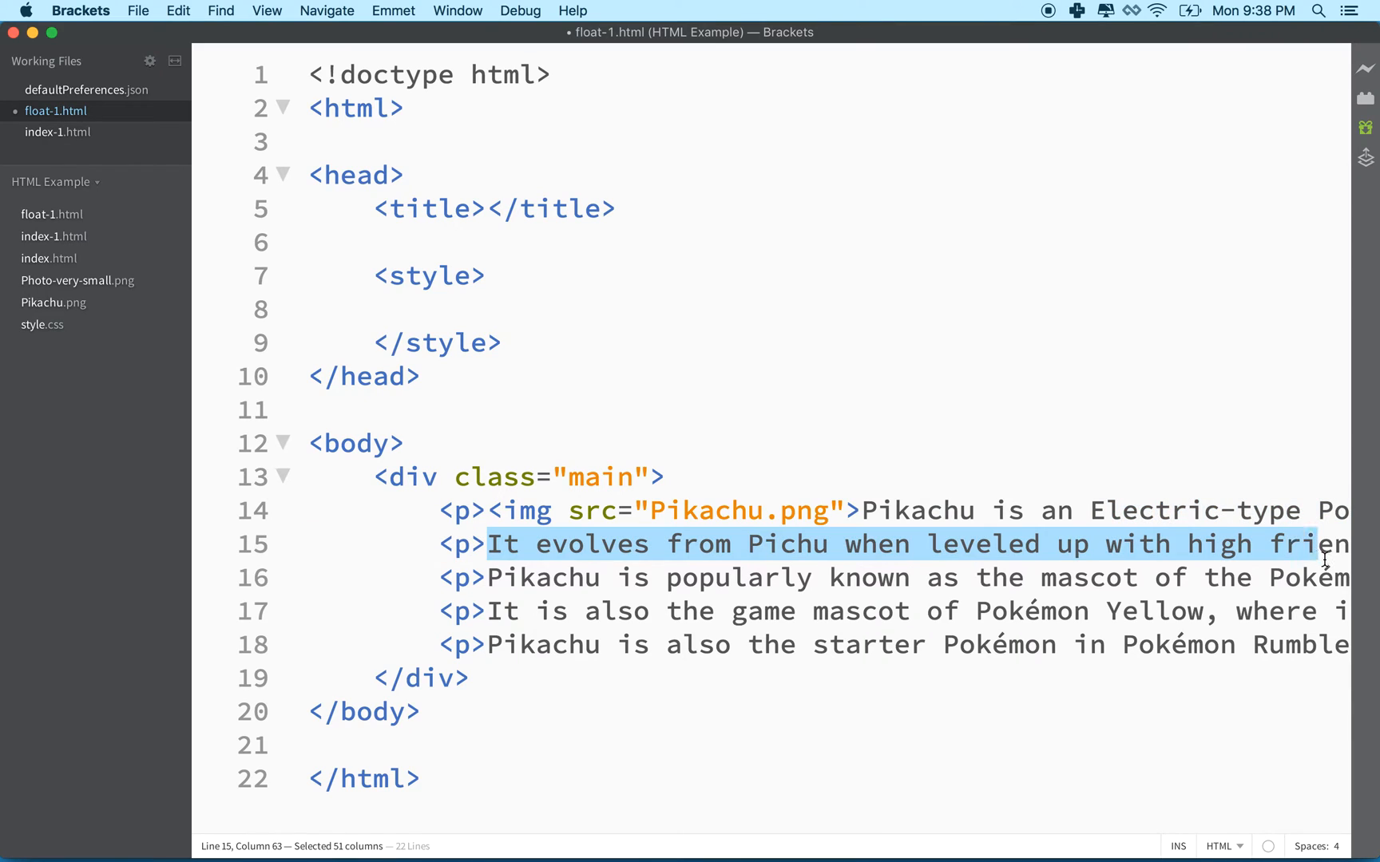
{"action": "left_click", "coordinate": [491, 577]}
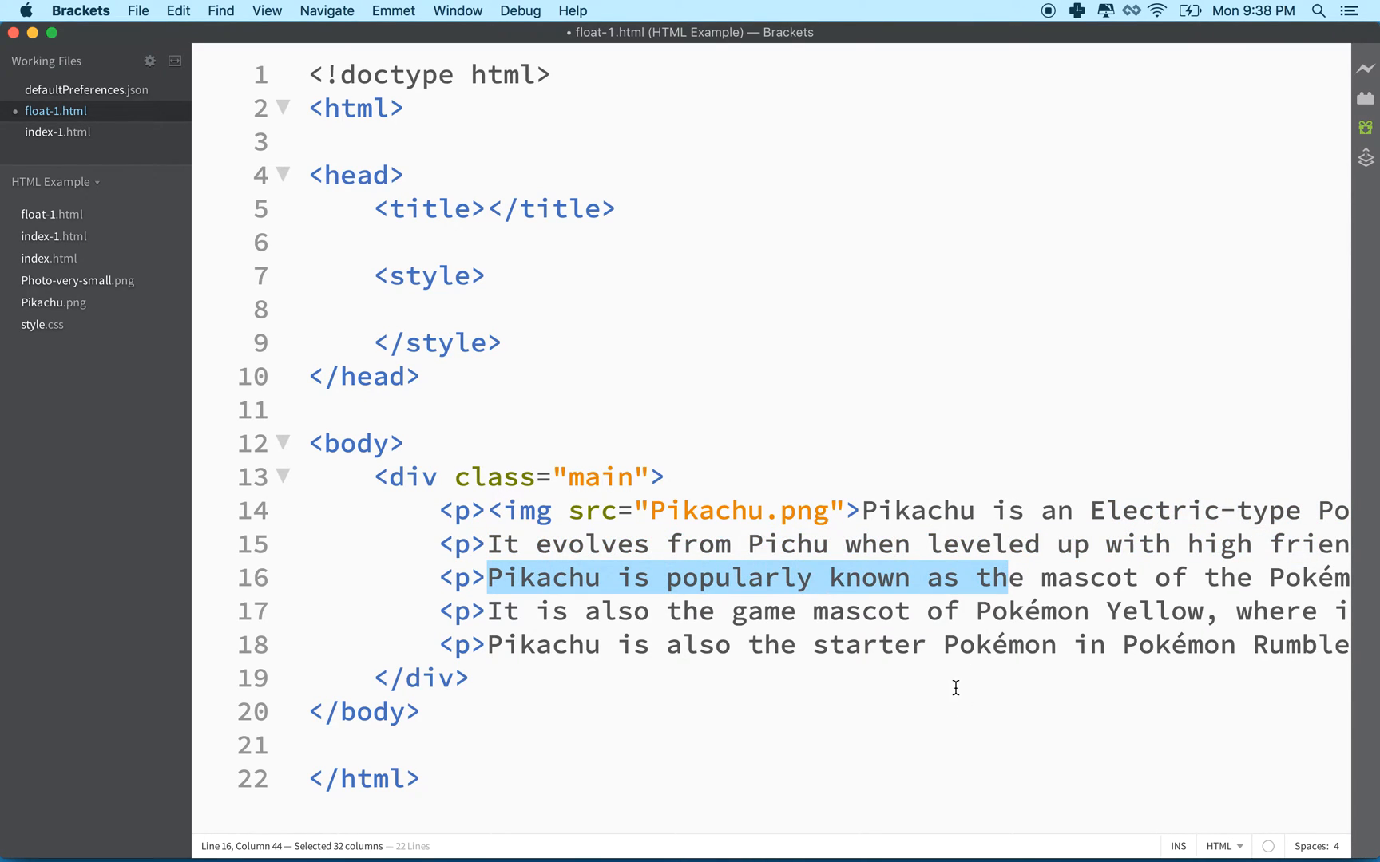
{"action": "mouse_move", "coordinate": [636, 494]}
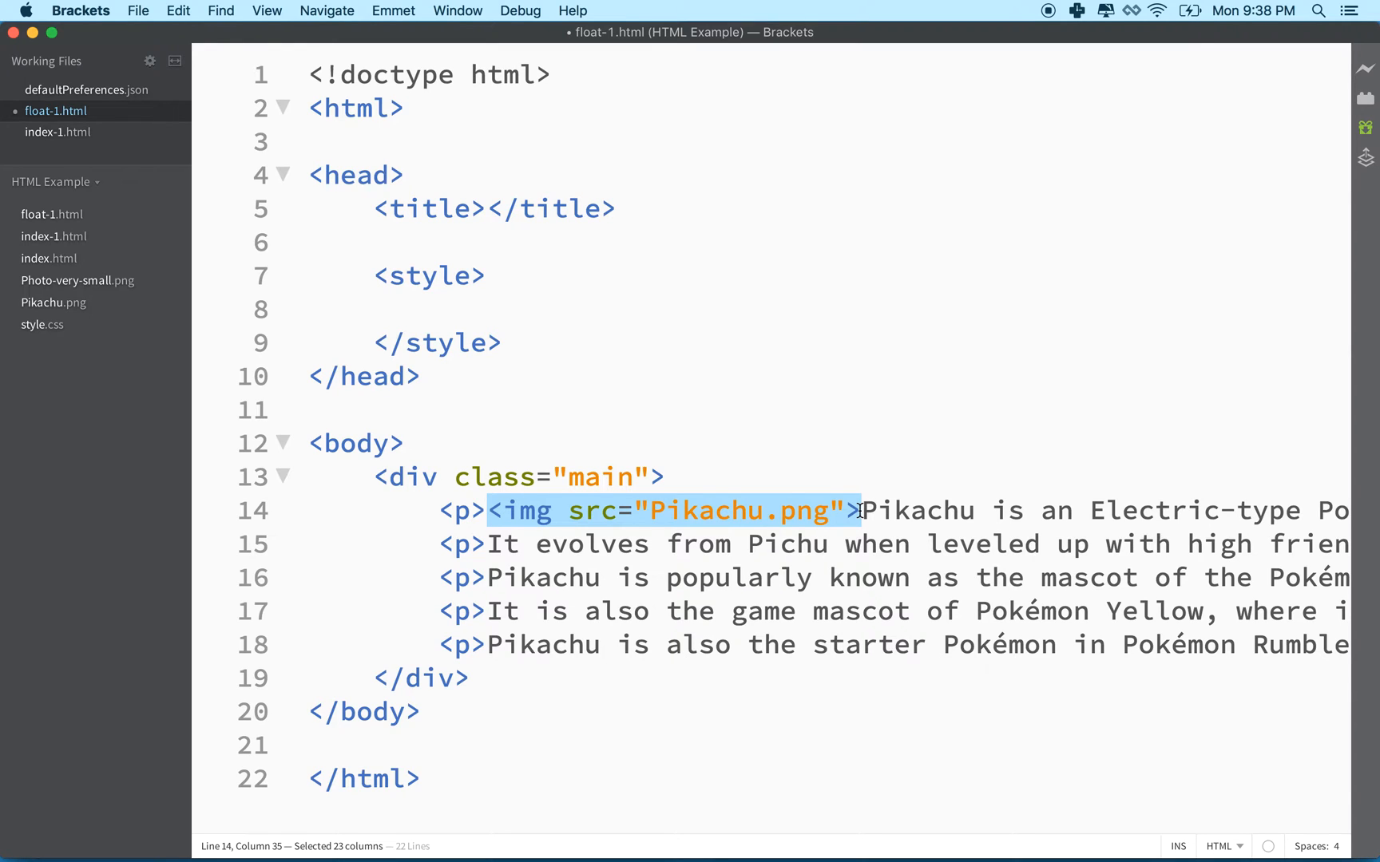
{"action": "double_click", "coordinate": [524, 510]}
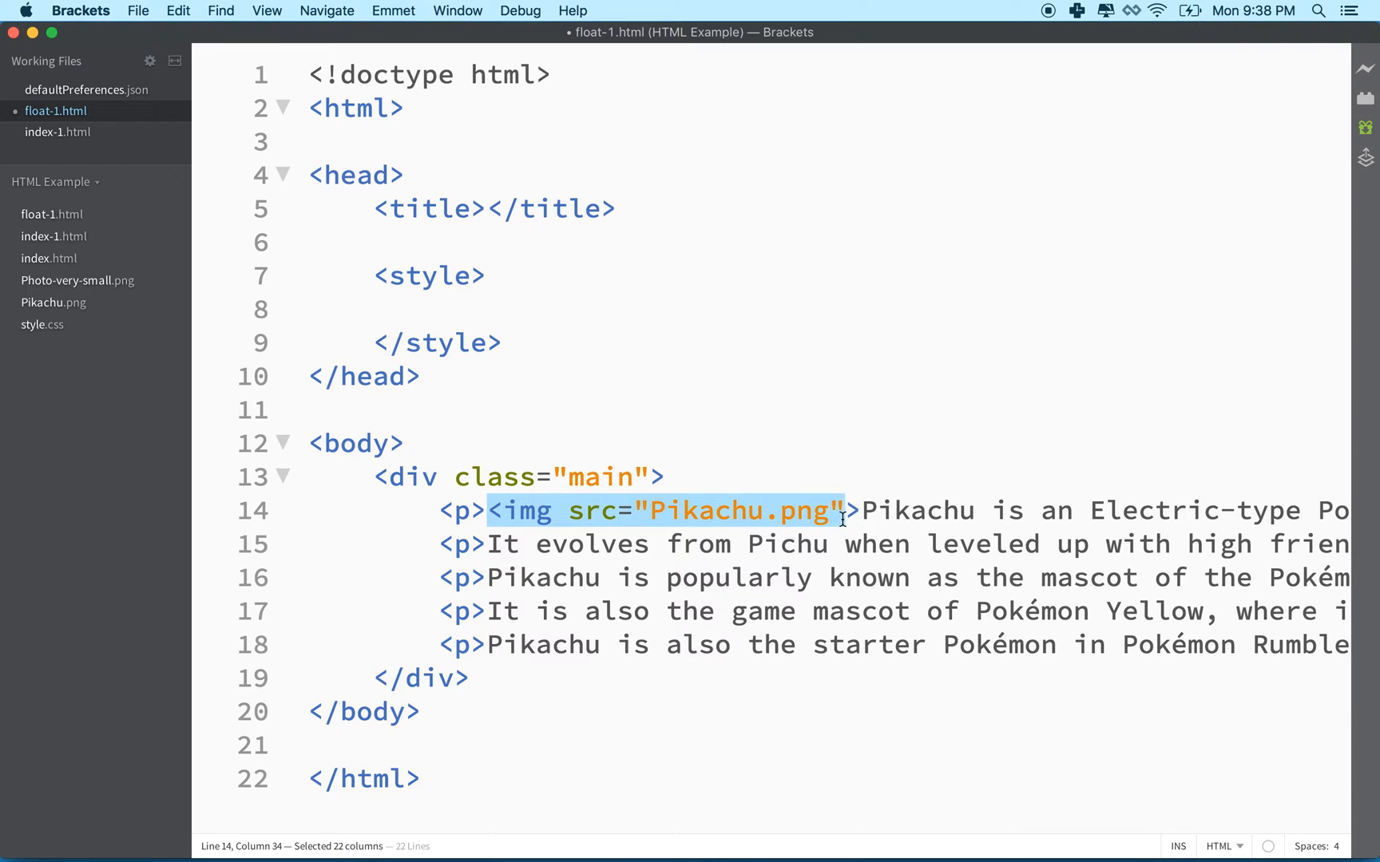
{"action": "key", "text": "shift+Right"}
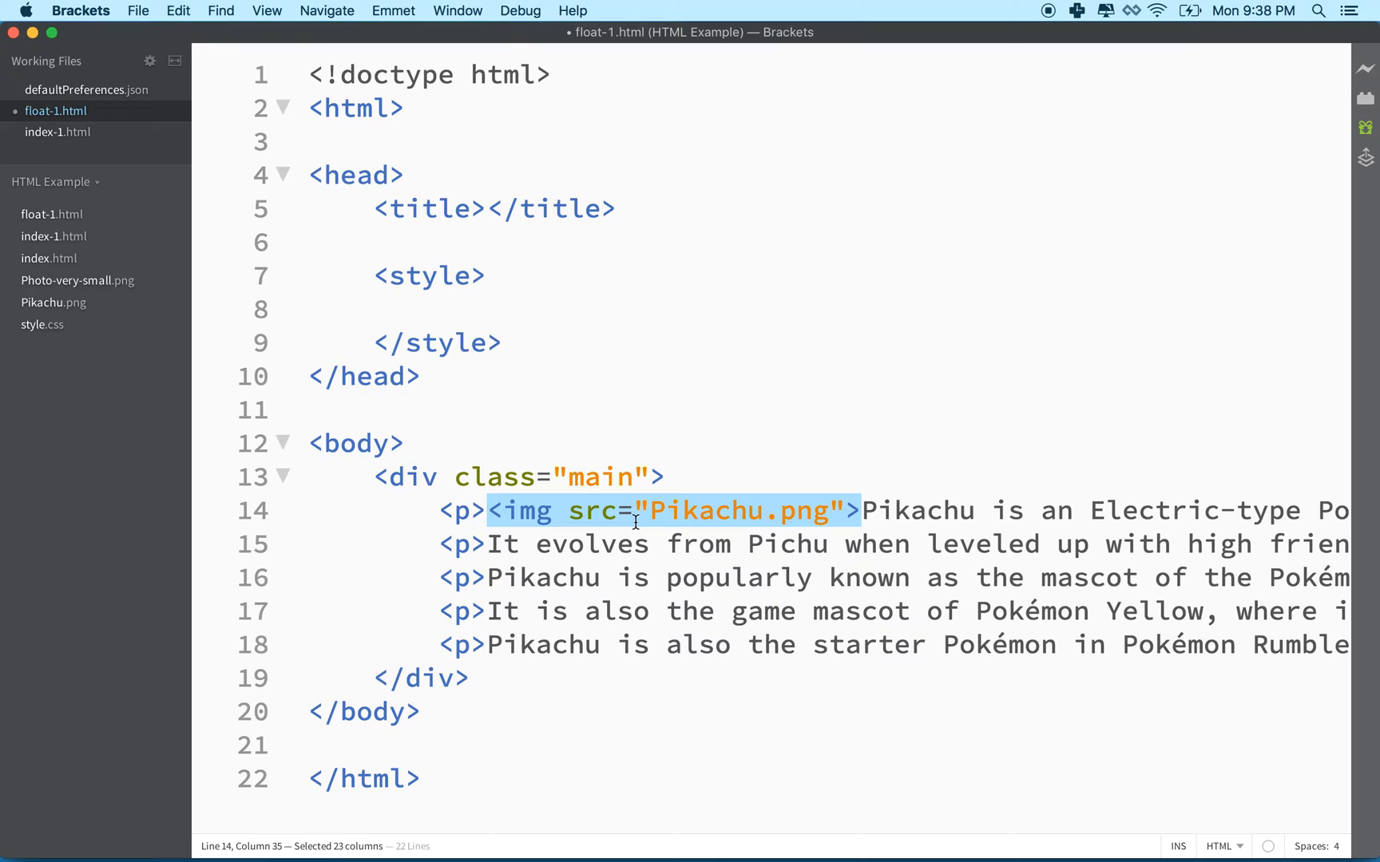
{"action": "mouse_move", "coordinate": [403, 452]}
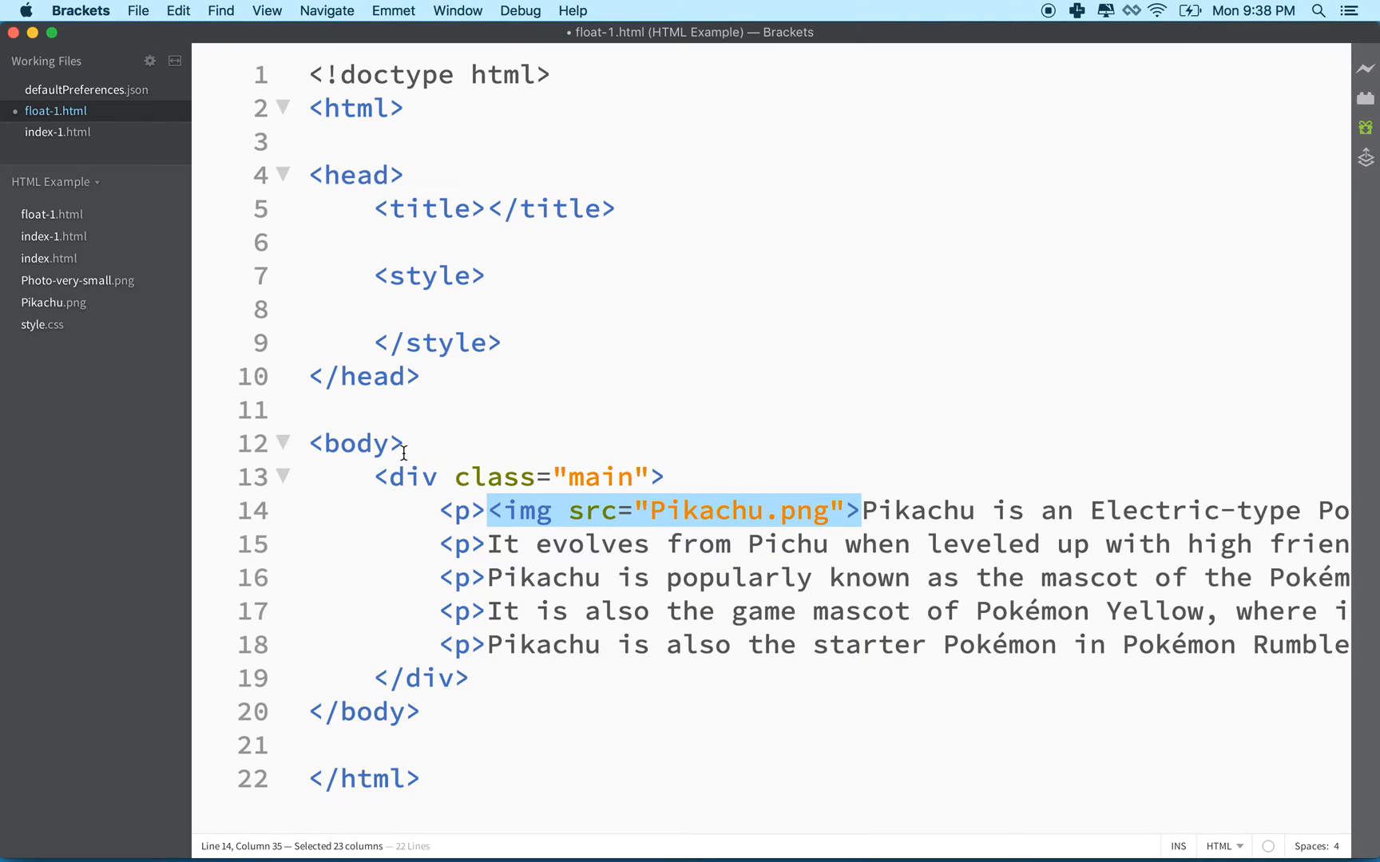
{"action": "left_click", "coordinate": [403, 443]}
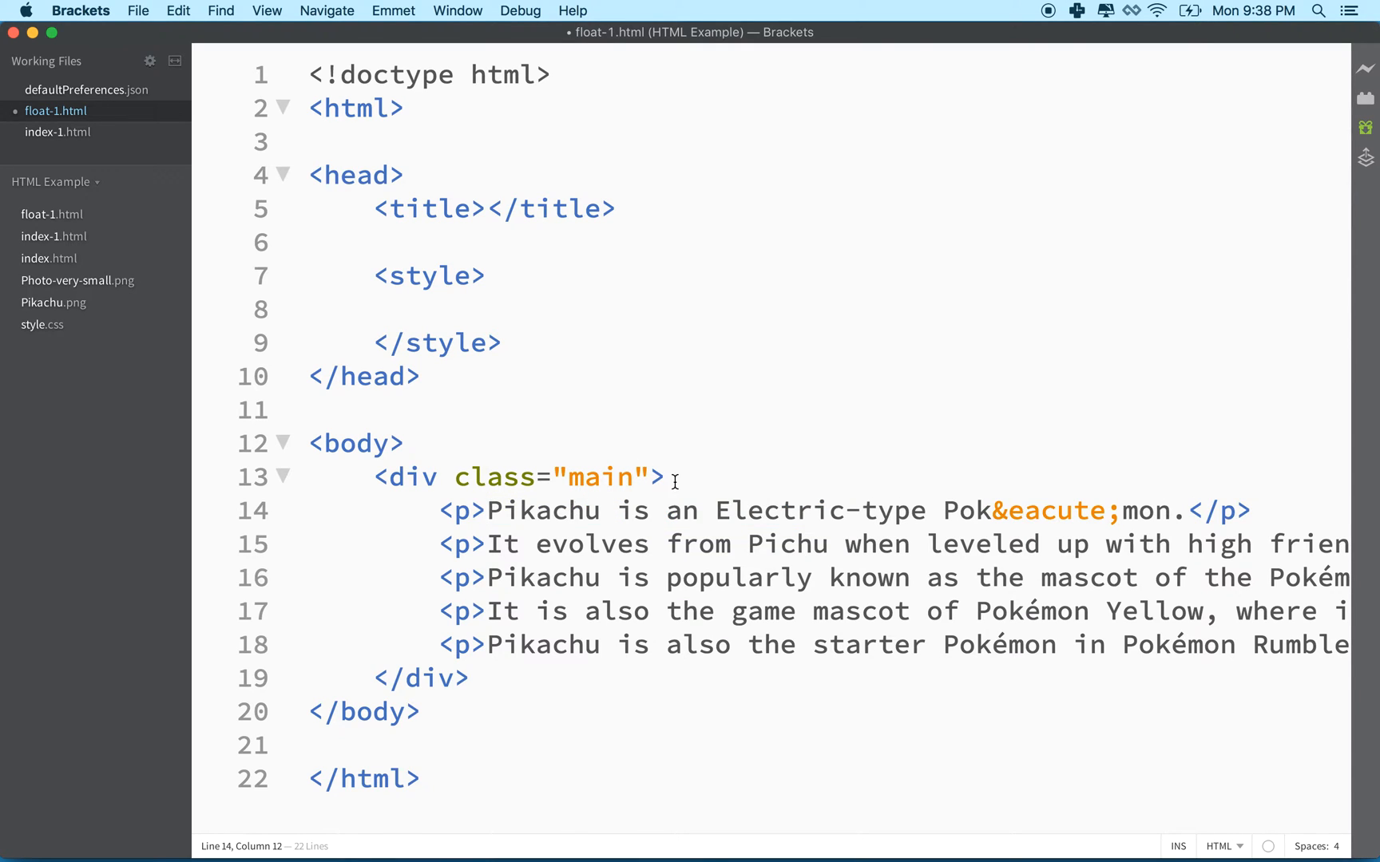
{"action": "type", "text": "<img src=\"Pikachu.png\">"}
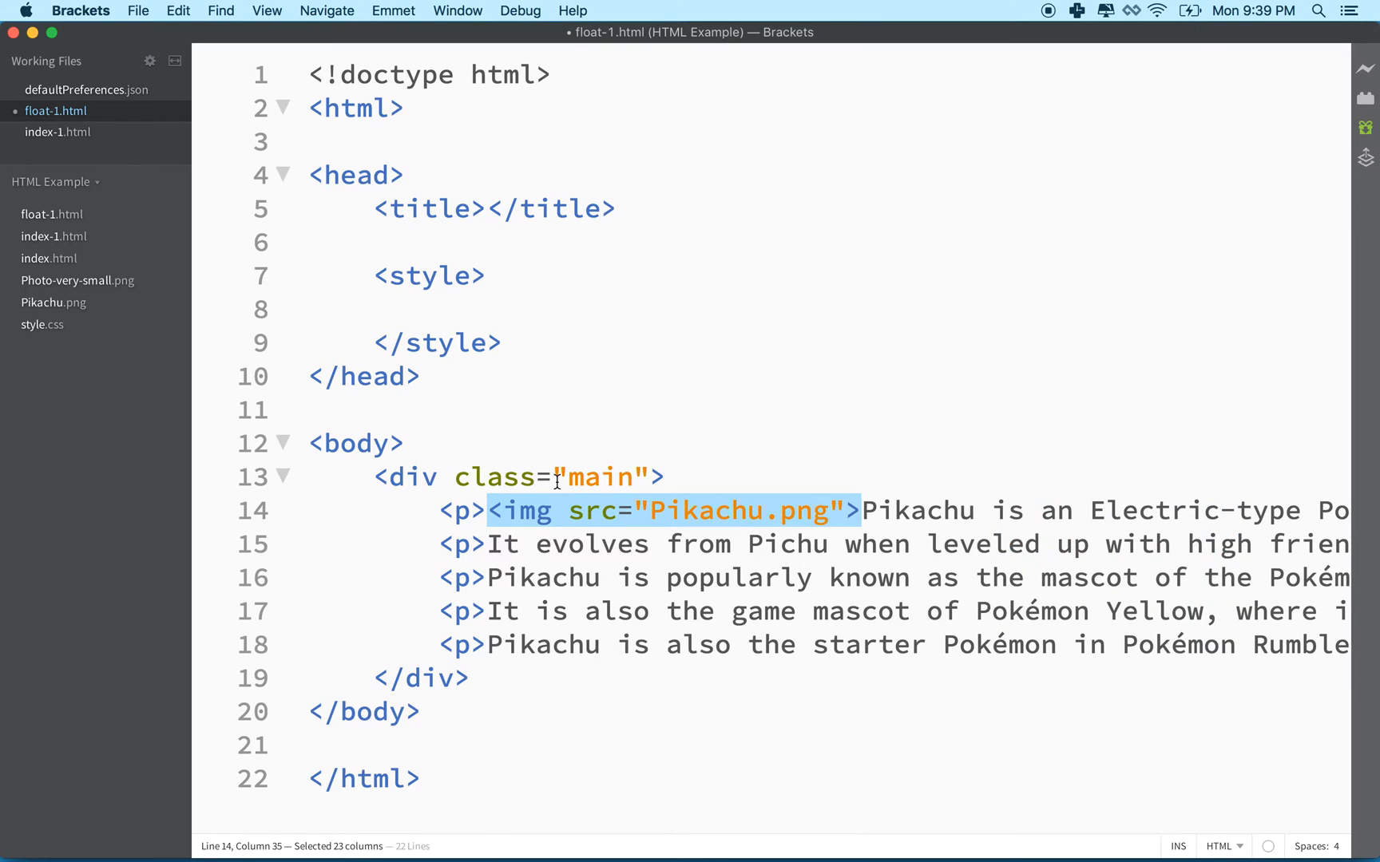
{"action": "left_click", "coordinate": [484, 543]}
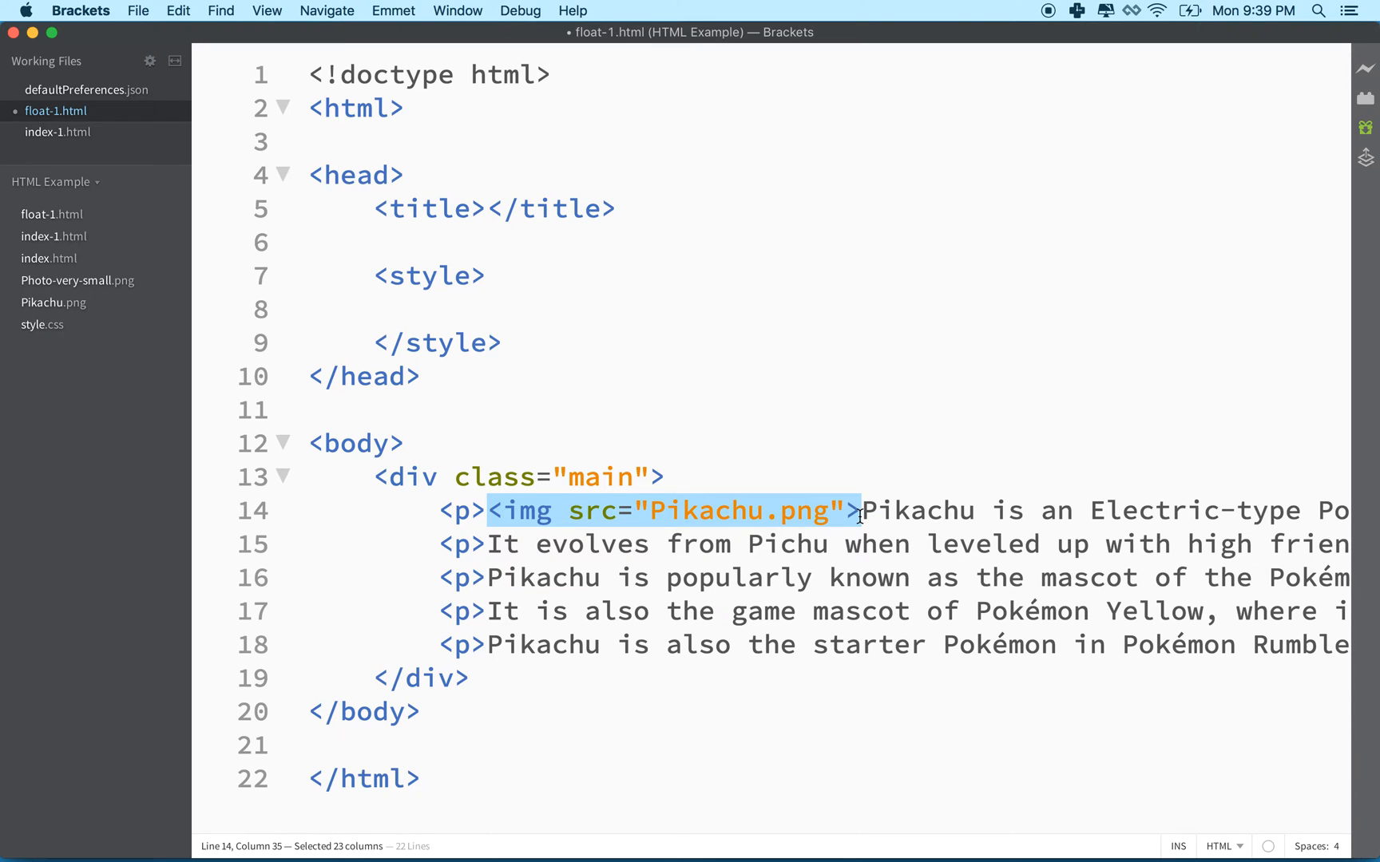
{"action": "mouse_move", "coordinate": [774, 518]}
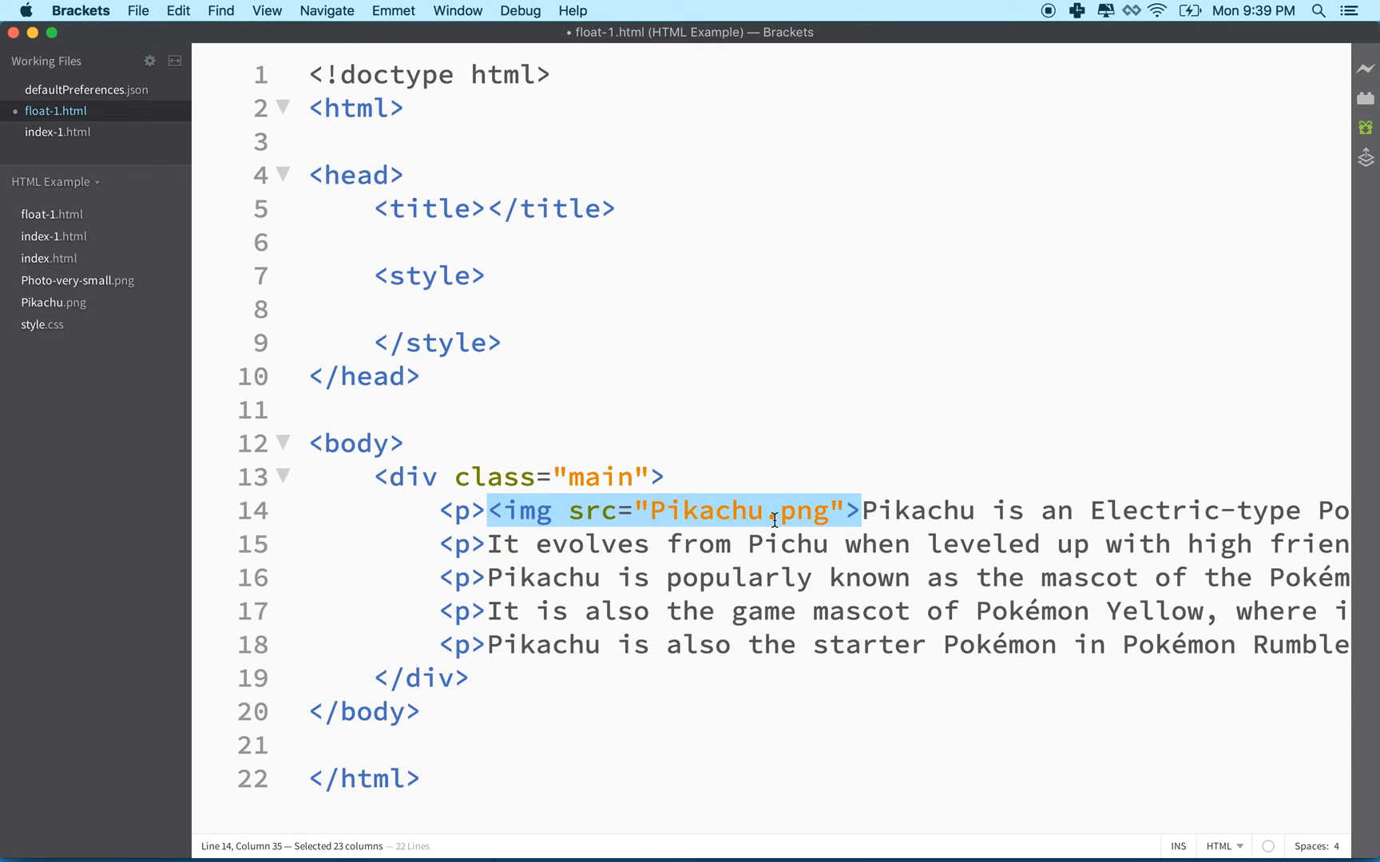
{"action": "mouse_move", "coordinate": [747, 510]}
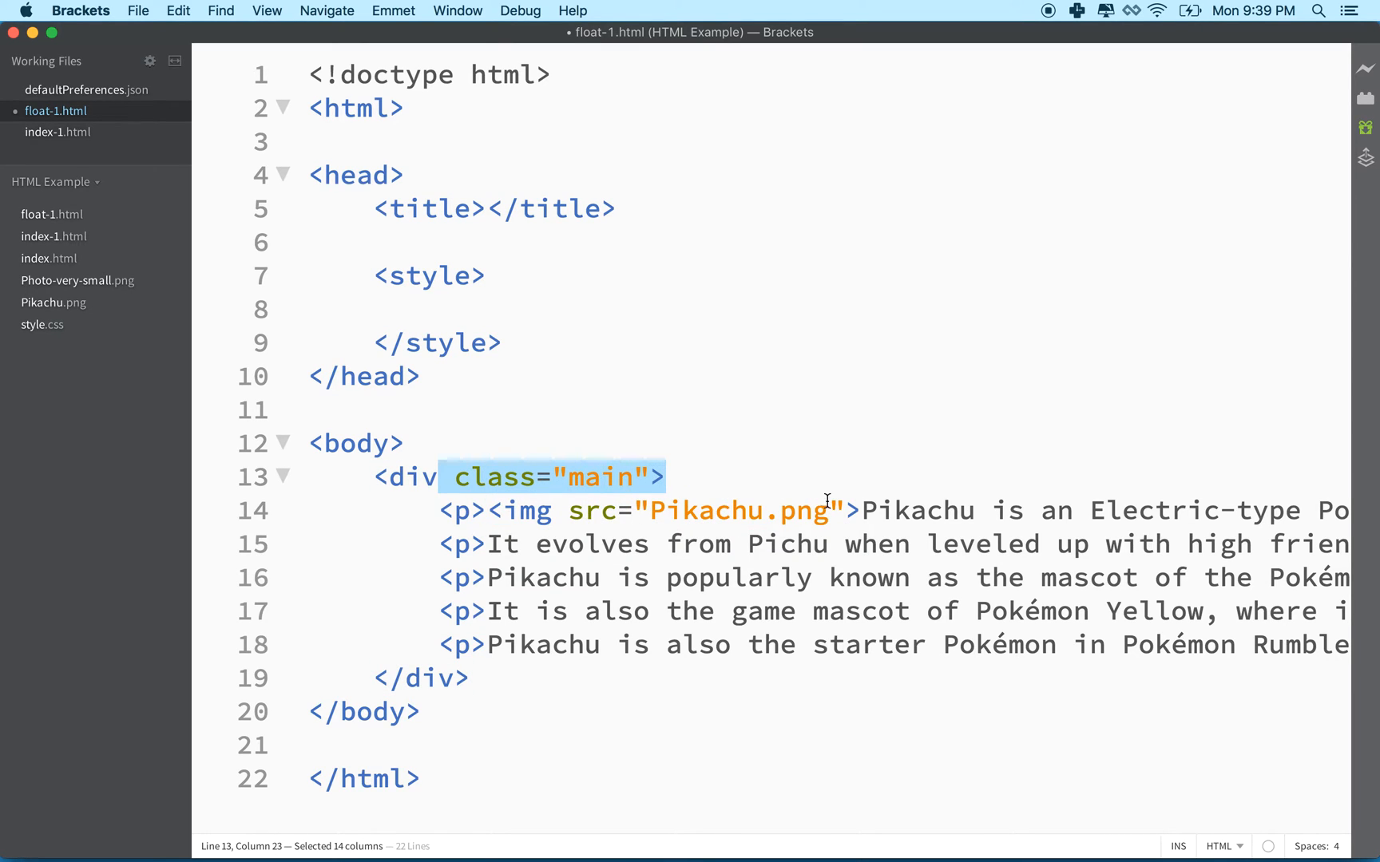
{"action": "mouse_move", "coordinate": [891, 531]}
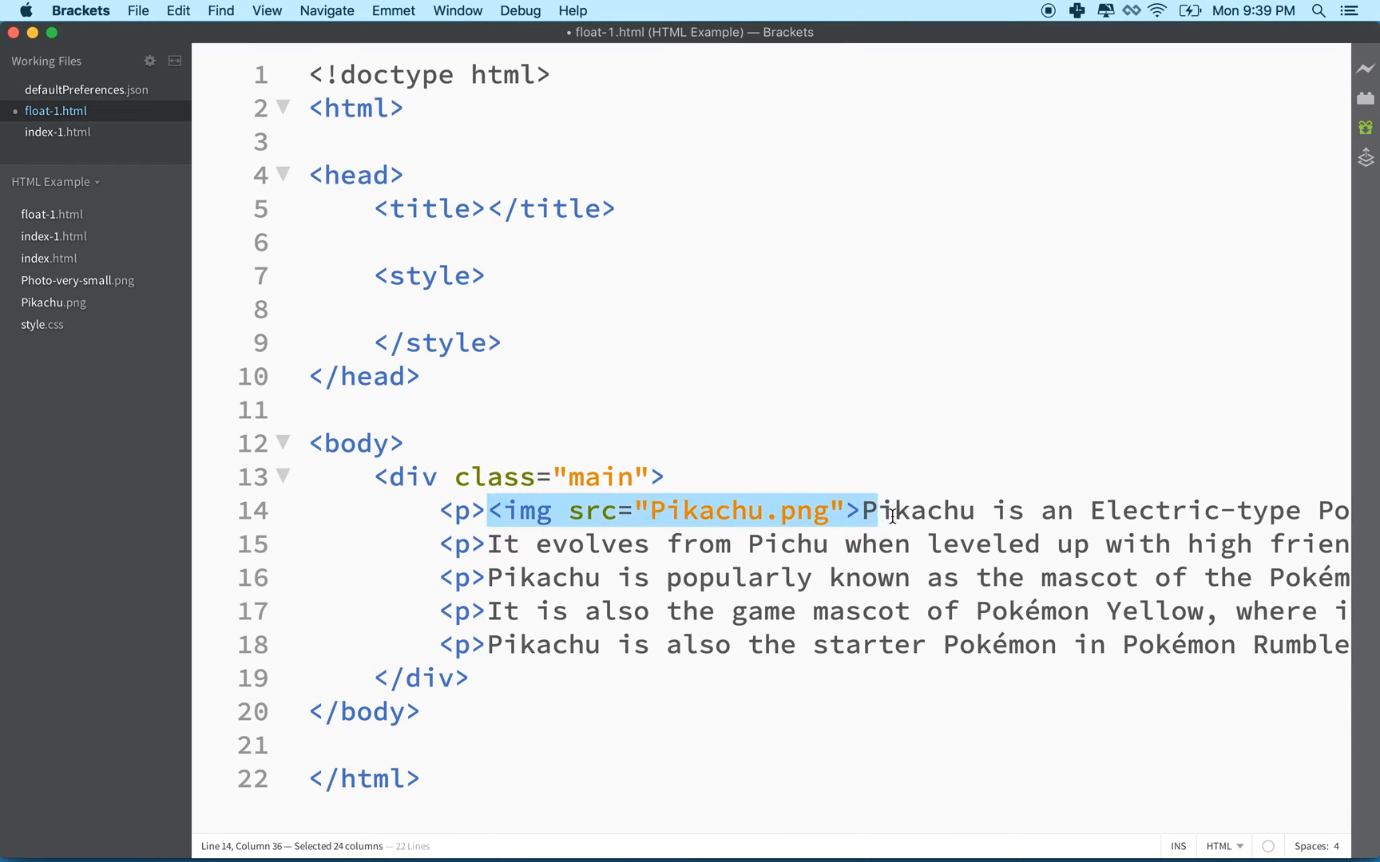
{"action": "left_click", "coordinate": [857, 511]}
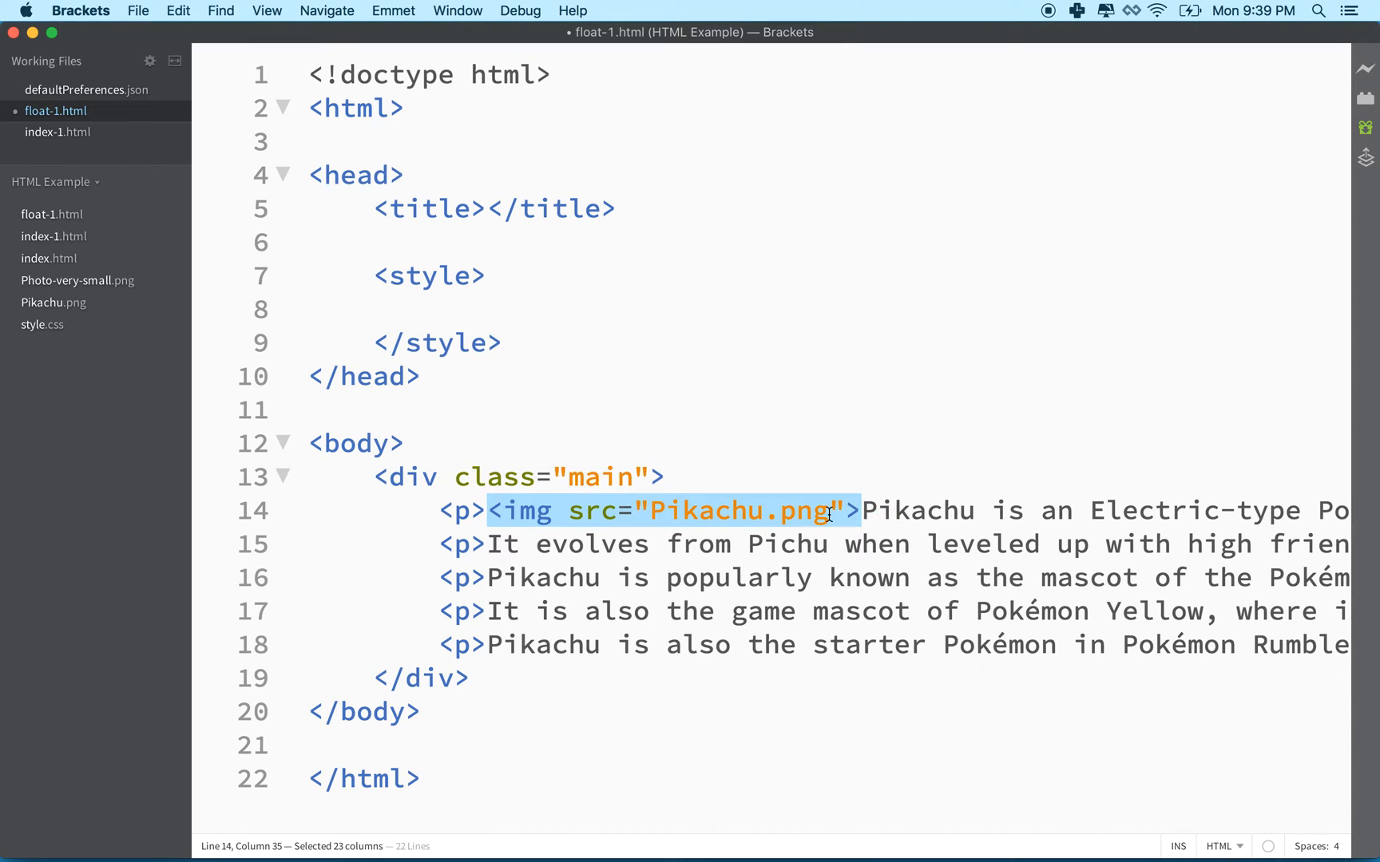
{"action": "mouse_move", "coordinate": [525, 490]}
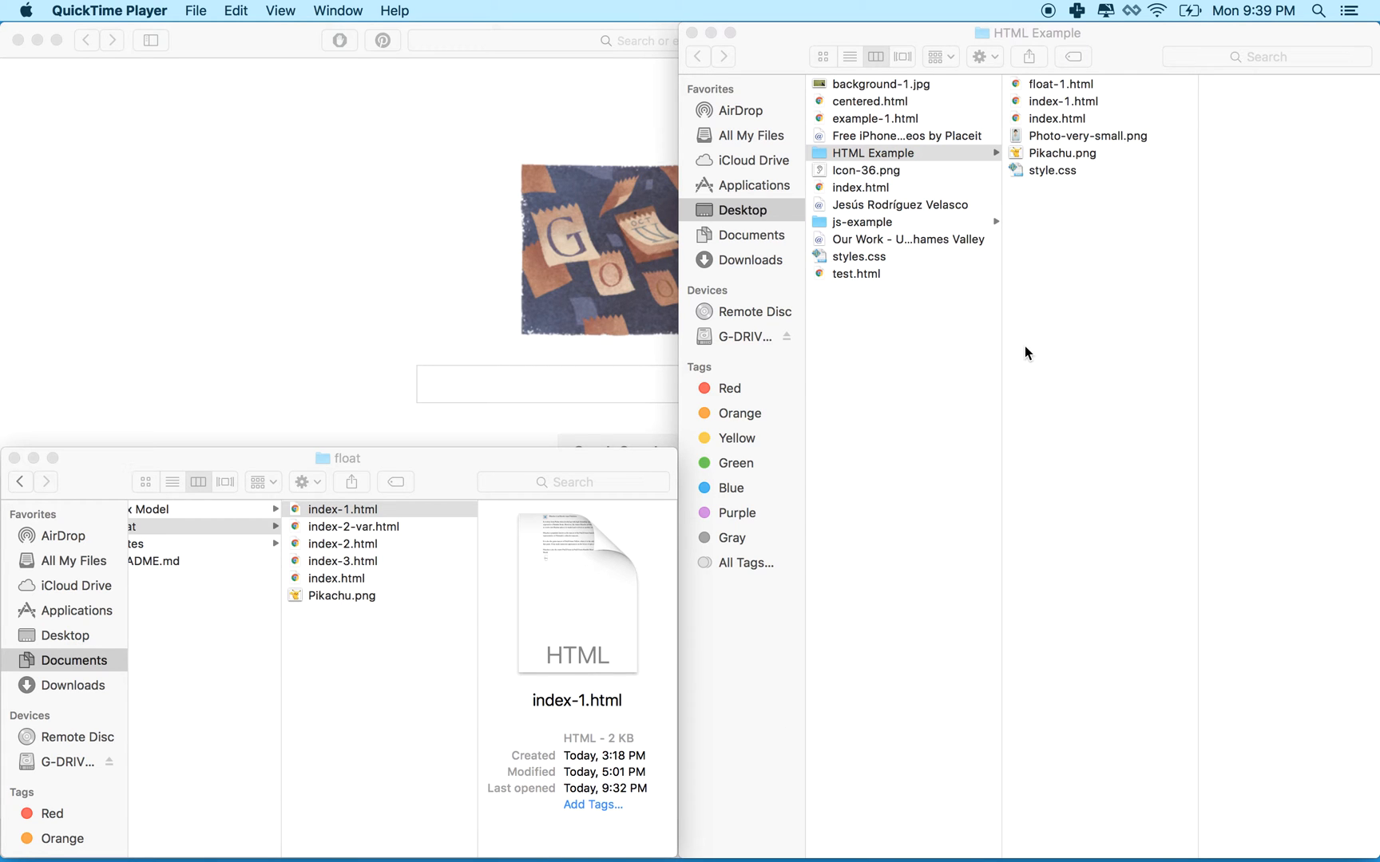
{"action": "mouse_move", "coordinate": [1018, 90]}
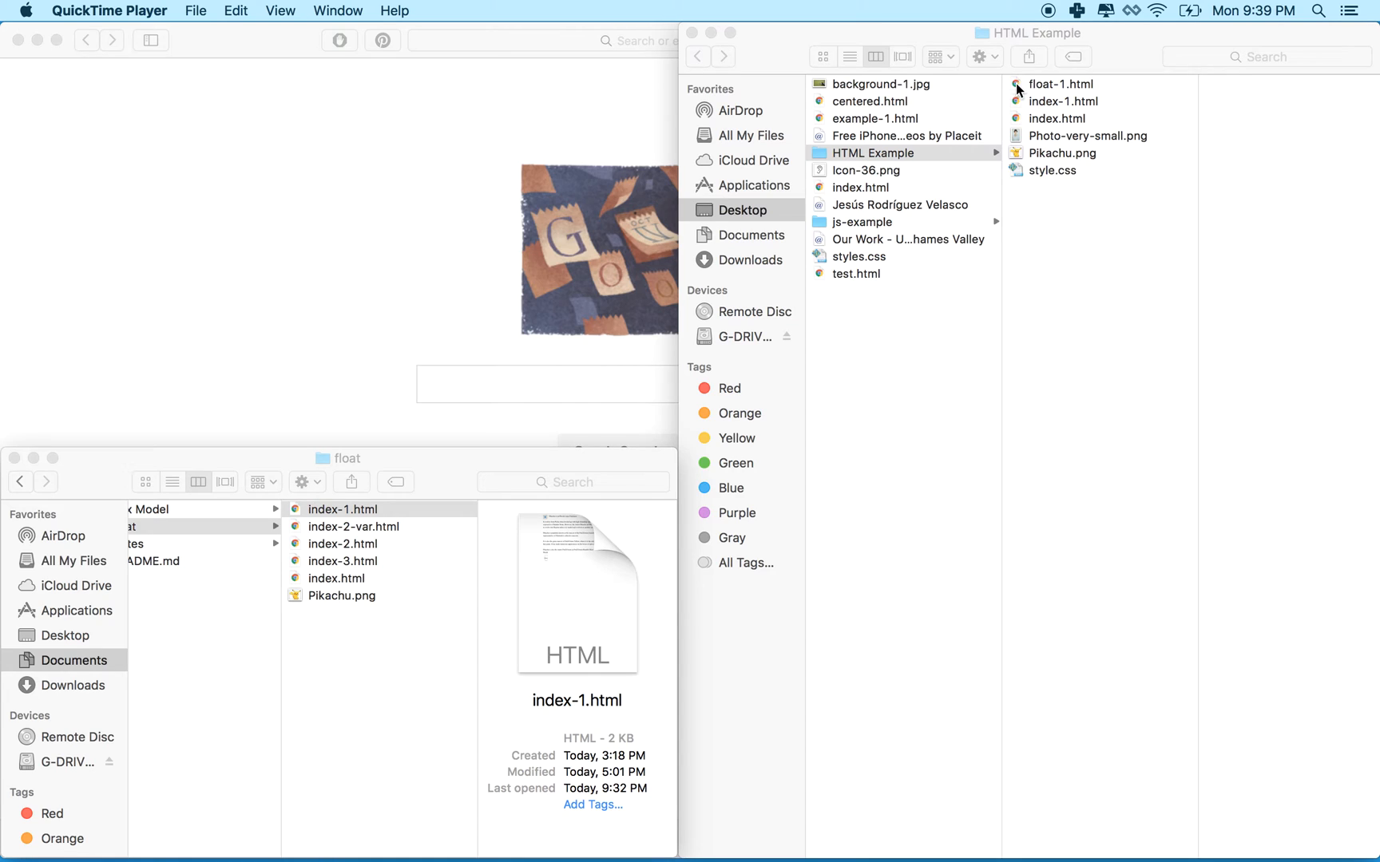
- Open float-1.html from the HTML Example folder in Safari
{"action": "double_click", "coordinate": [1060, 83]}
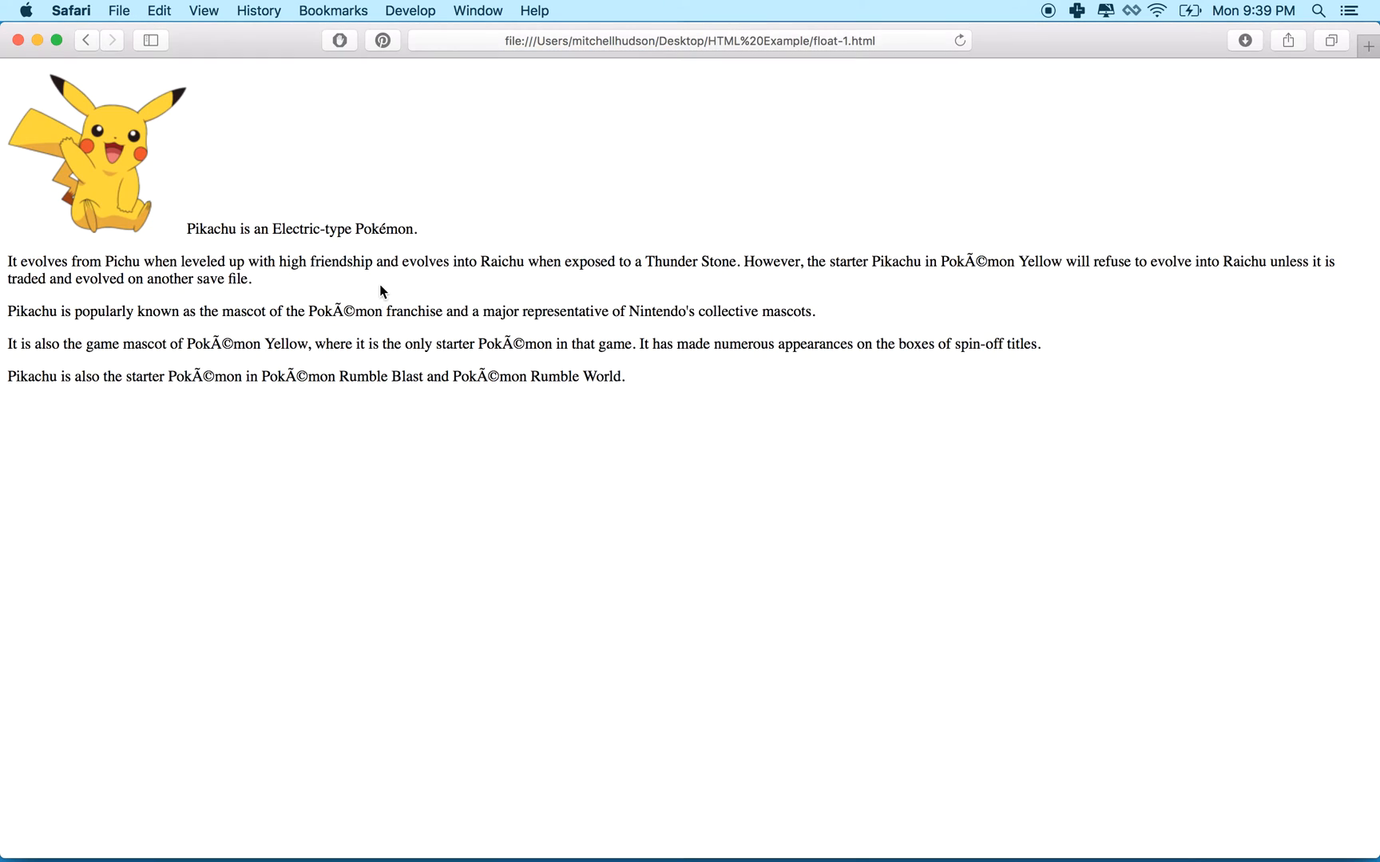
{"action": "mouse_move", "coordinate": [191, 235]}
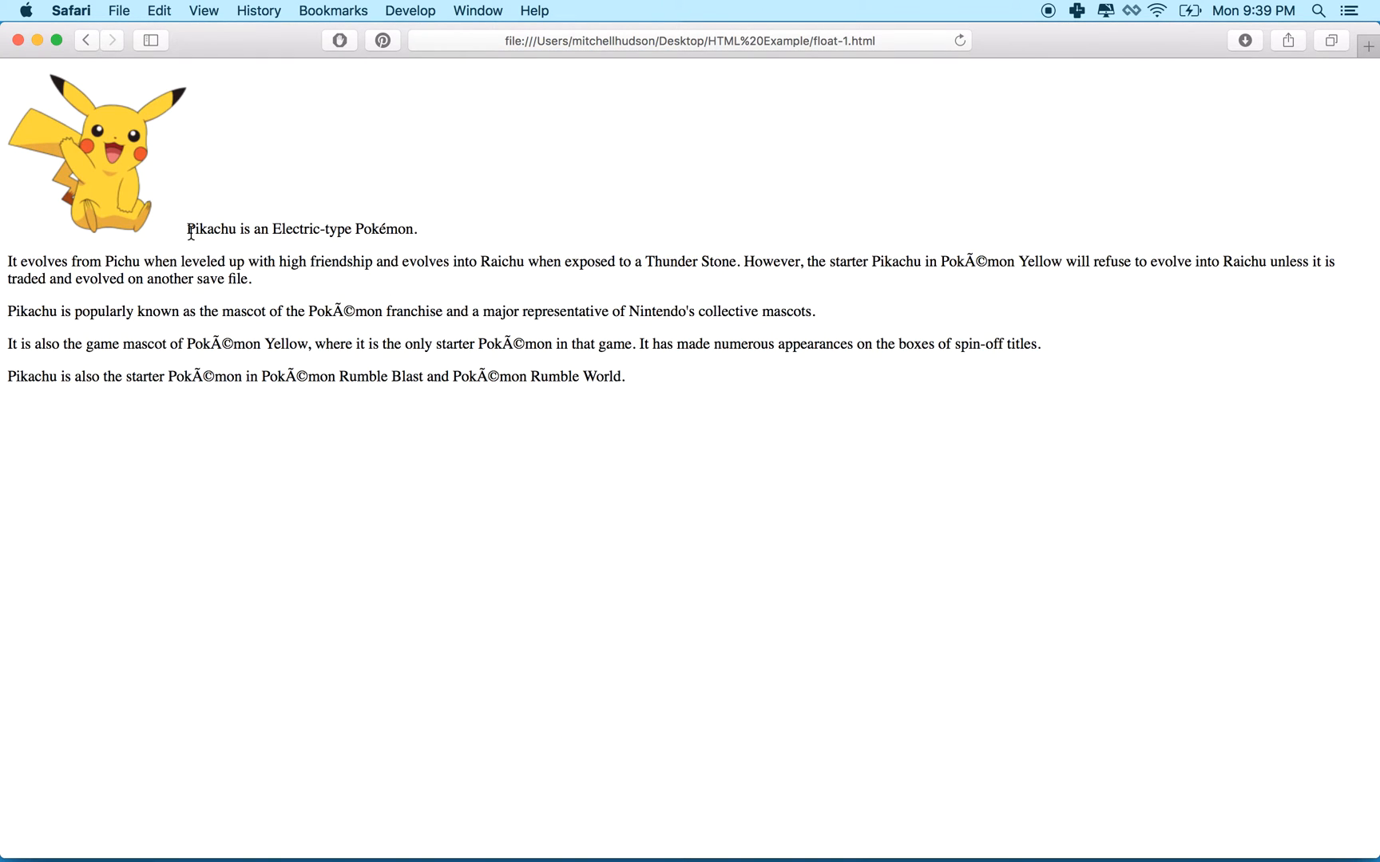
{"action": "mouse_move", "coordinate": [140, 256]}
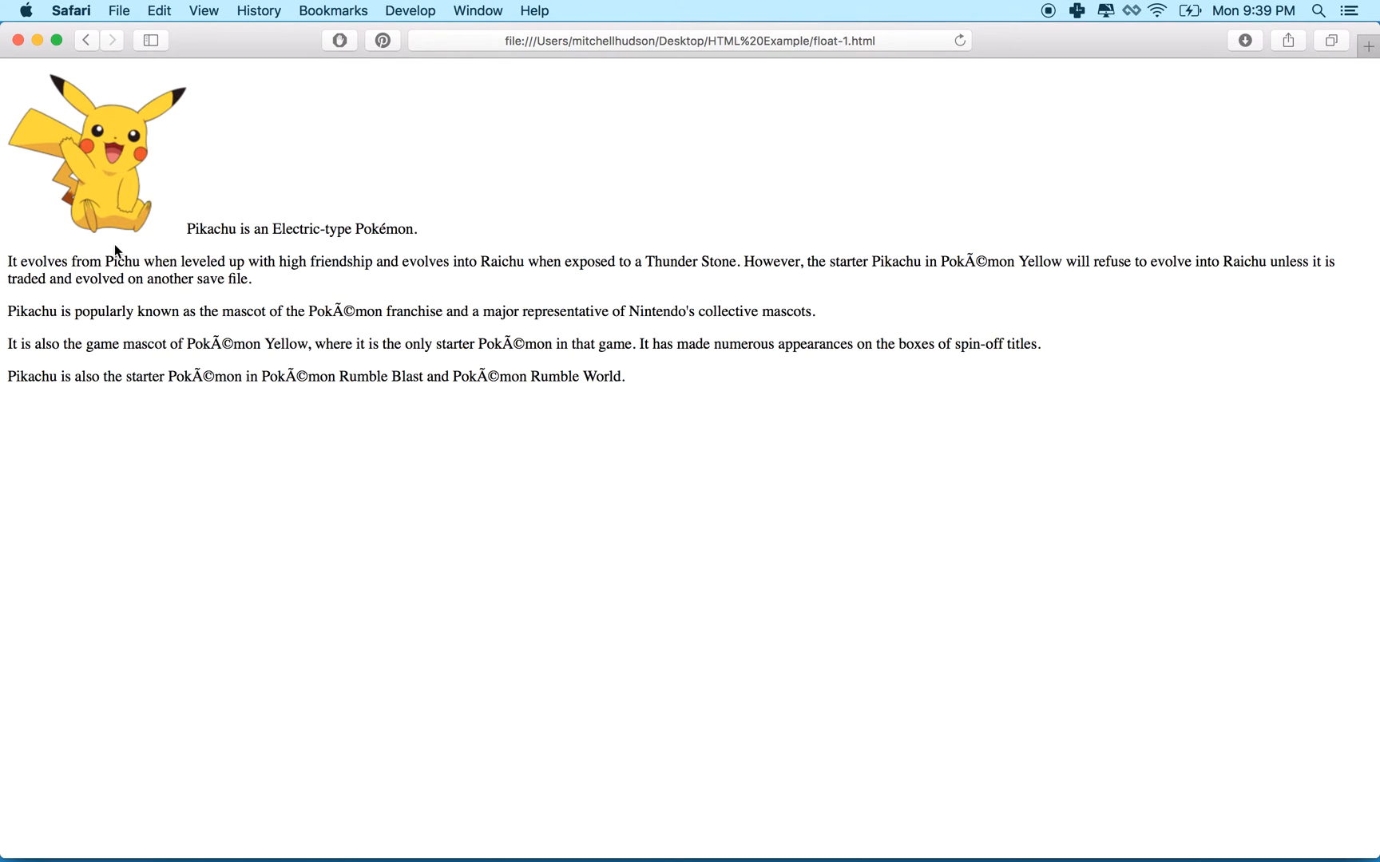
{"action": "mouse_move", "coordinate": [194, 230]}
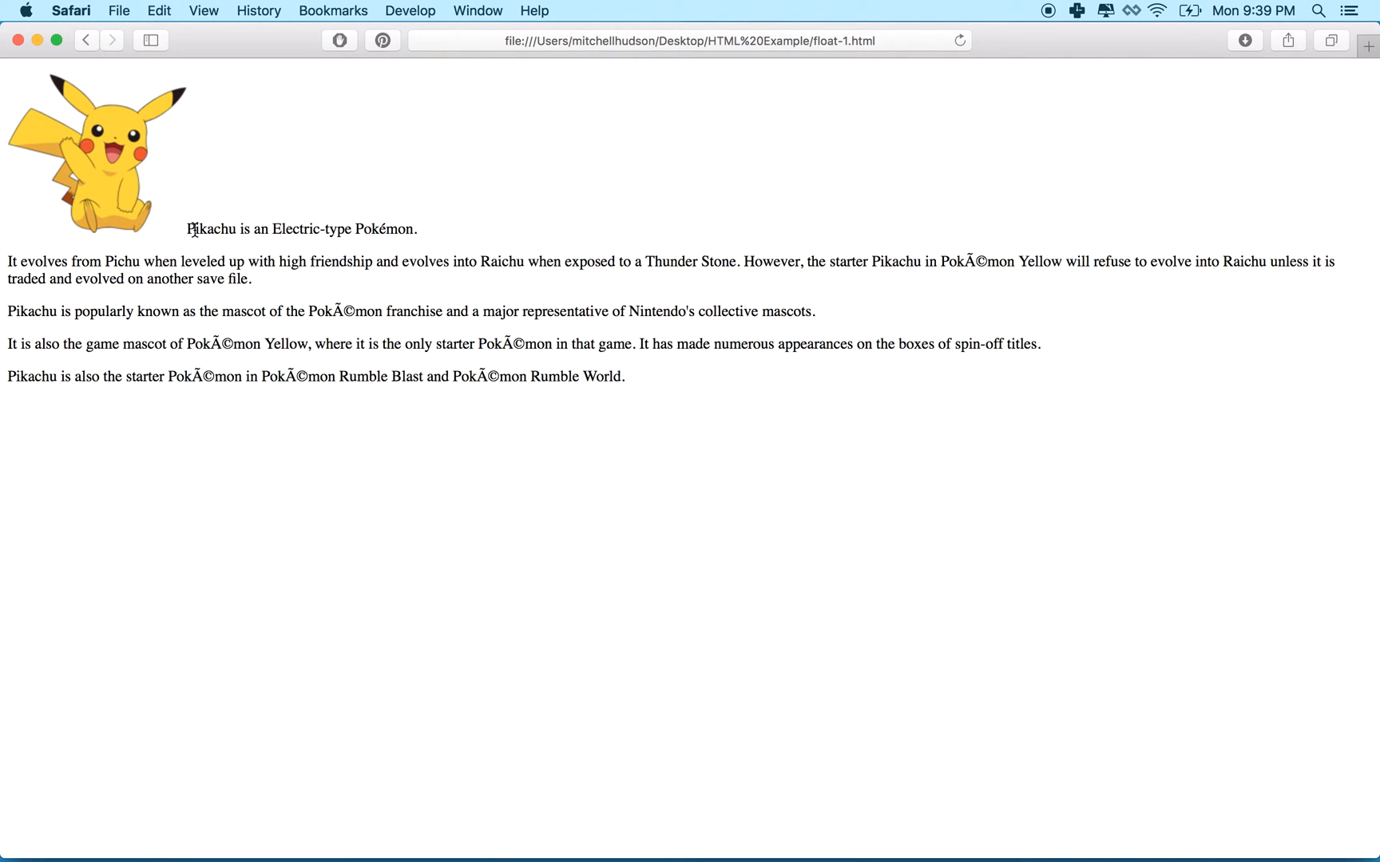
{"action": "mouse_move", "coordinate": [24, 176]}
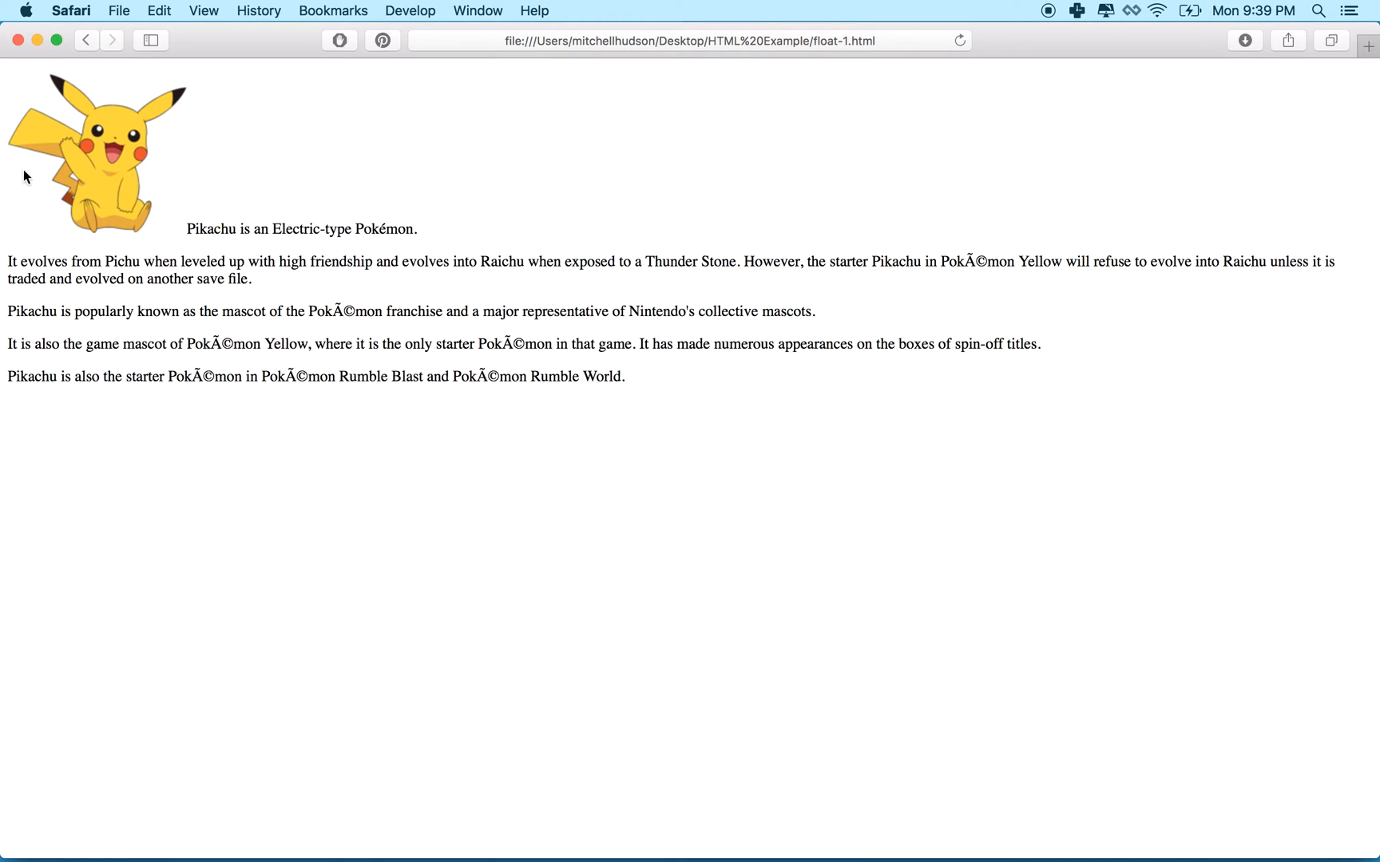
{"action": "mouse_move", "coordinate": [140, 233]}
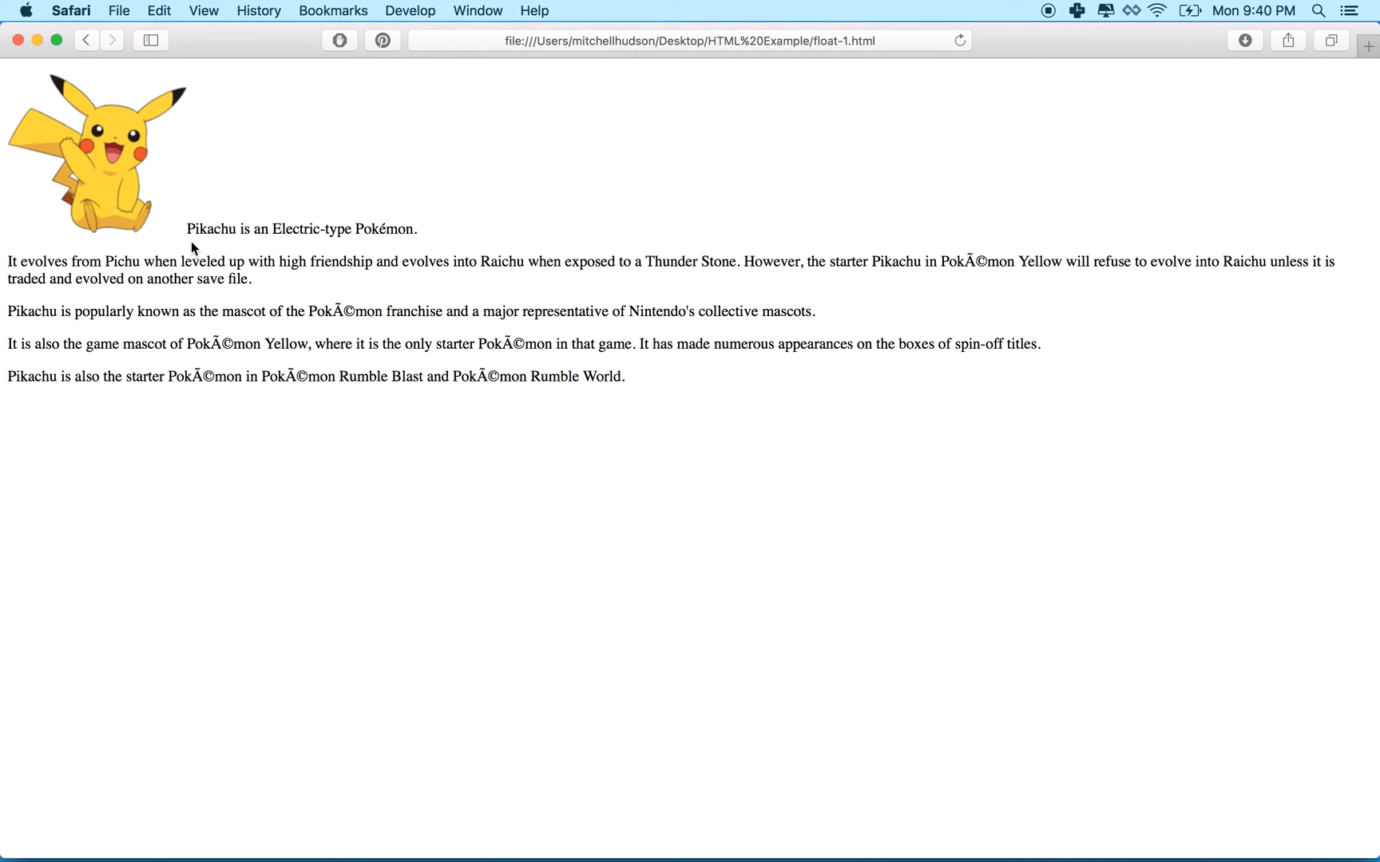
{"action": "mouse_move", "coordinate": [186, 243]}
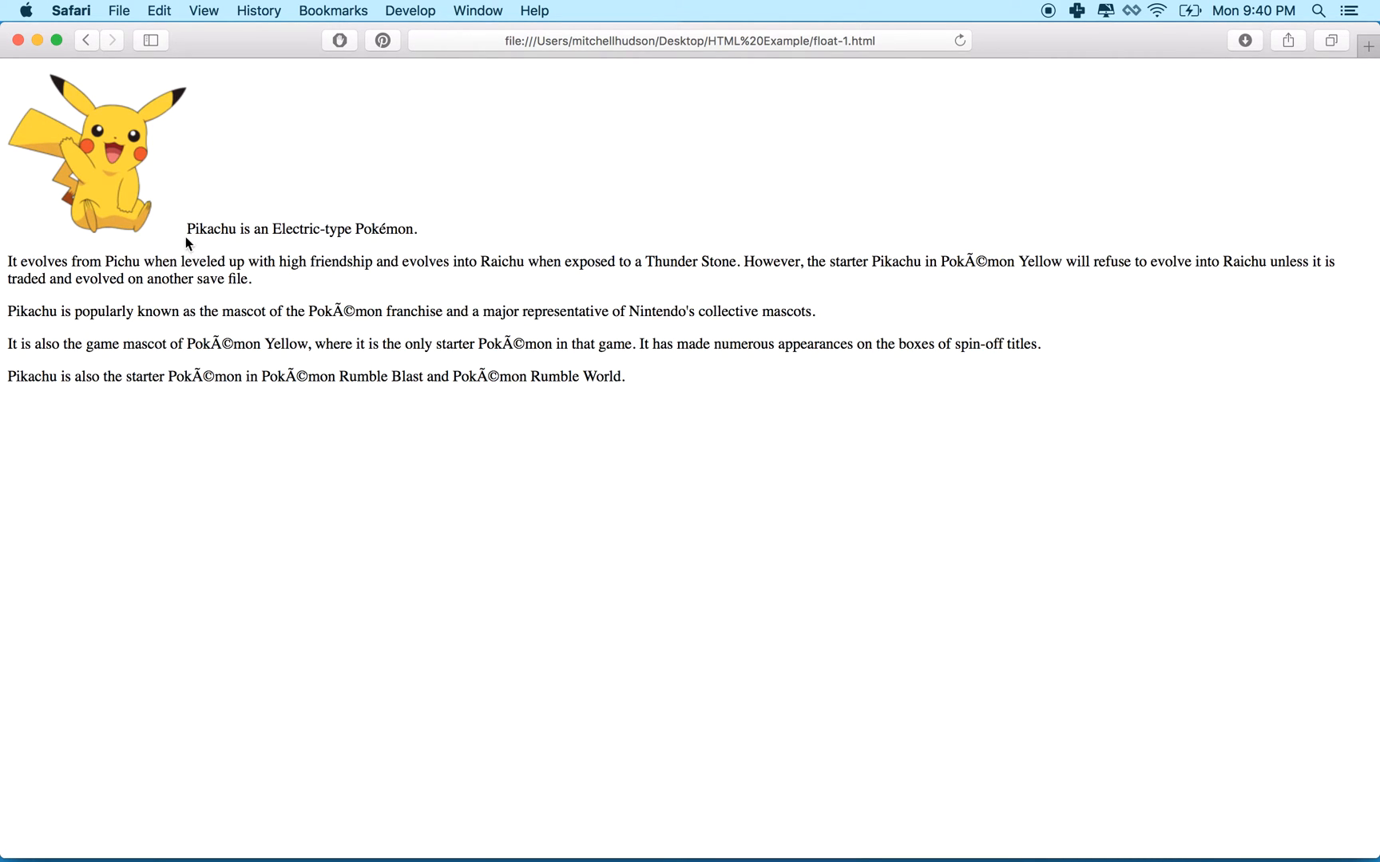
{"action": "mouse_move", "coordinate": [191, 238]}
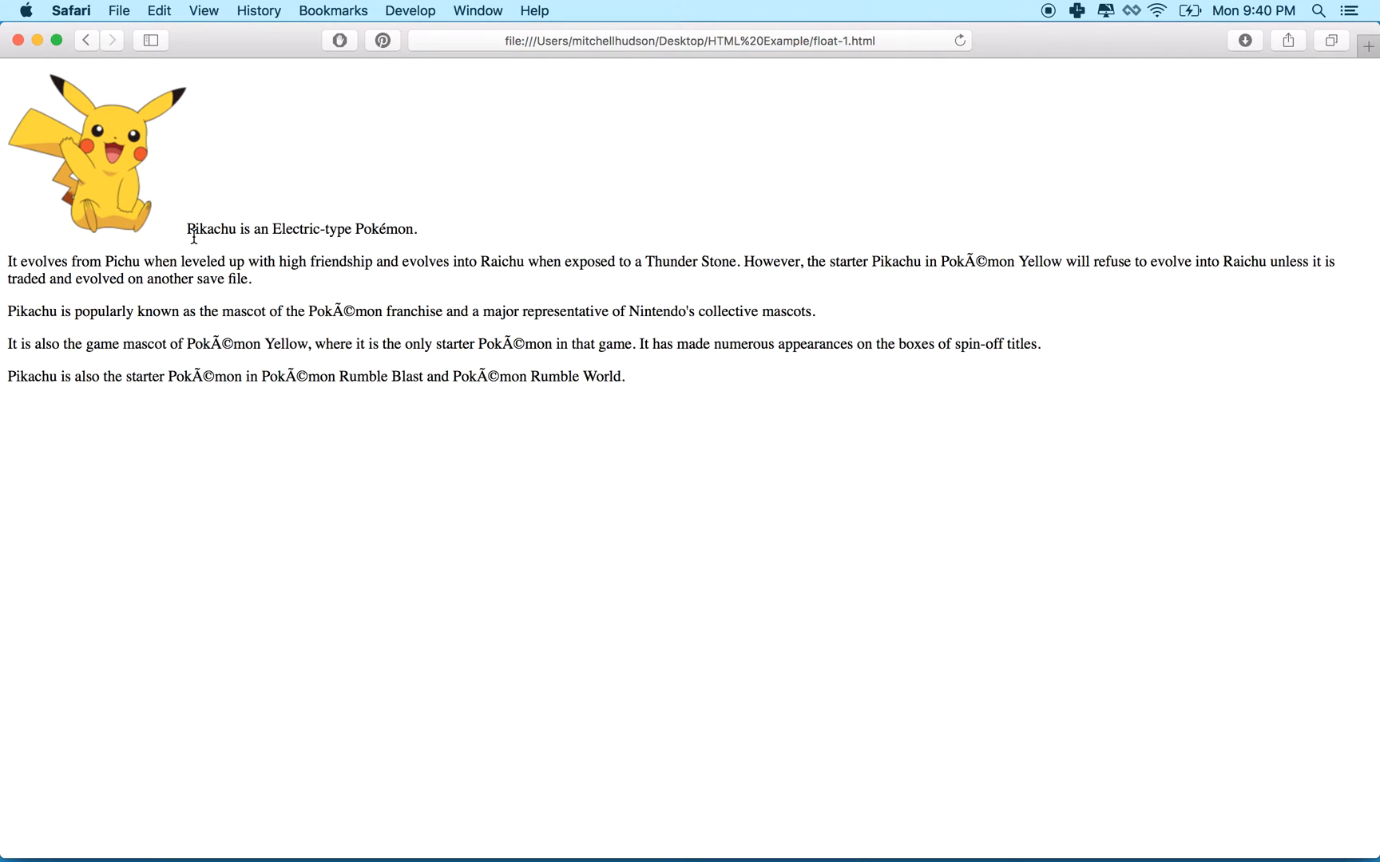
{"action": "mouse_move", "coordinate": [50, 244]}
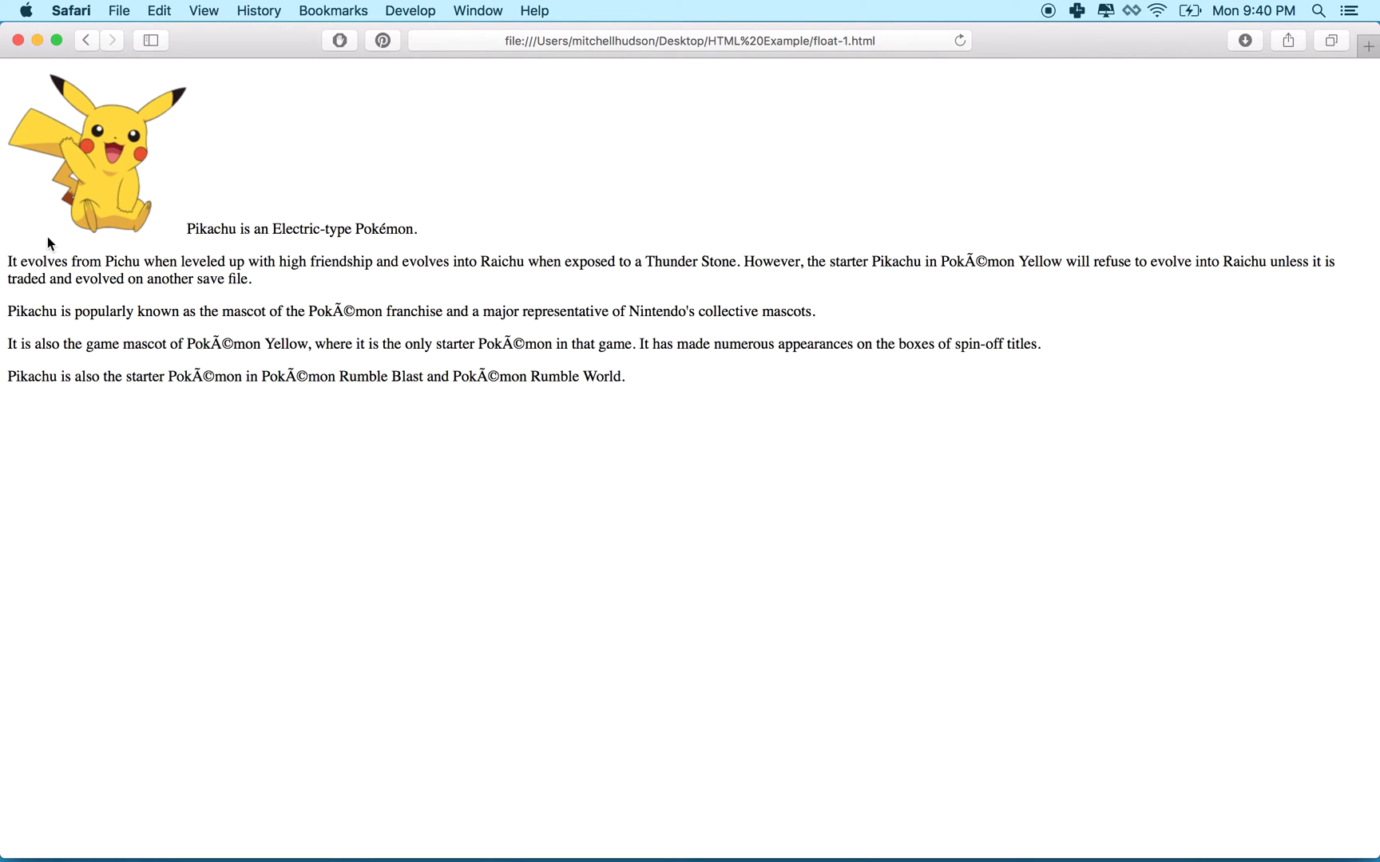
{"action": "mouse_move", "coordinate": [166, 95]}
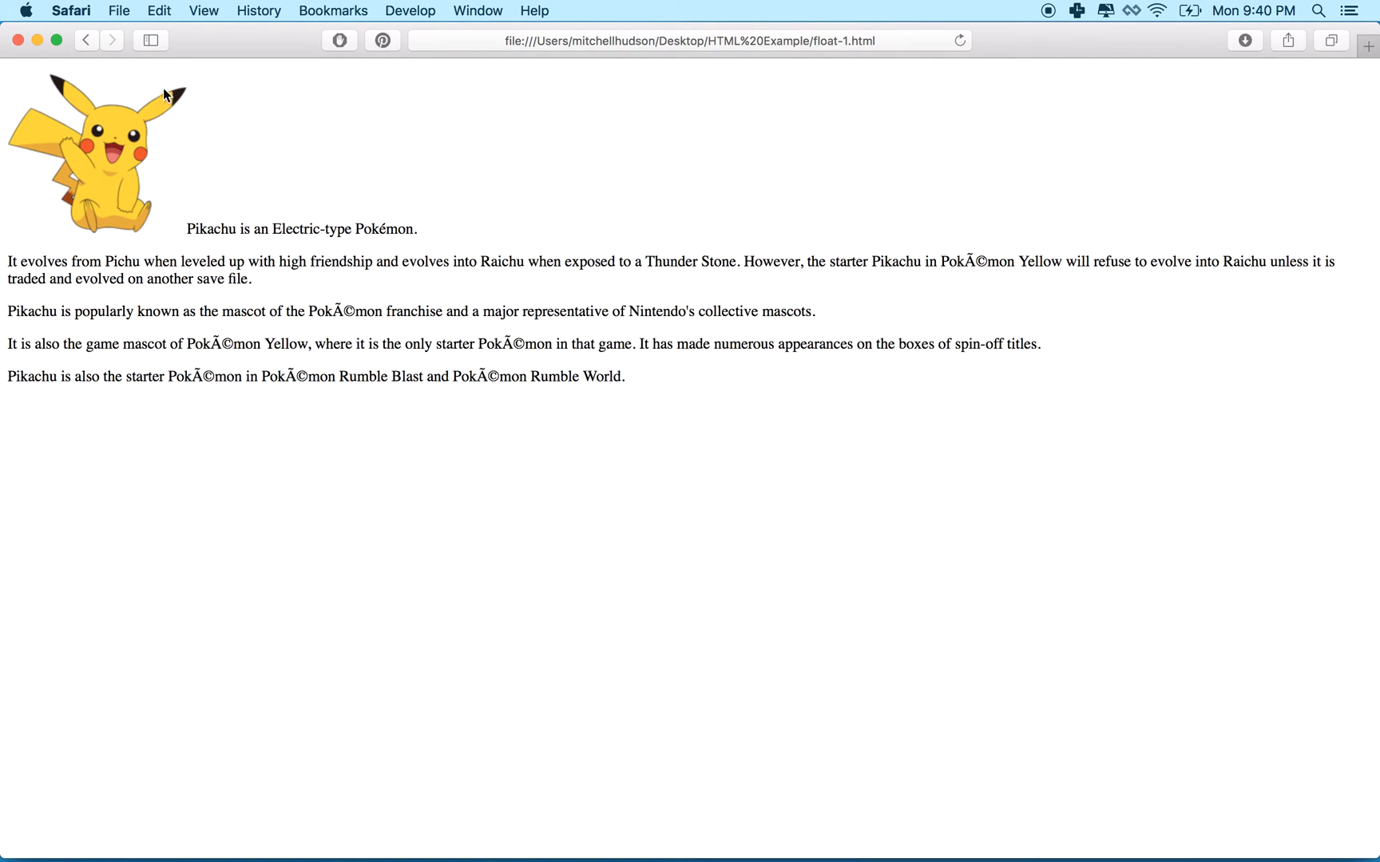
{"action": "mouse_move", "coordinate": [246, 233]}
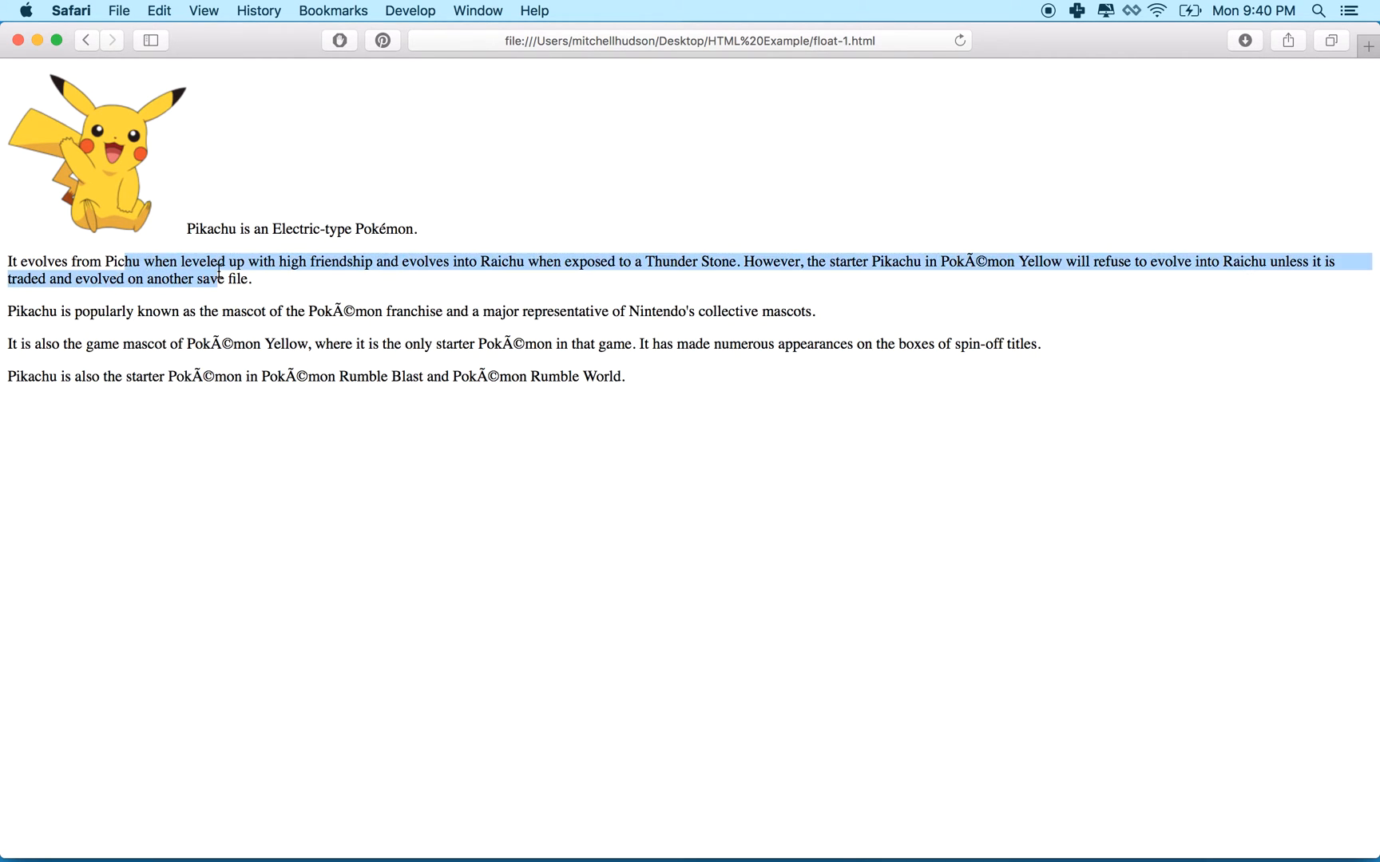
- Deselect the text on the float-1.html page in Safari
{"action": "left_click", "coordinate": [313, 250]}
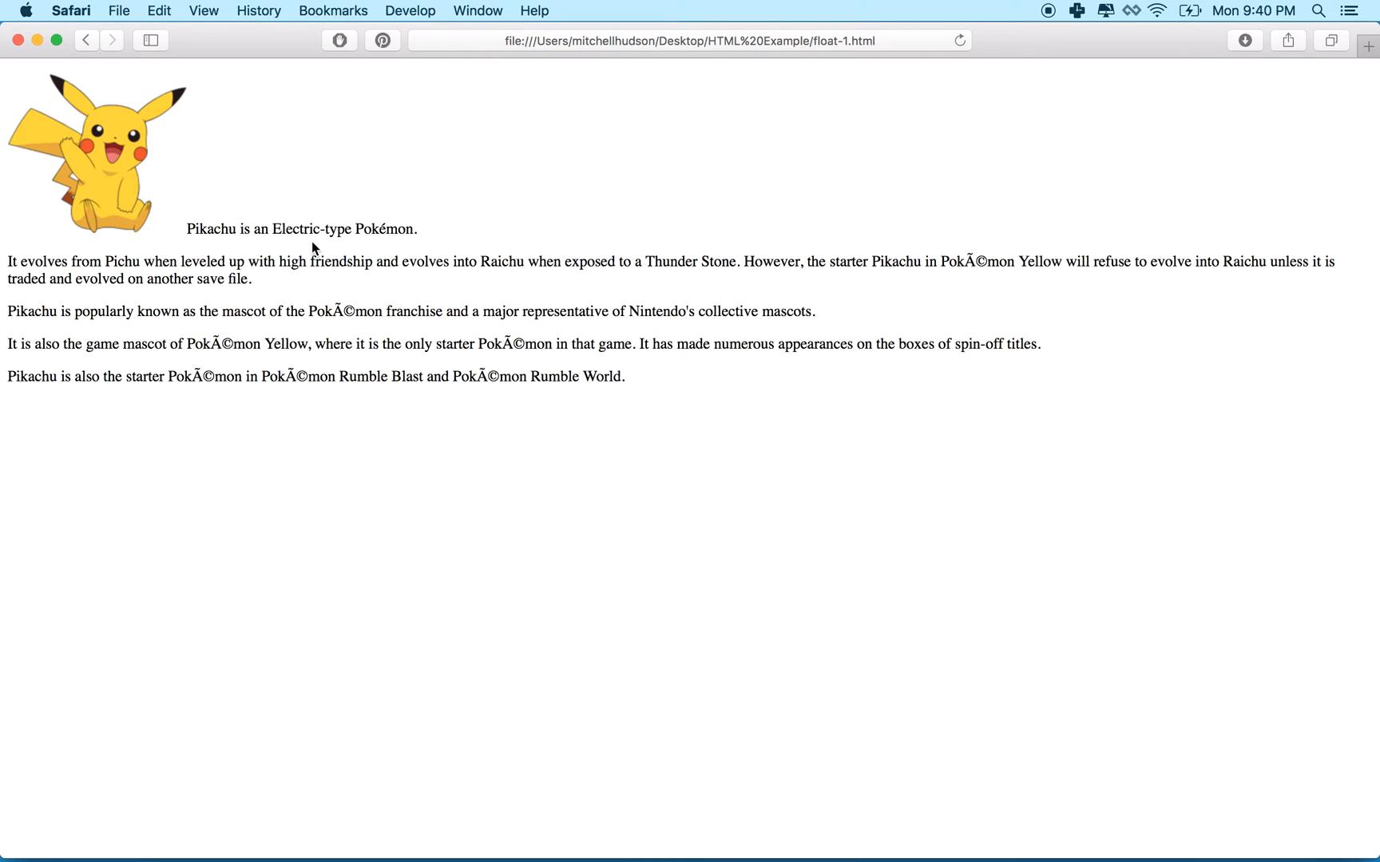
{"action": "mouse_move", "coordinate": [296, 225]}
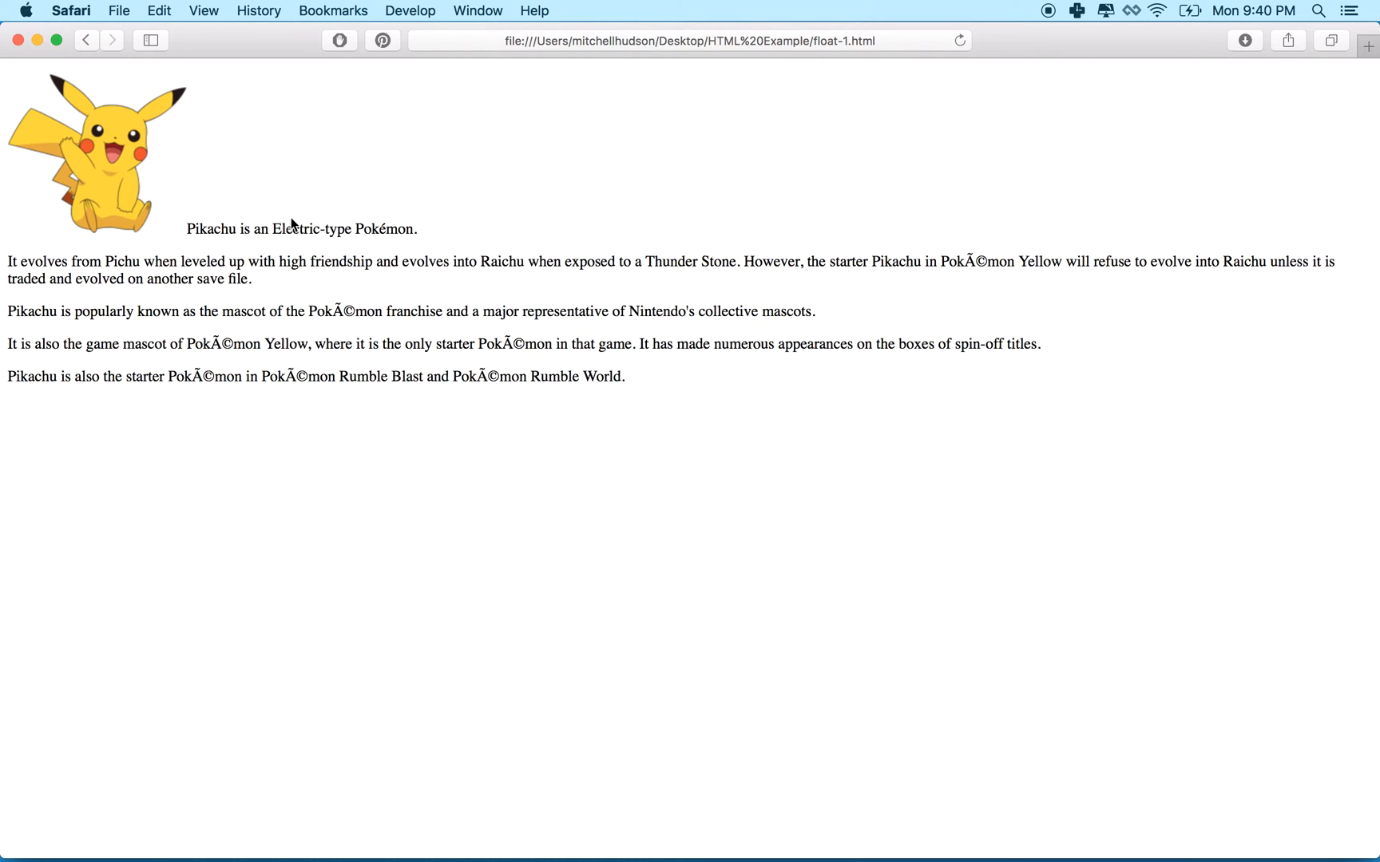
{"action": "mouse_move", "coordinate": [234, 193]}
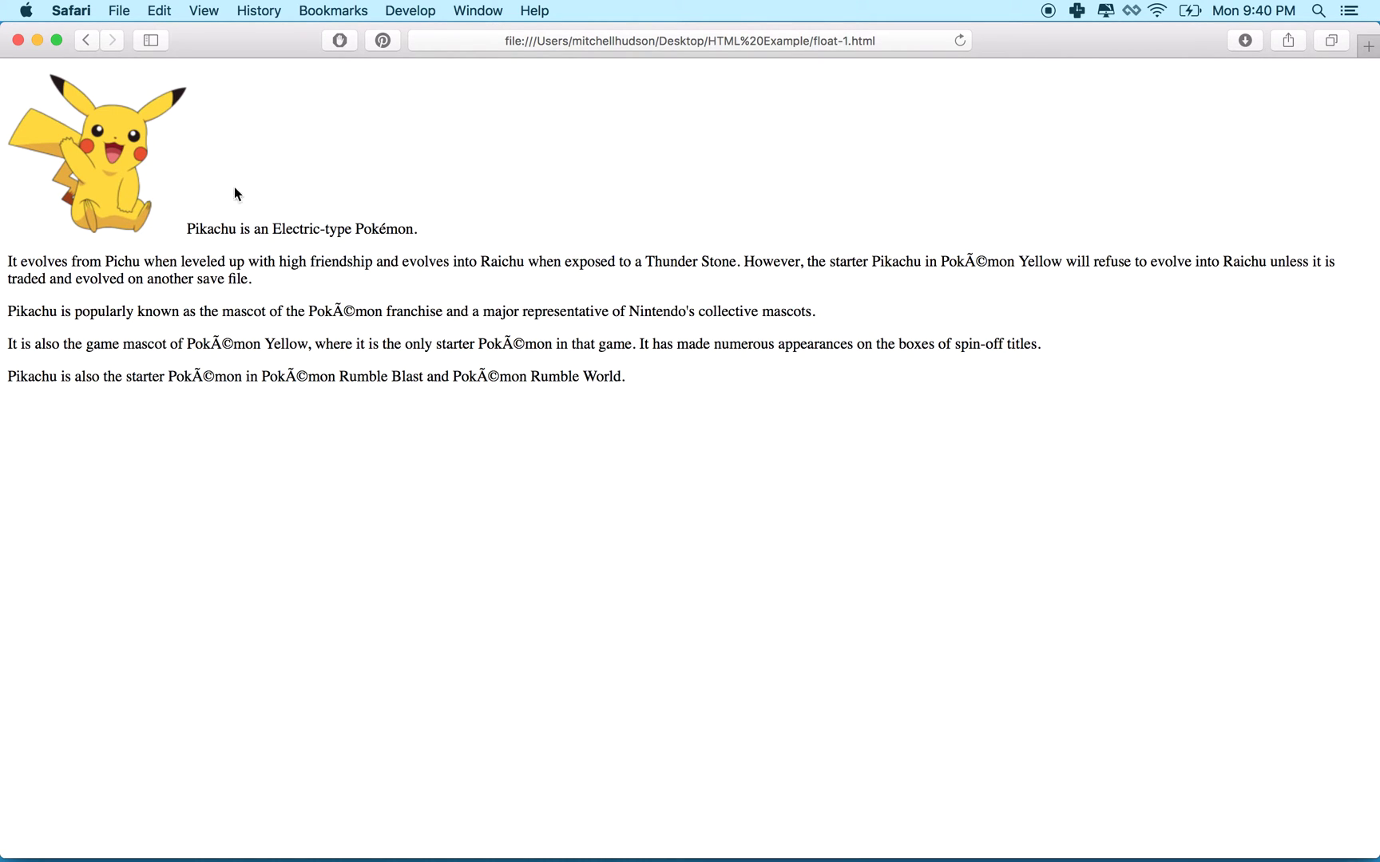
{"action": "mouse_move", "coordinate": [227, 115]}
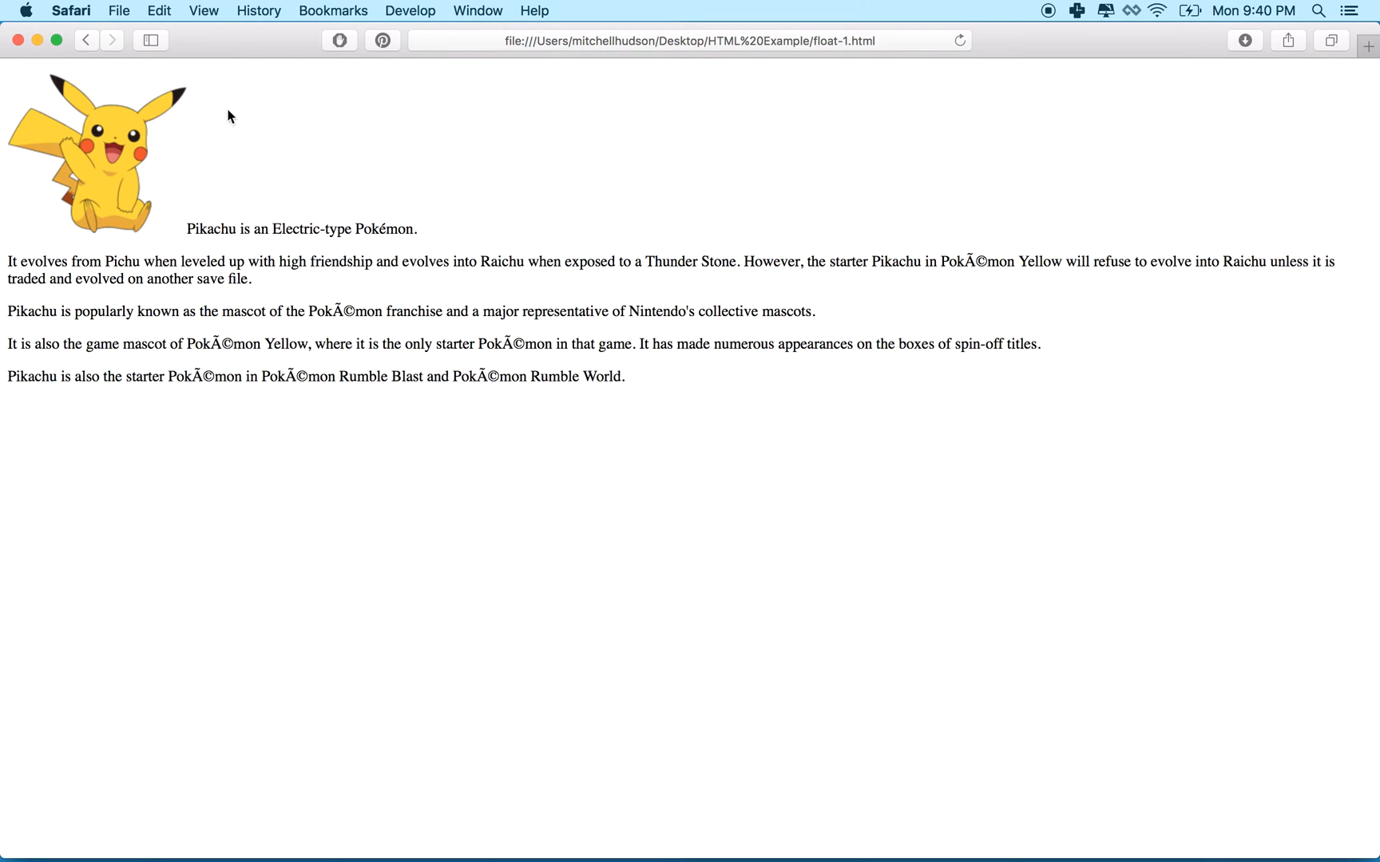
{"action": "mouse_move", "coordinate": [243, 86]}
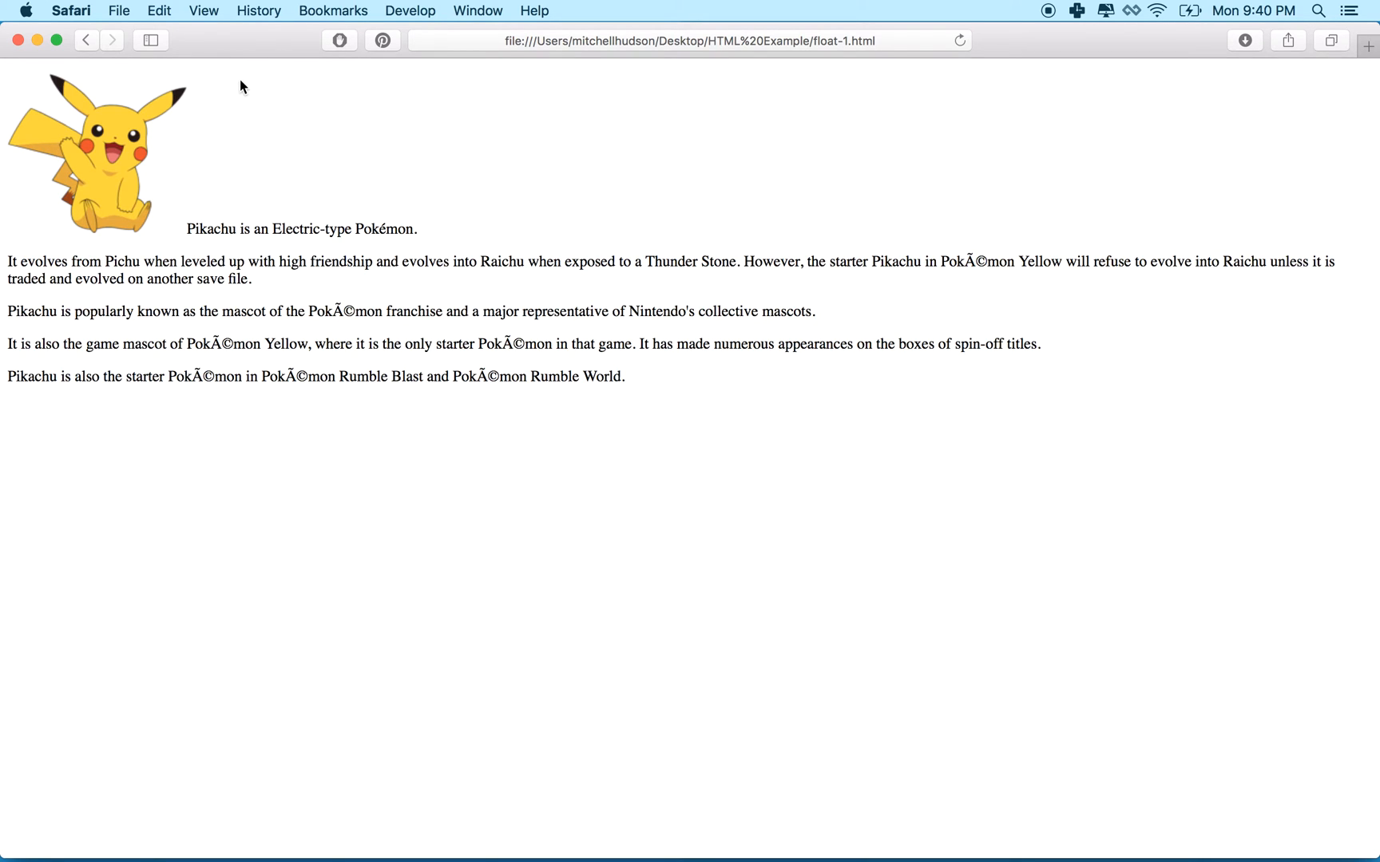
{"action": "mouse_move", "coordinate": [284, 277]}
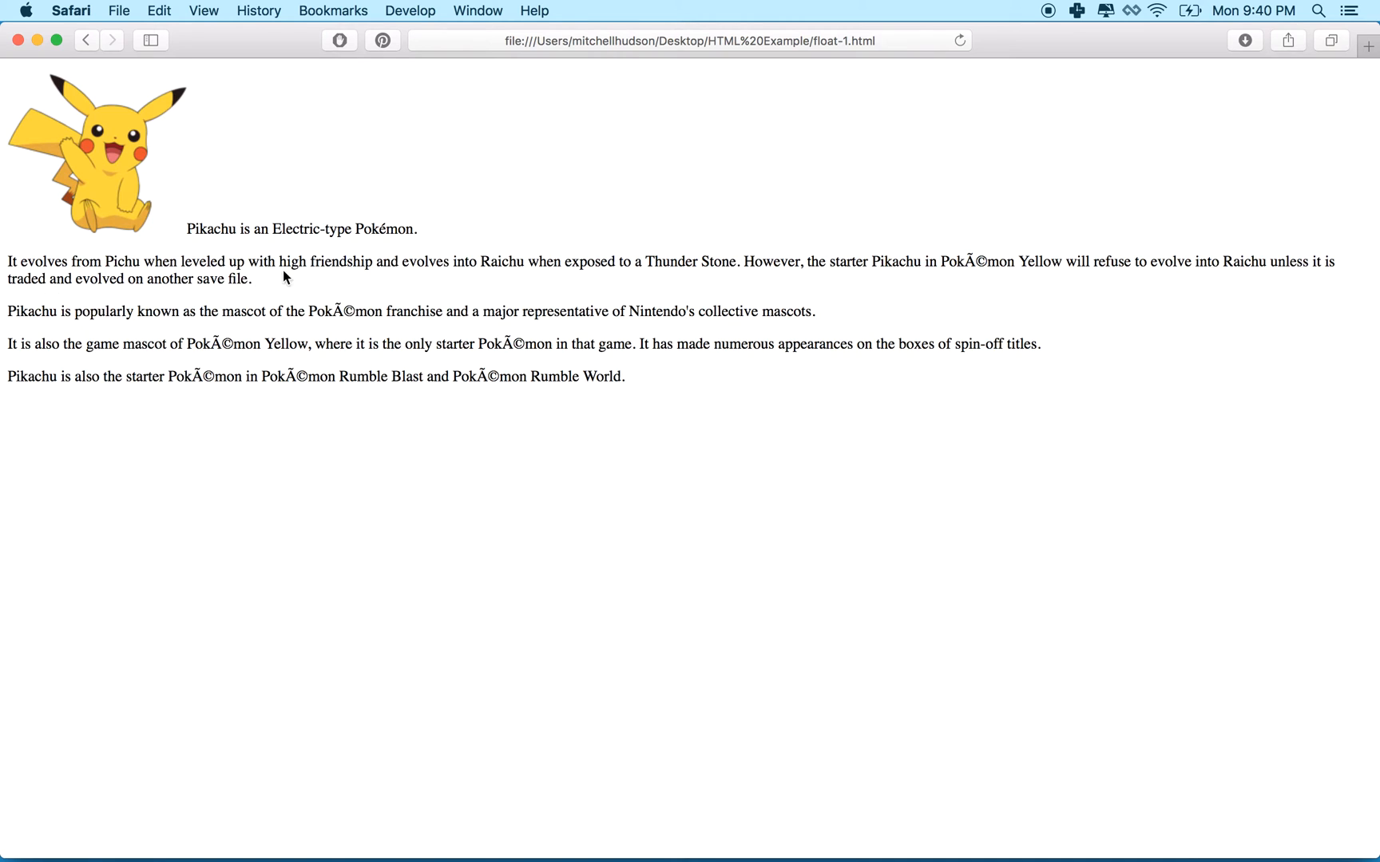
{"action": "mouse_move", "coordinate": [755, 855]}
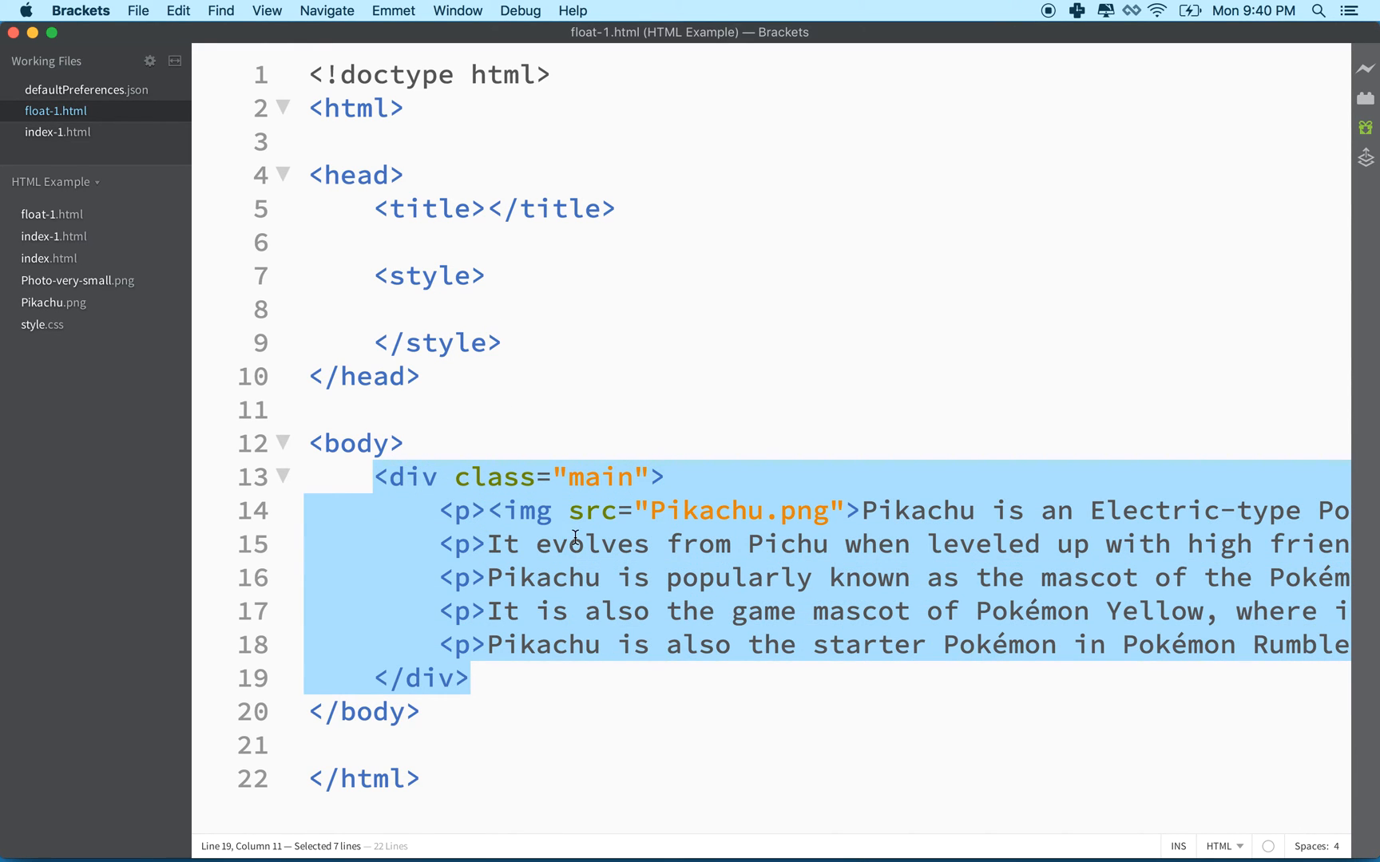
- Add a .main rule with width 600px and margin auto
{"action": "left_click", "coordinate": [440, 309]}
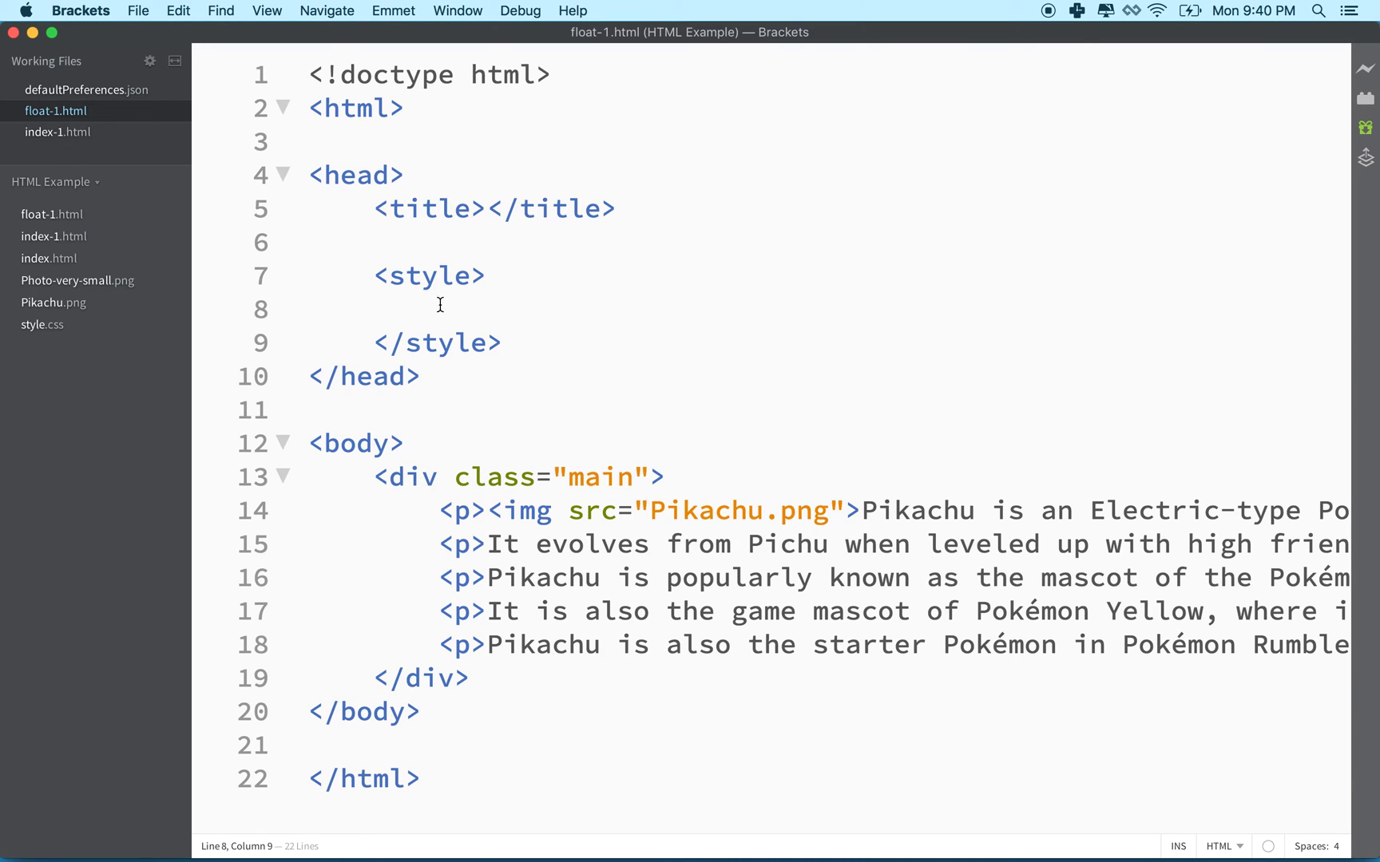
{"action": "type", "text": ".m"}
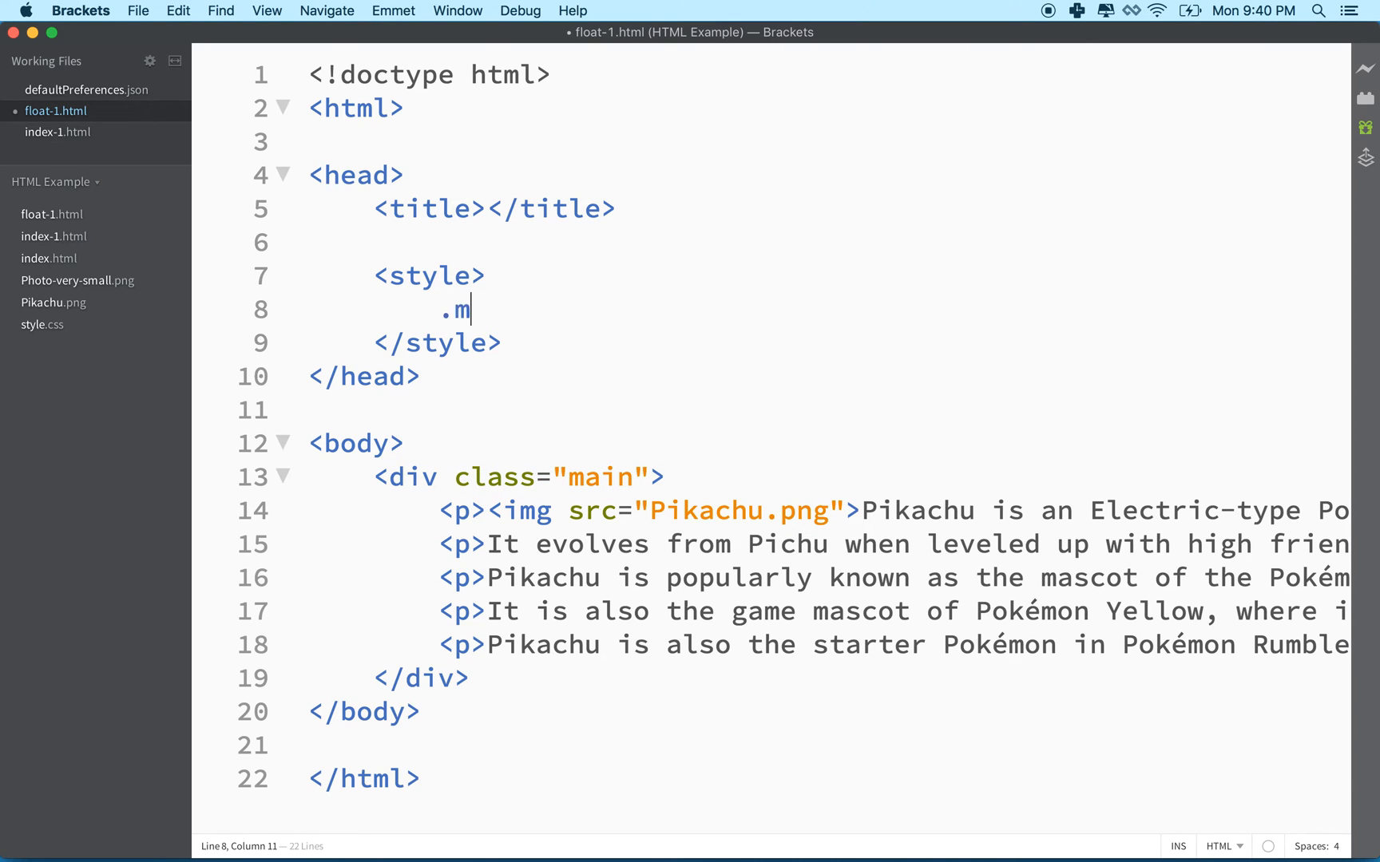
{"action": "type", "text": "ain {"}
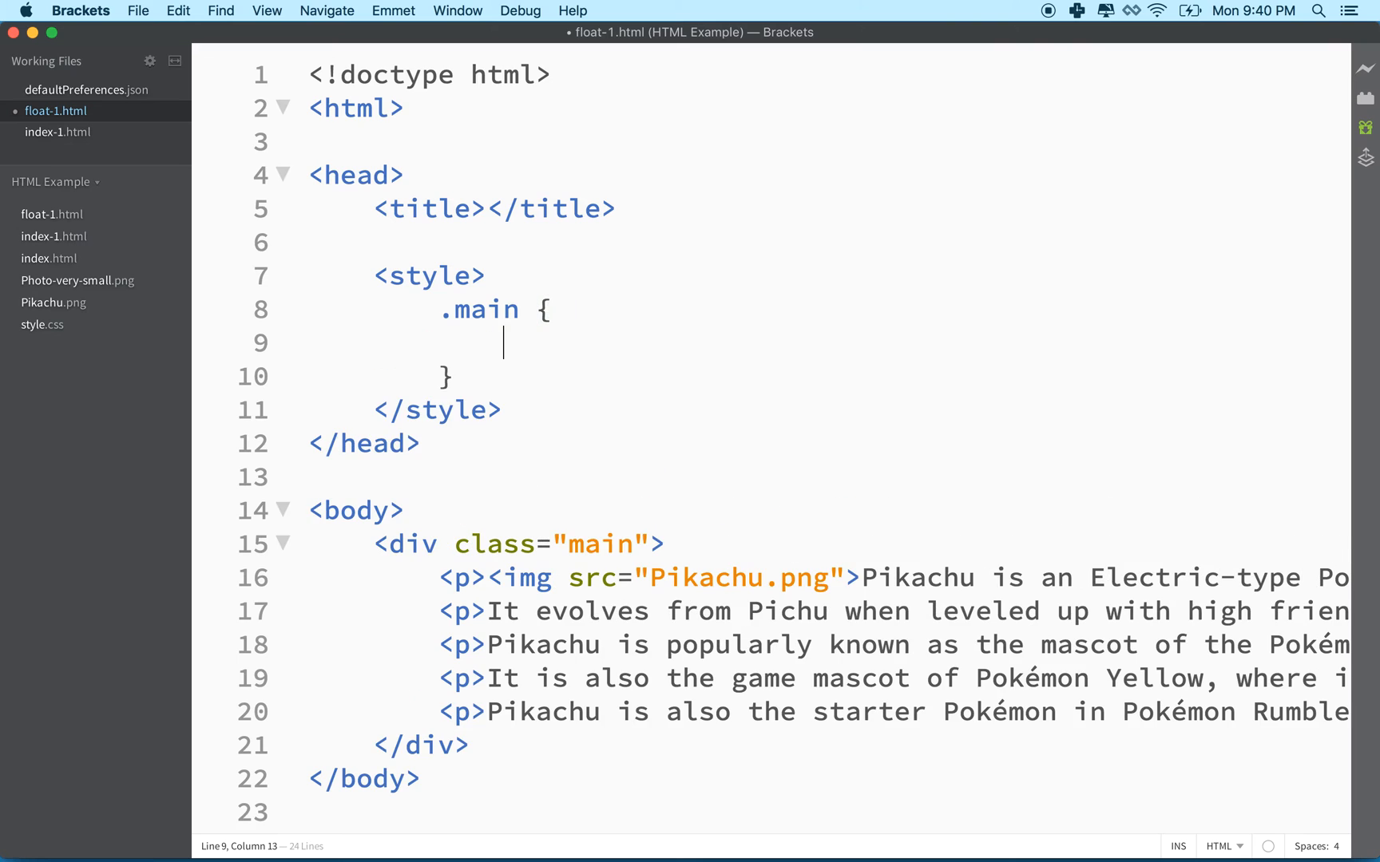
{"action": "type", "text": "width"}
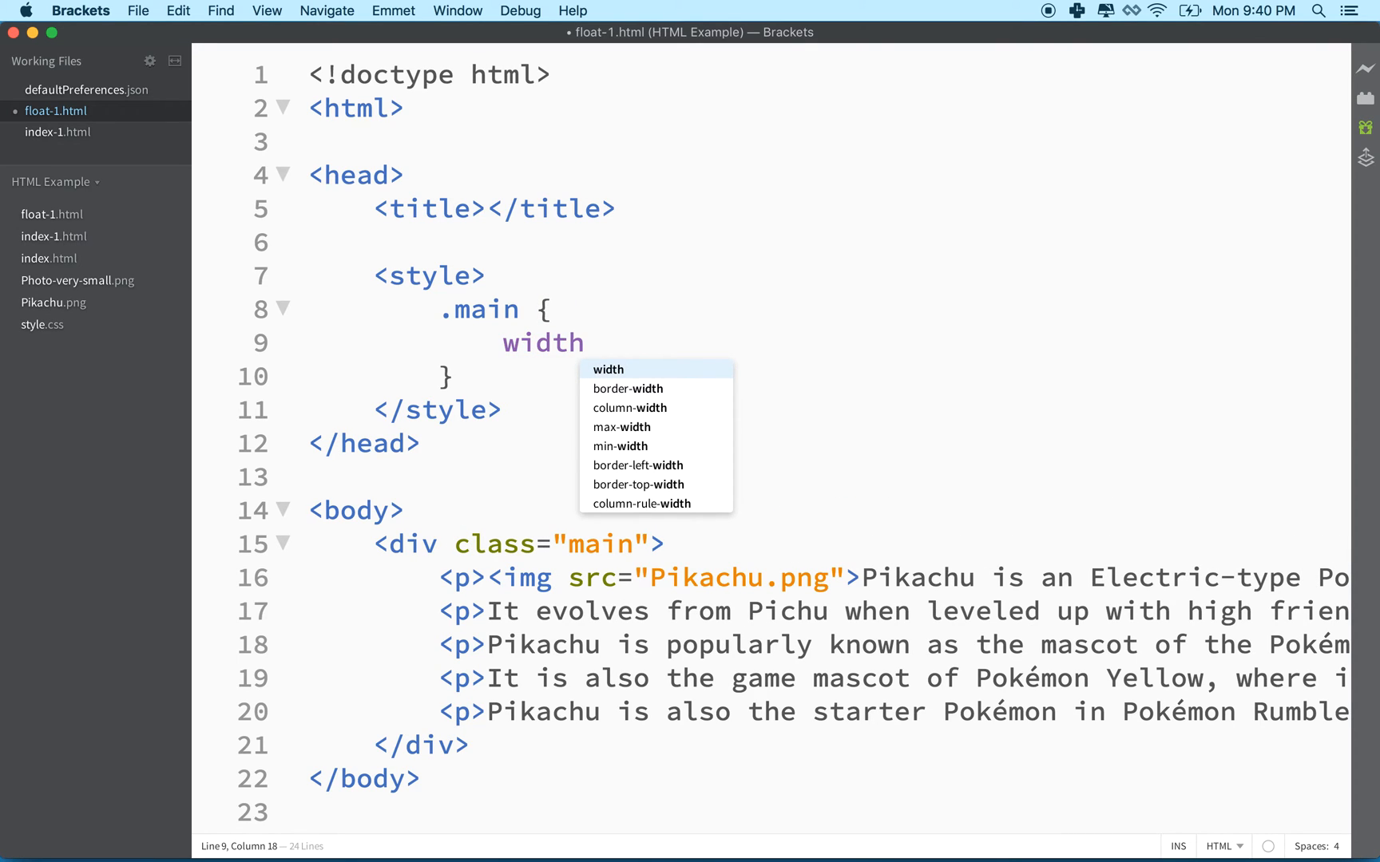
{"action": "type", "text": ": 600px;"}
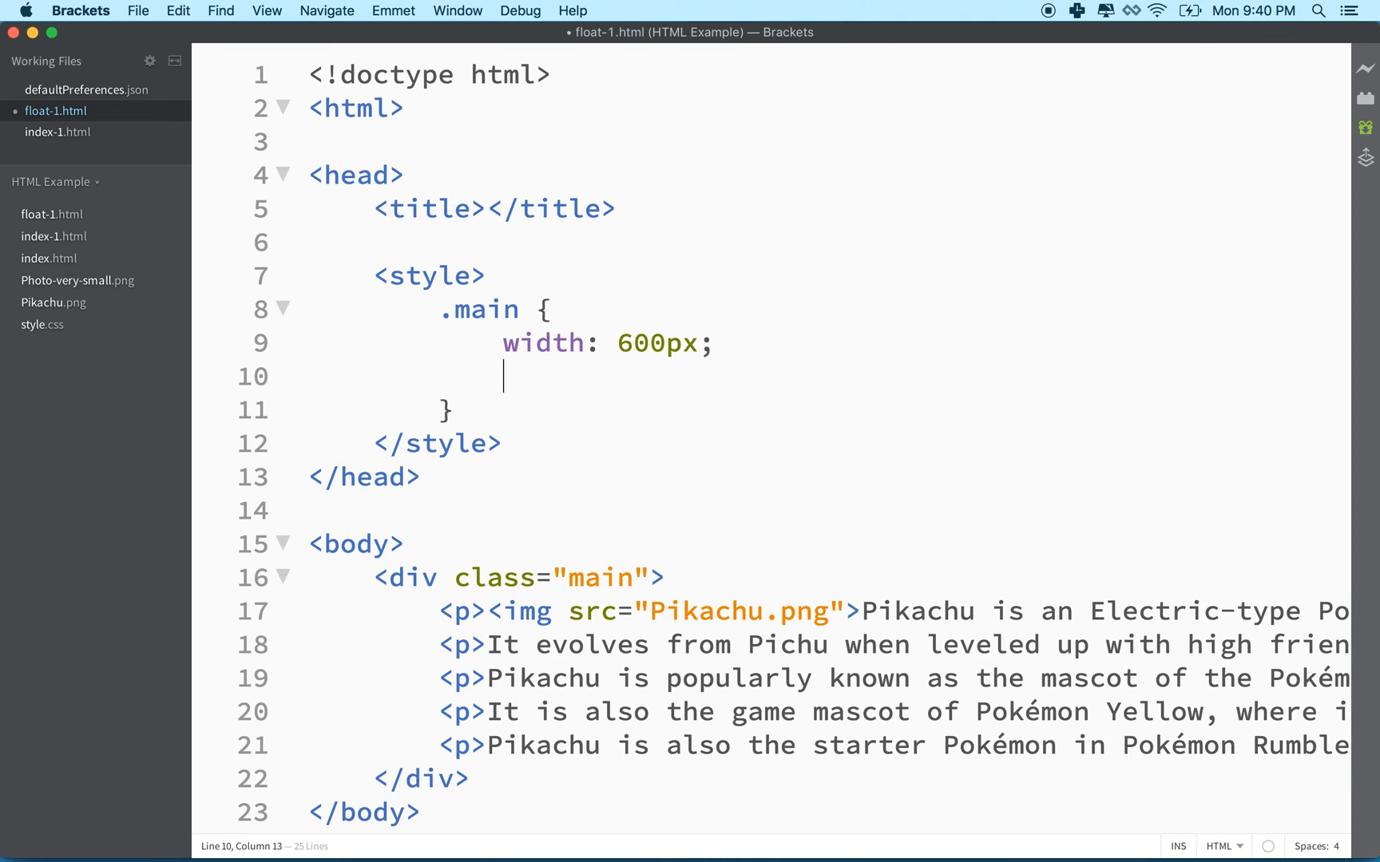
{"action": "type", "text": "margin:"}
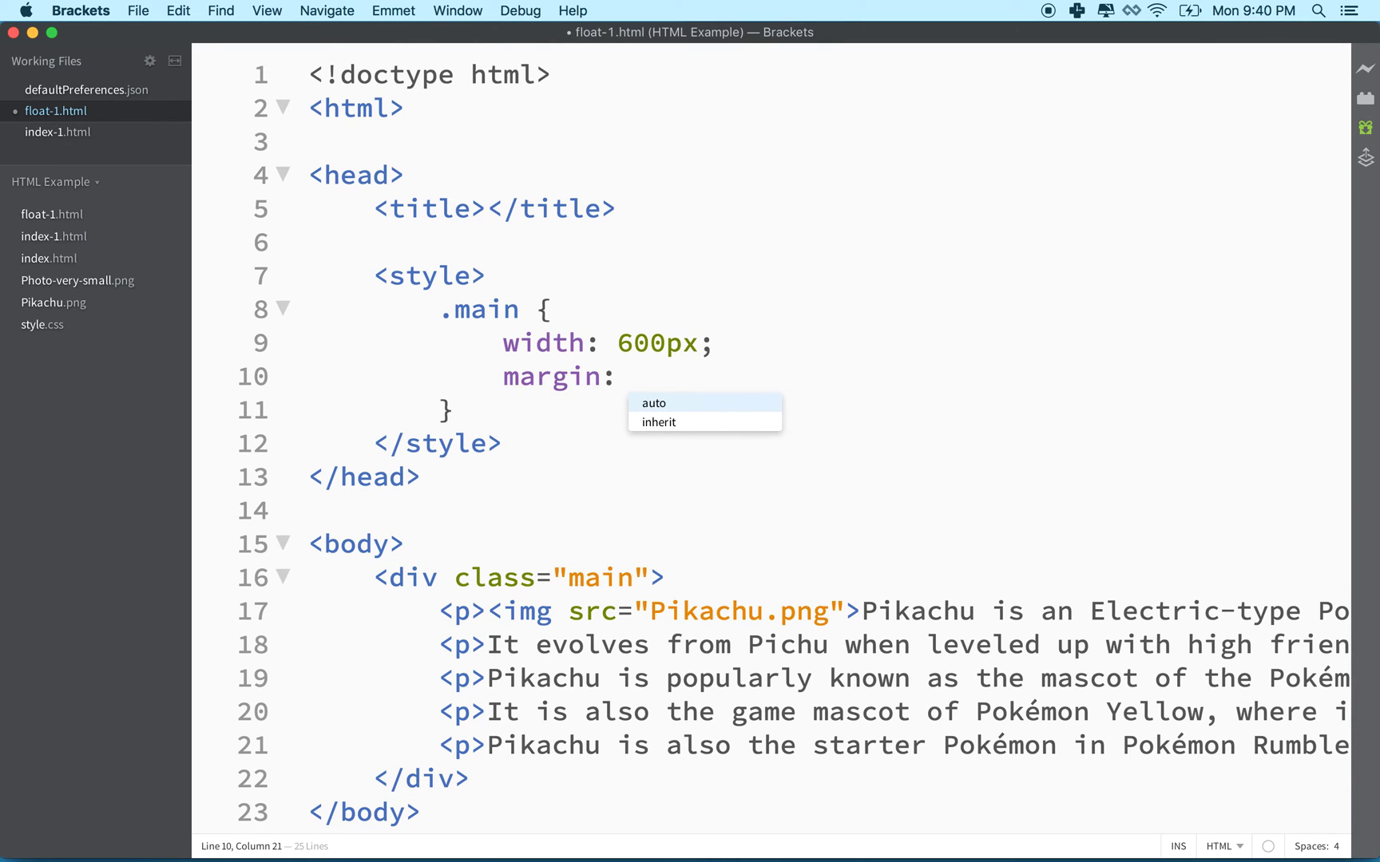
{"action": "left_click", "coordinate": [654, 404]}
{"action": "type", "text": "img {"}
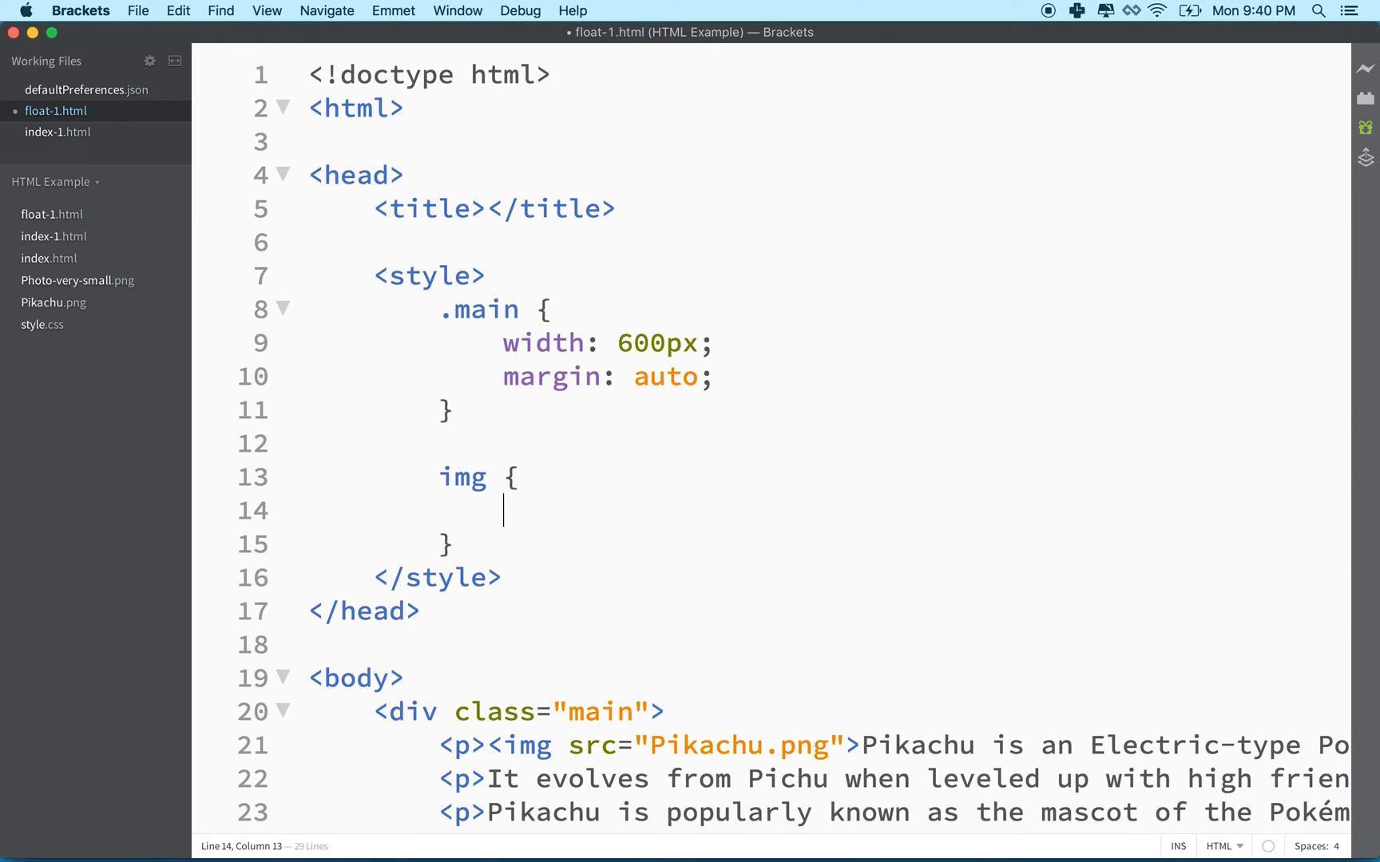
- Give the img rule a 1px solid #000 border
{"action": "type", "text": "border: 1"}
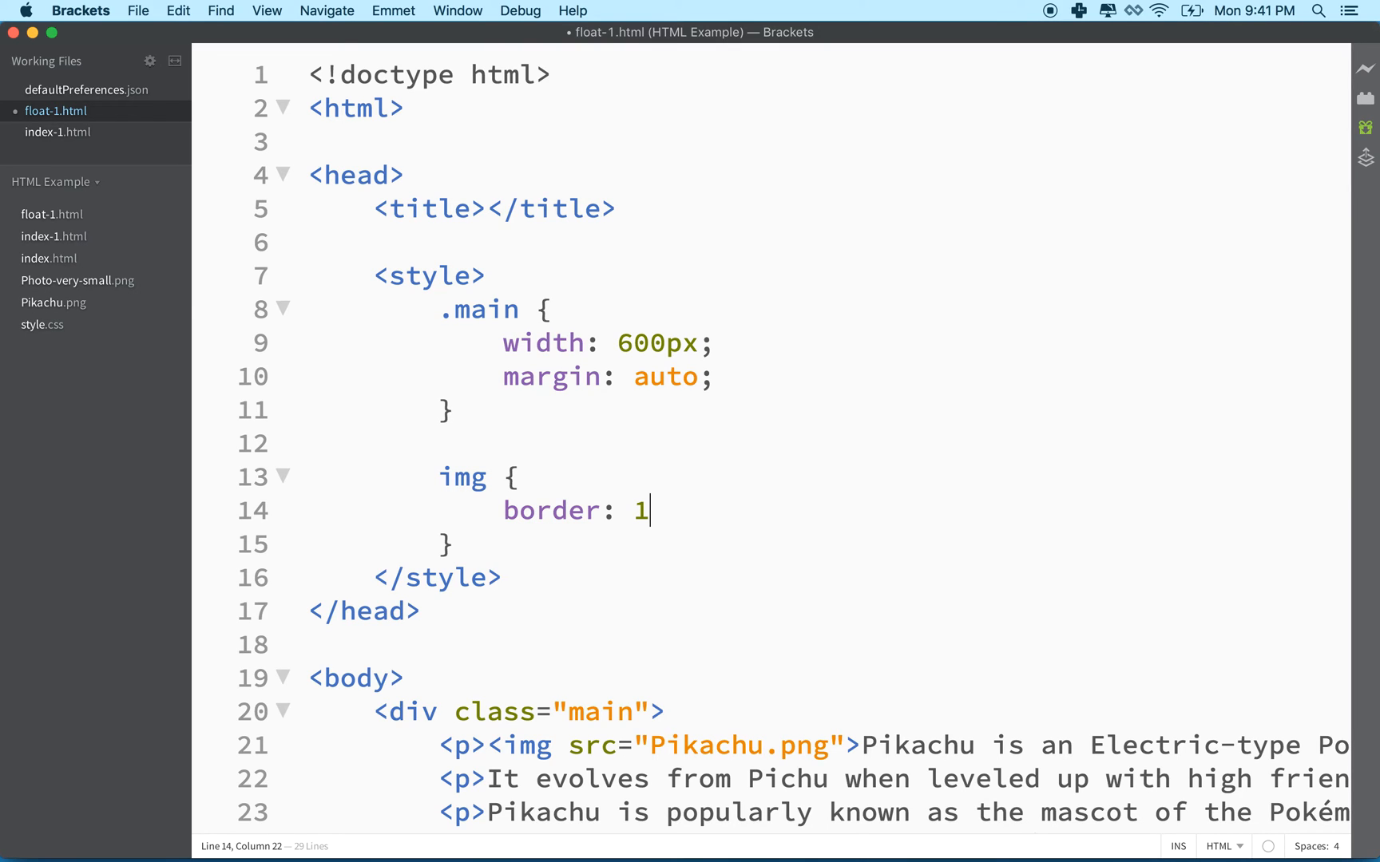
{"action": "type", "text": "px solid"}
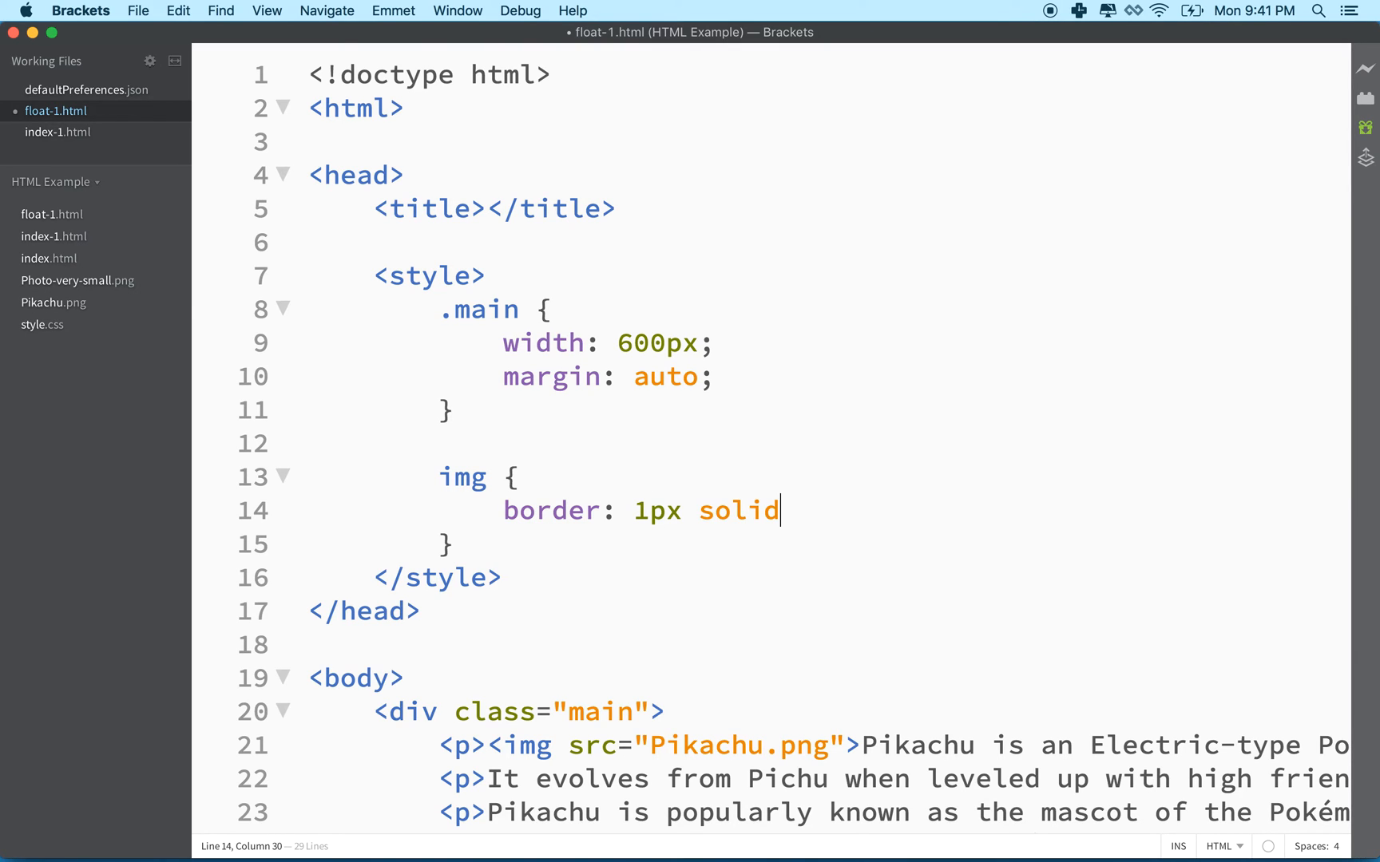
{"action": "type", "text": "#"}
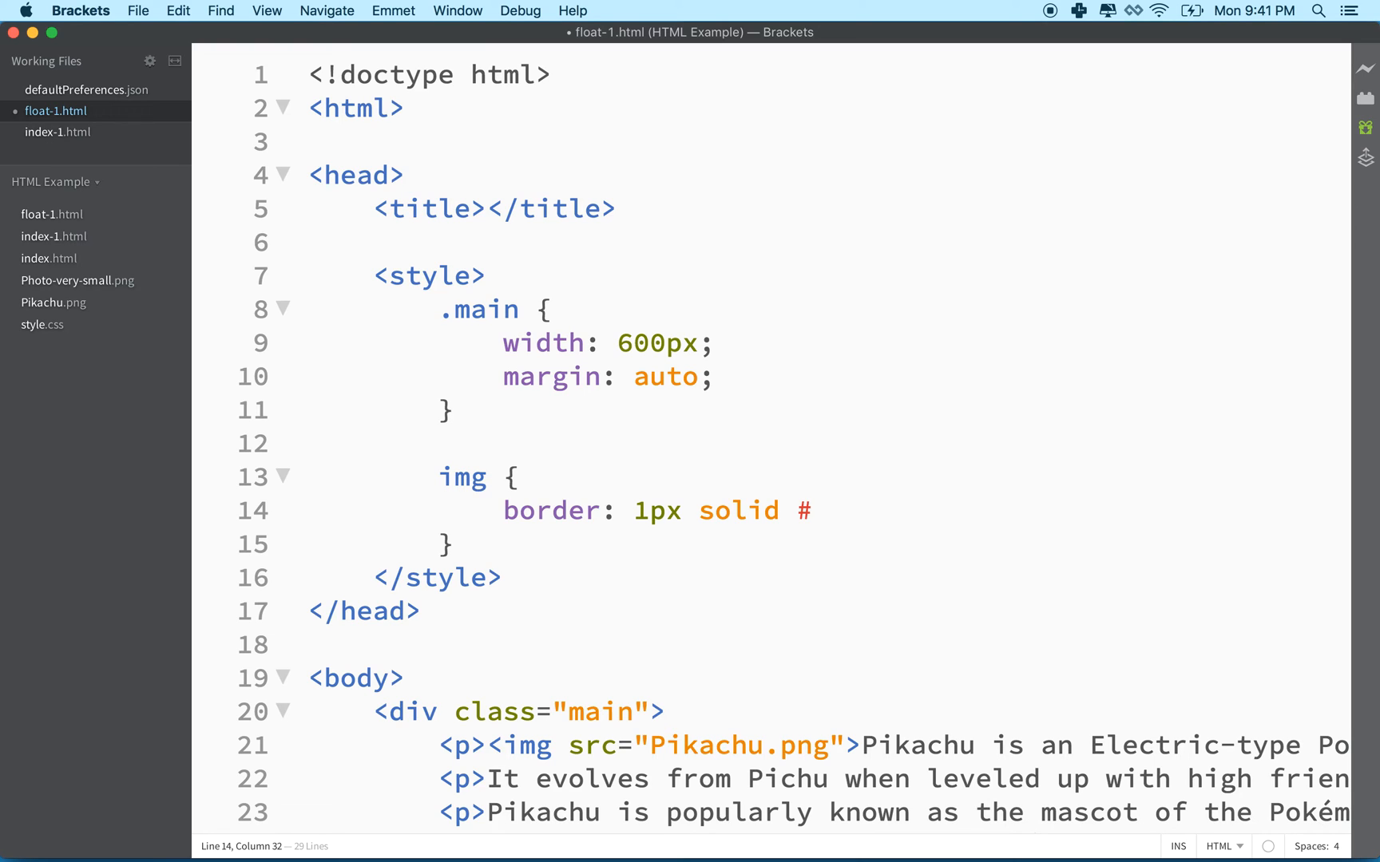
{"action": "type", "text": "000;"}
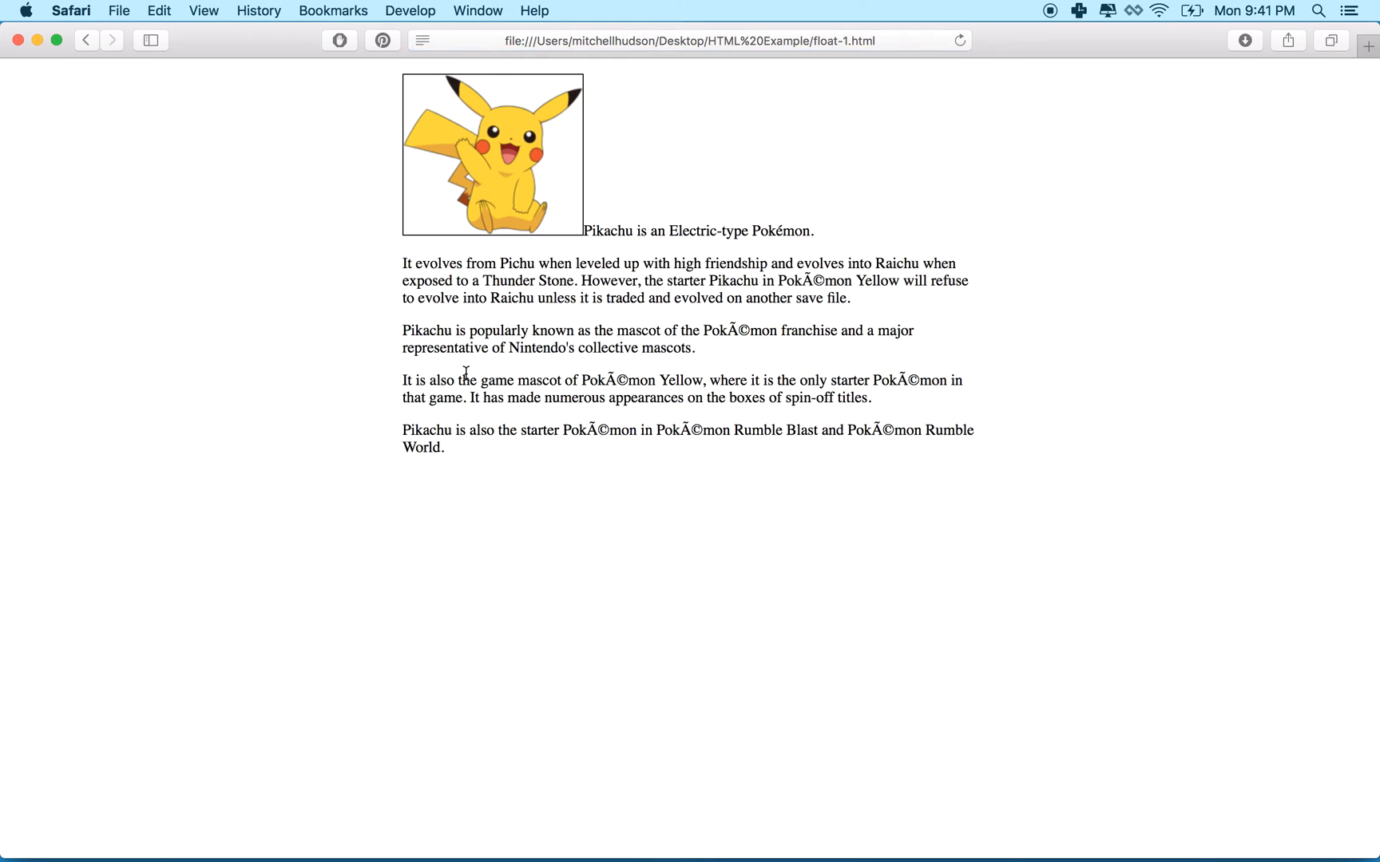
{"action": "mouse_move", "coordinate": [500, 241]}
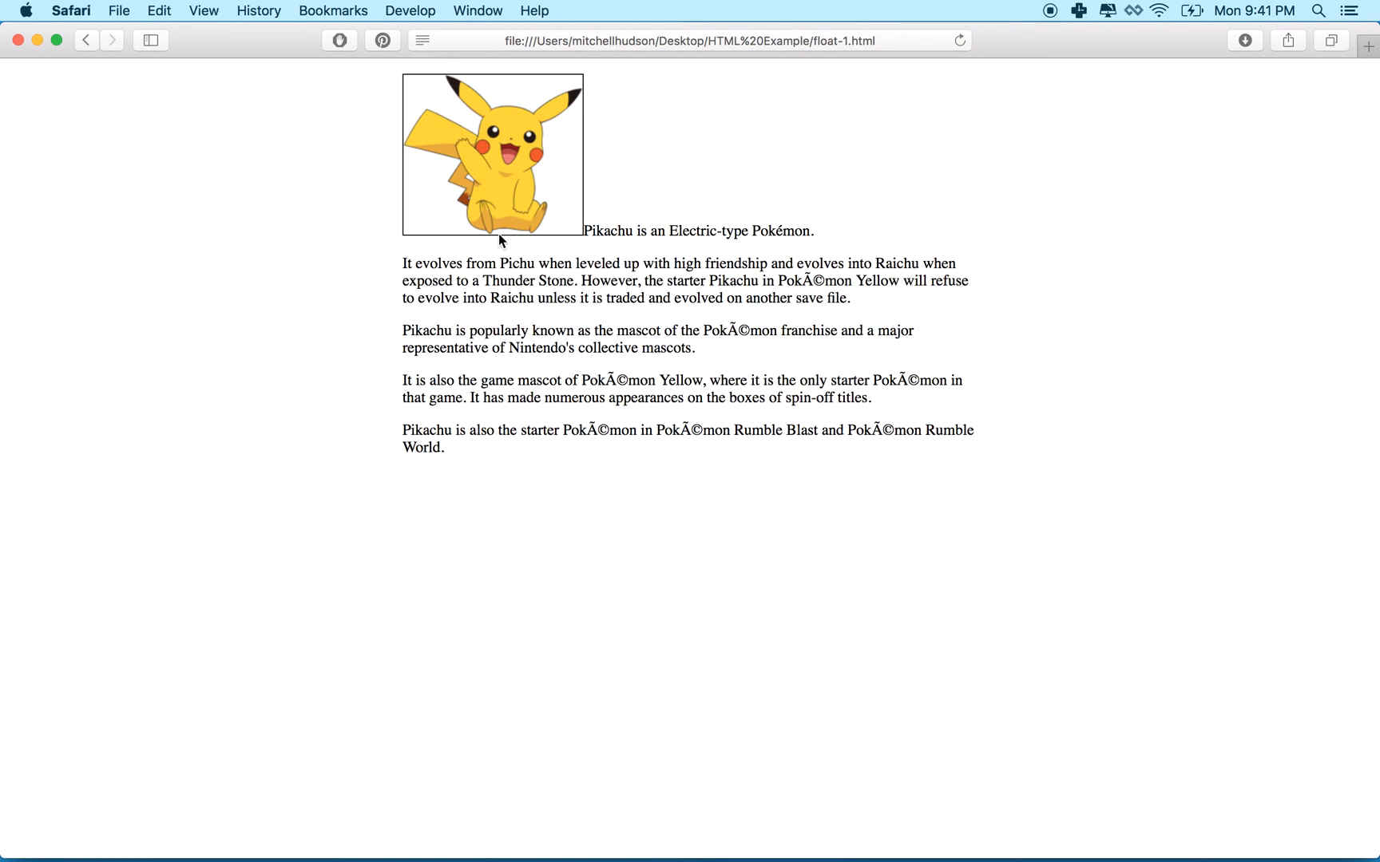
{"action": "mouse_move", "coordinate": [583, 132]}
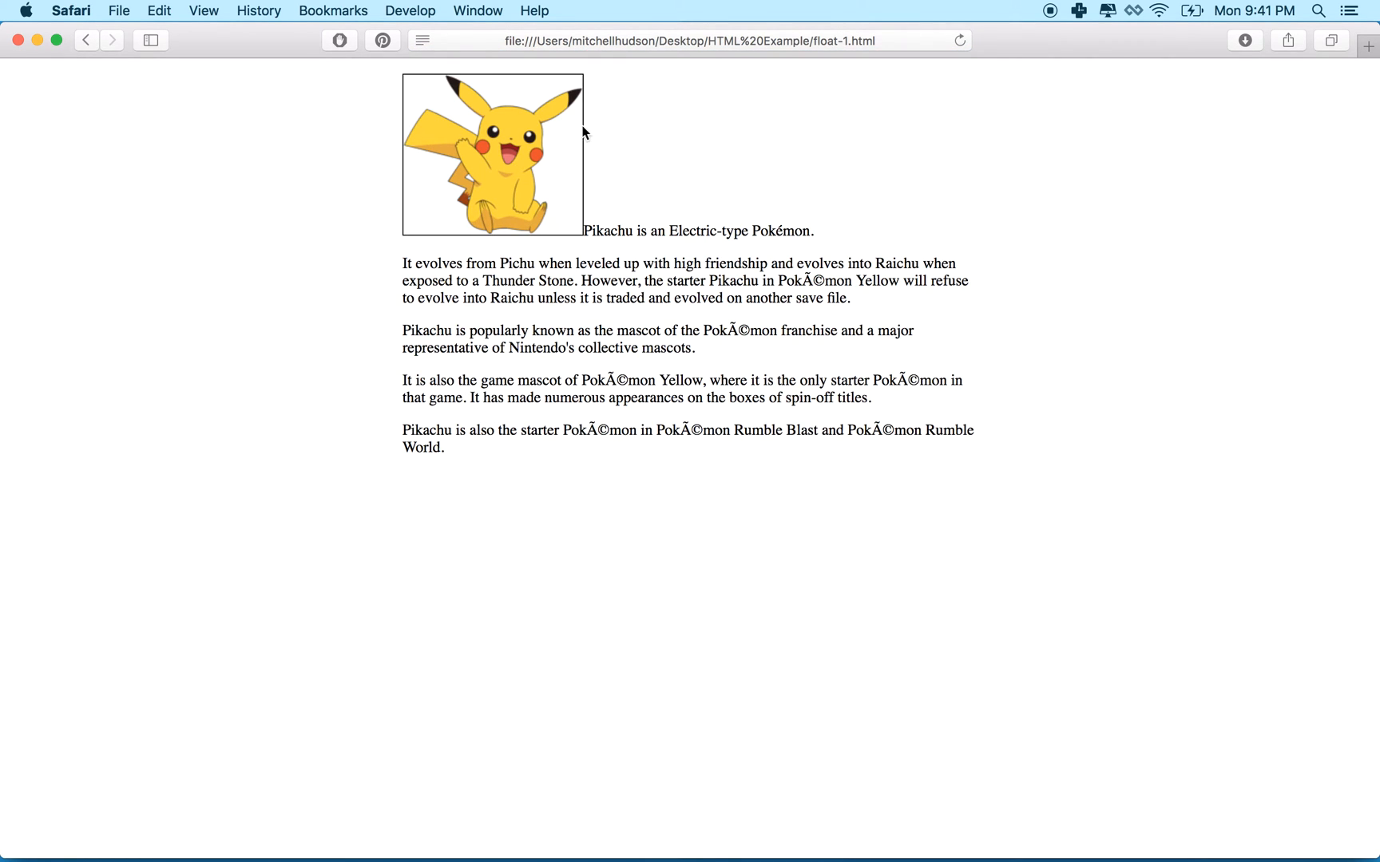
{"action": "mouse_move", "coordinate": [603, 238]}
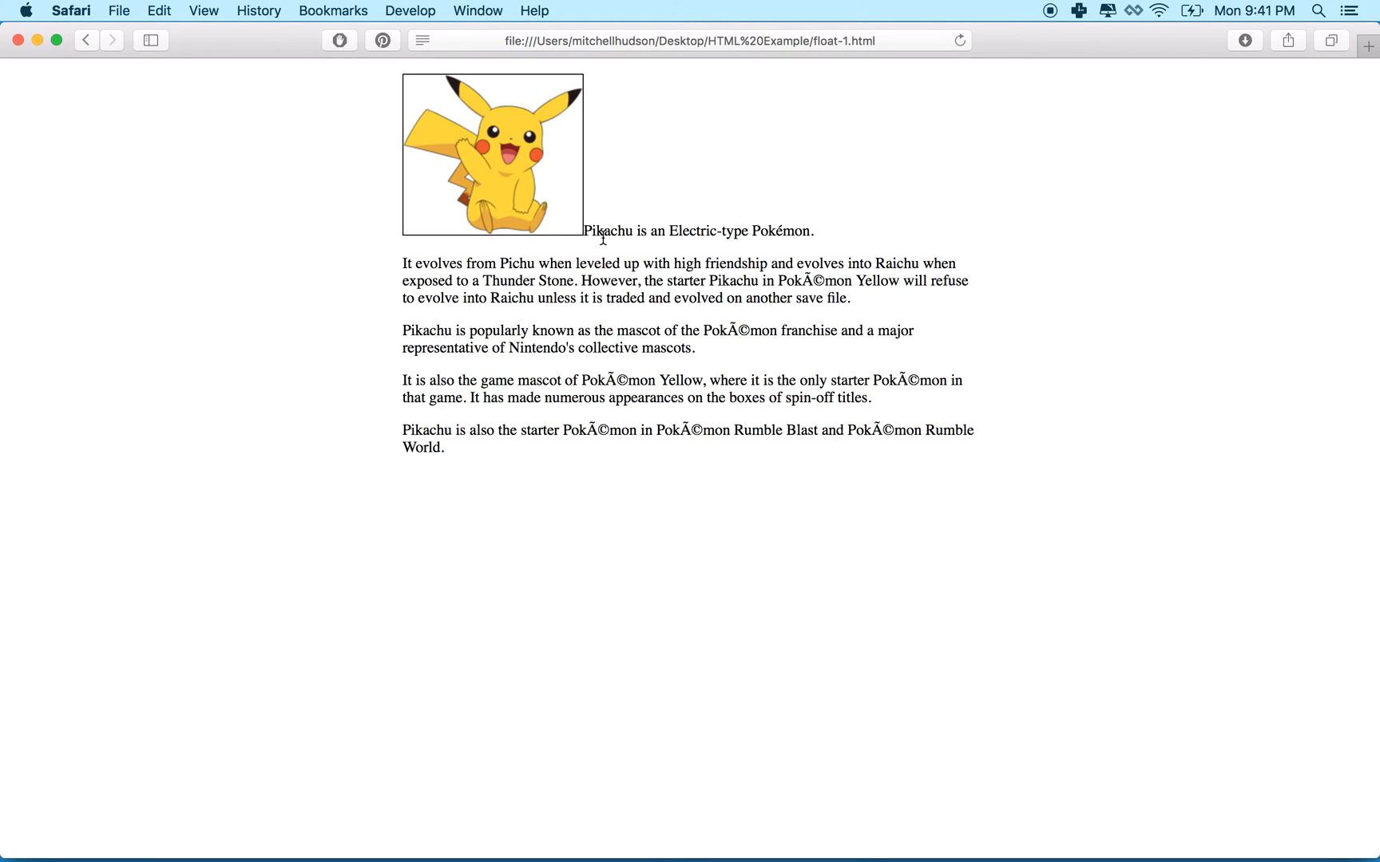
{"action": "mouse_move", "coordinate": [579, 248]}
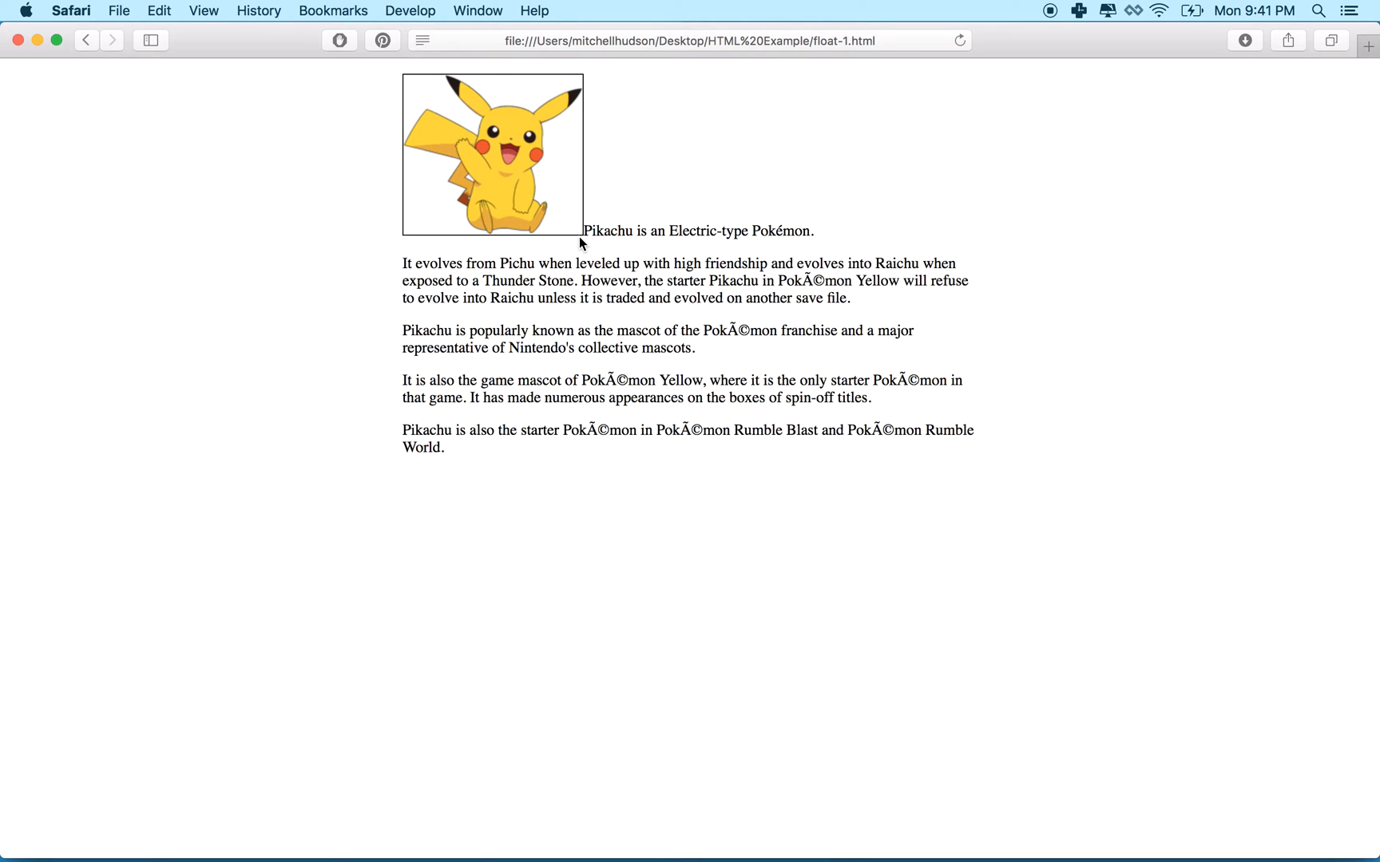
{"action": "mouse_move", "coordinate": [628, 848]}
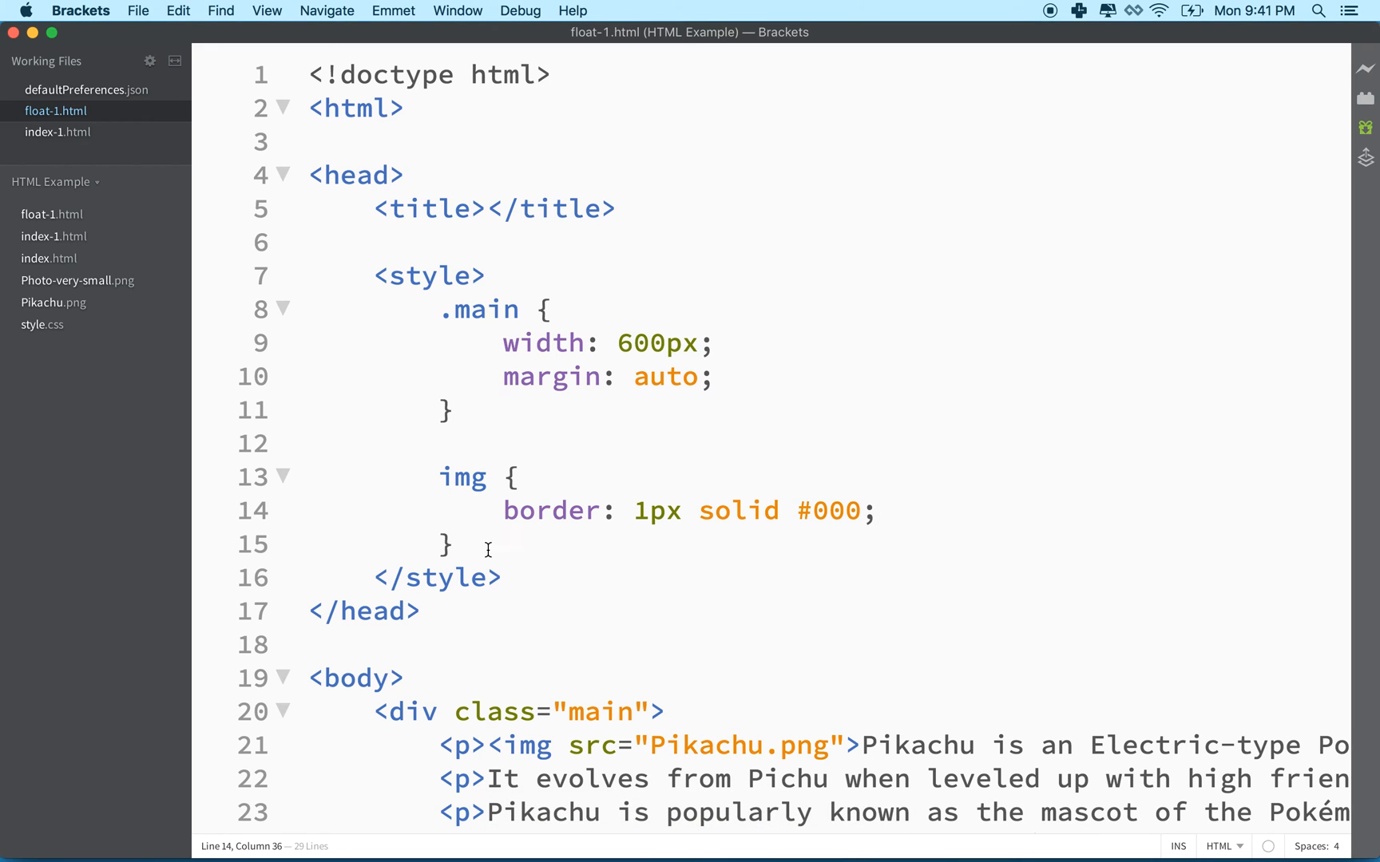
- Add a new line in the img rule and type float
{"action": "key", "text": "enter"}
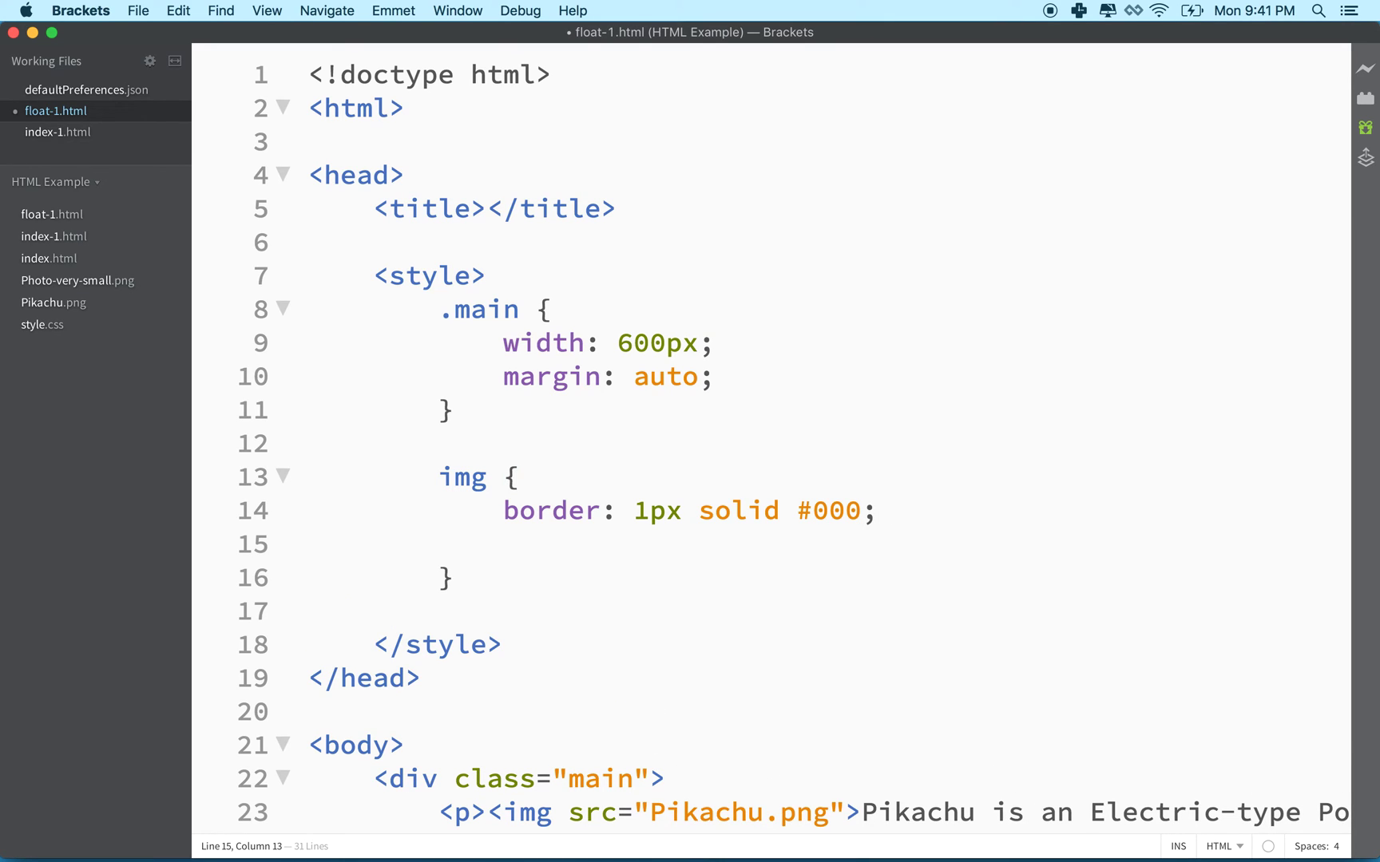
{"action": "type", "text": "float-1.html"}
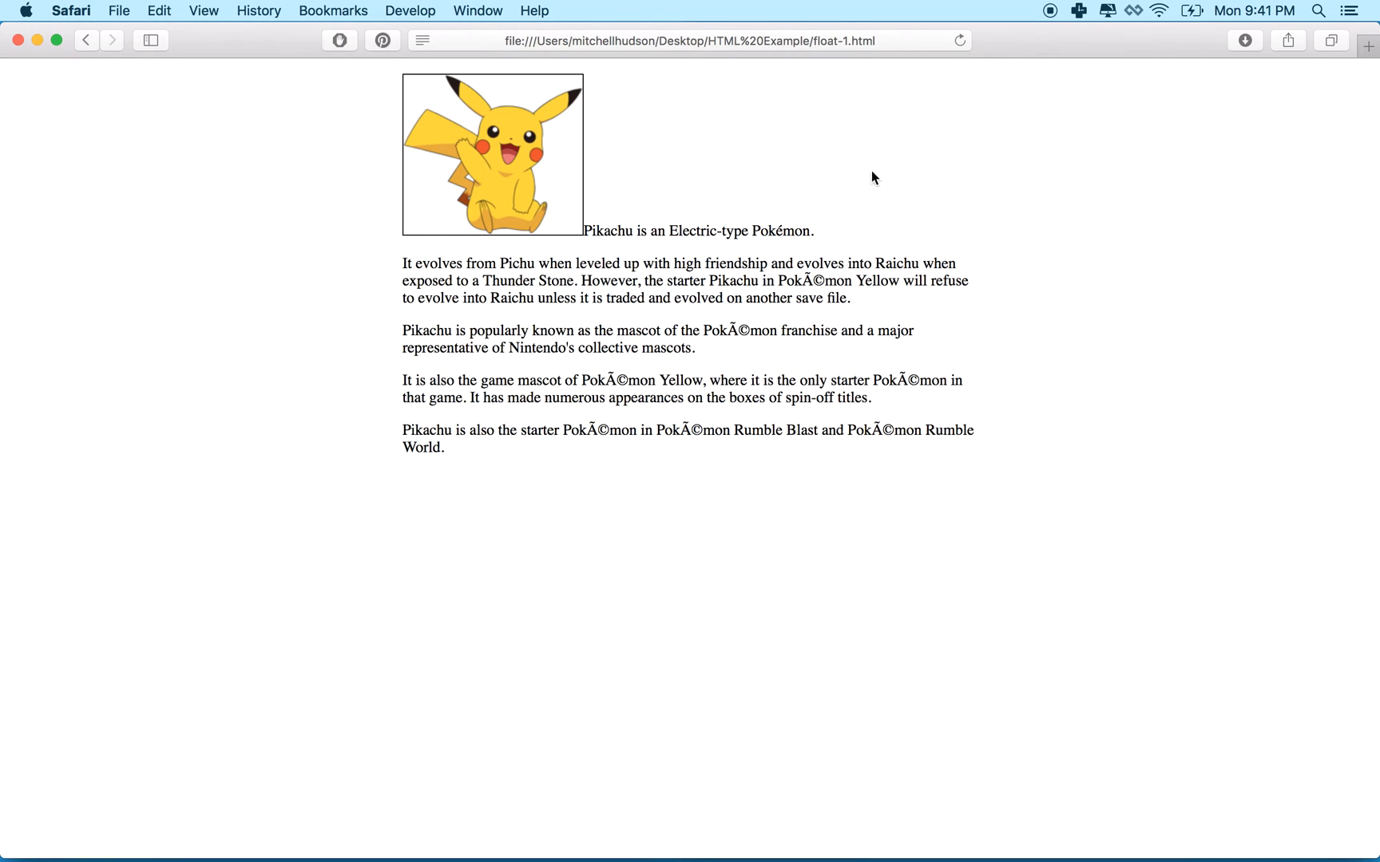
{"action": "mouse_move", "coordinate": [916, 162]}
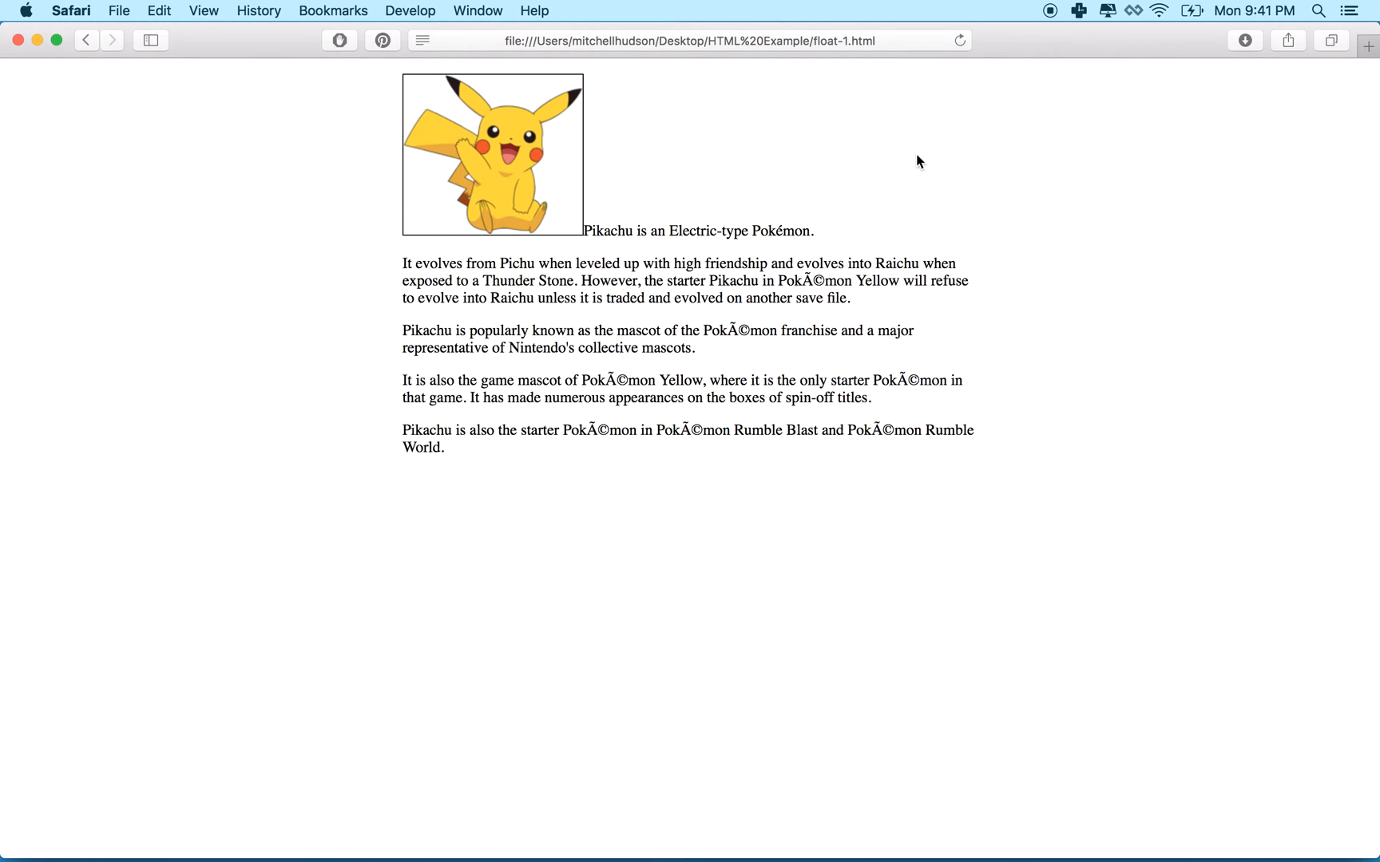
{"action": "mouse_move", "coordinate": [640, 109]}
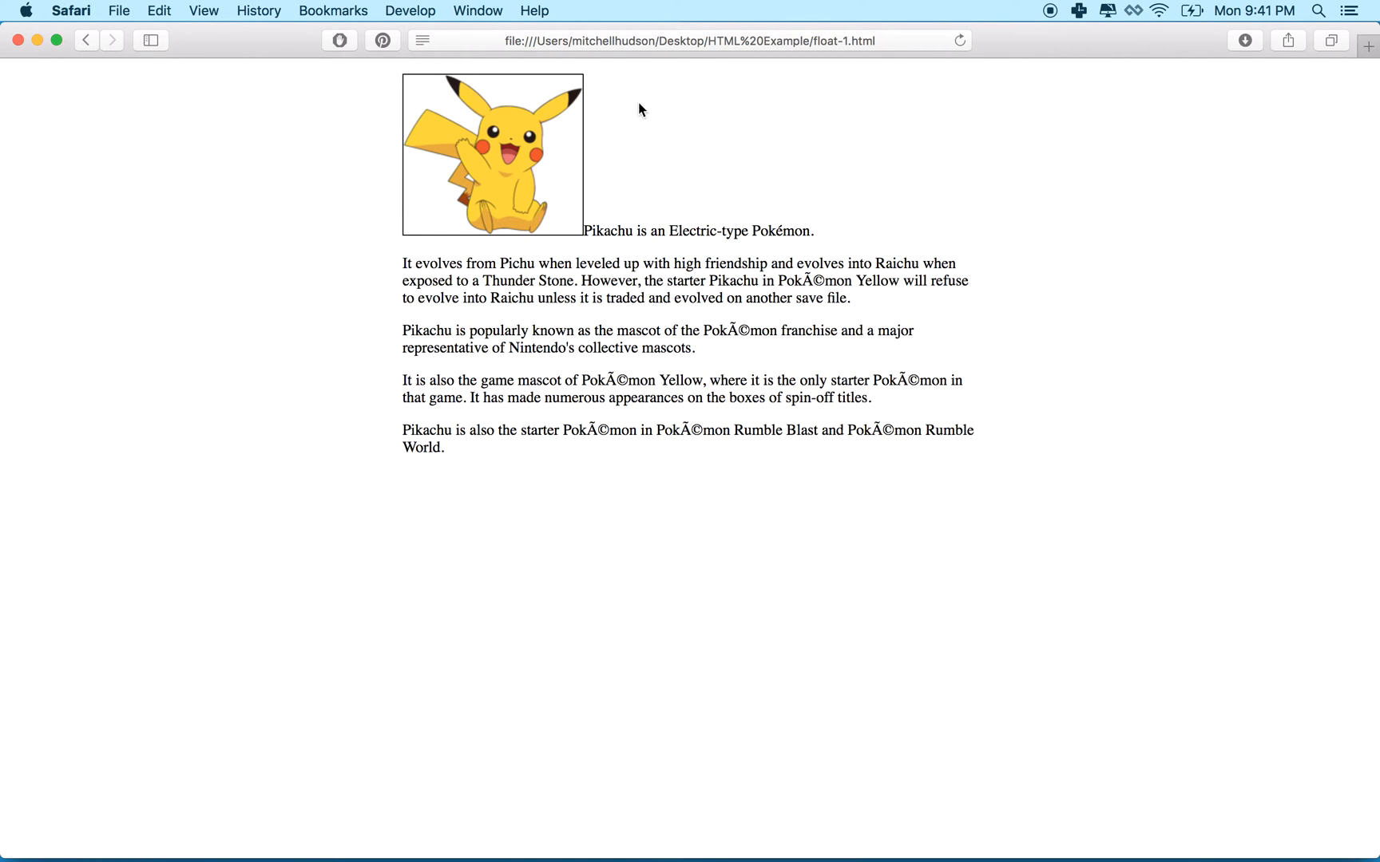
{"action": "mouse_move", "coordinate": [544, 346]}
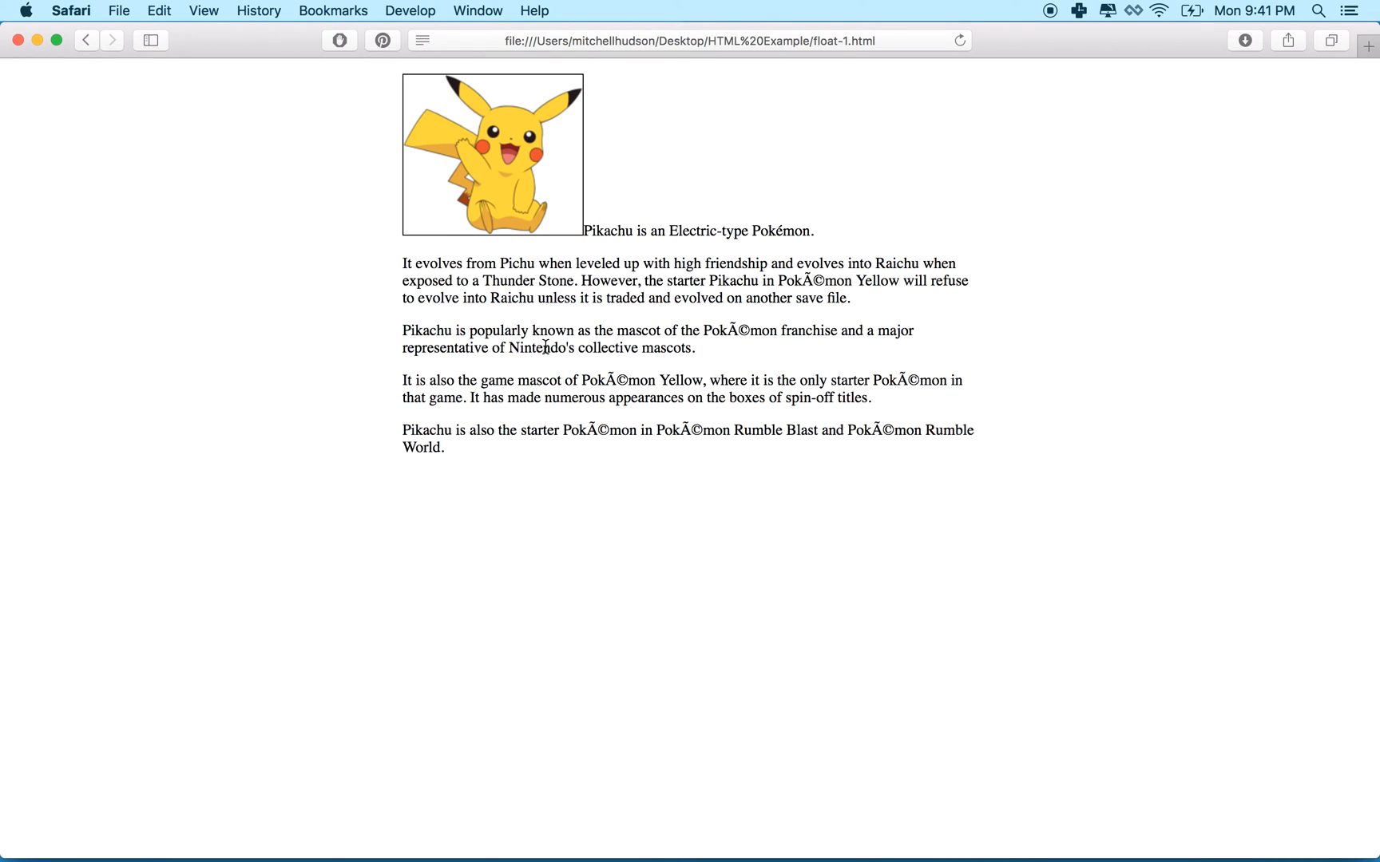
{"action": "mouse_move", "coordinate": [512, 163]}
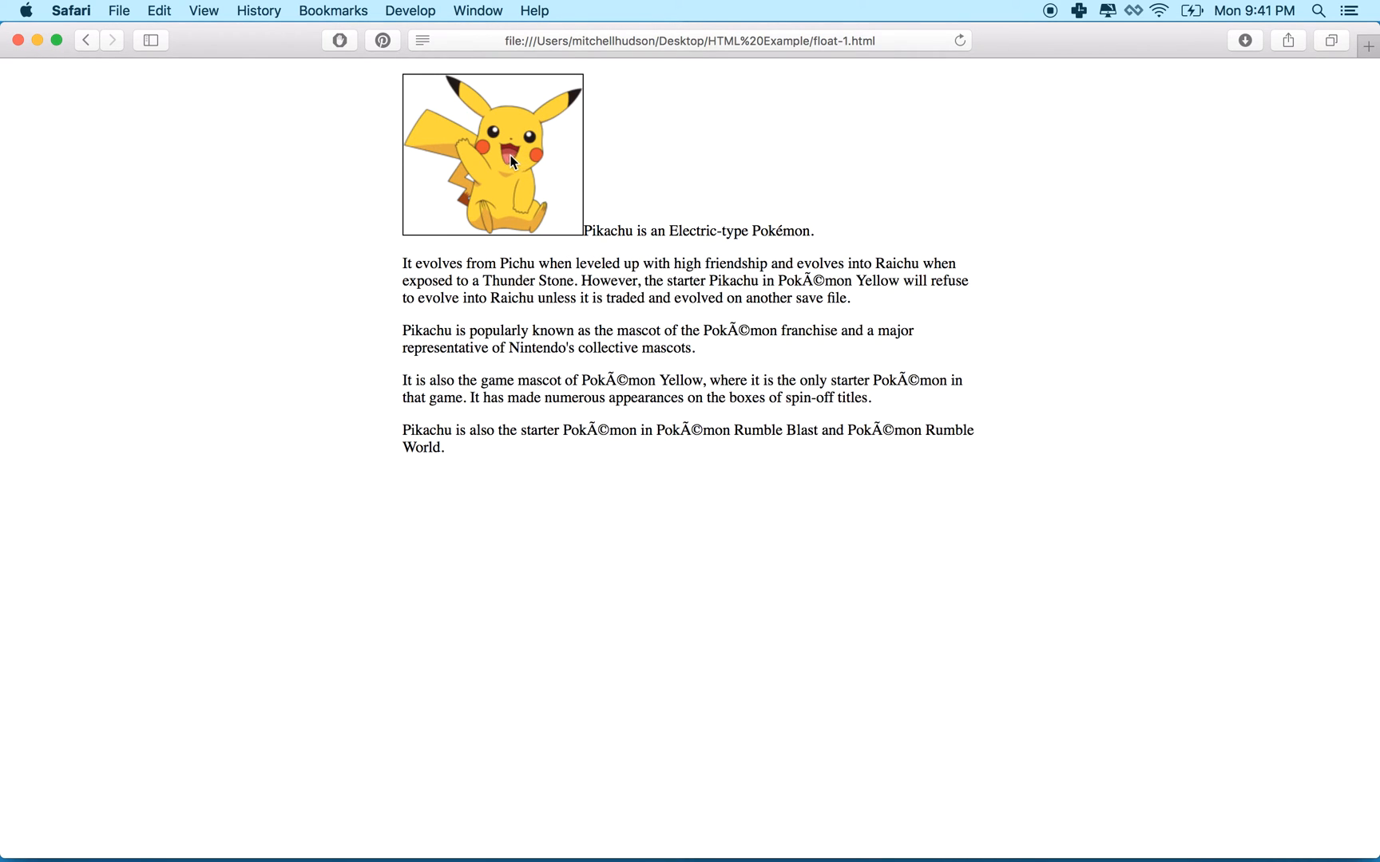
{"action": "mouse_move", "coordinate": [596, 231]}
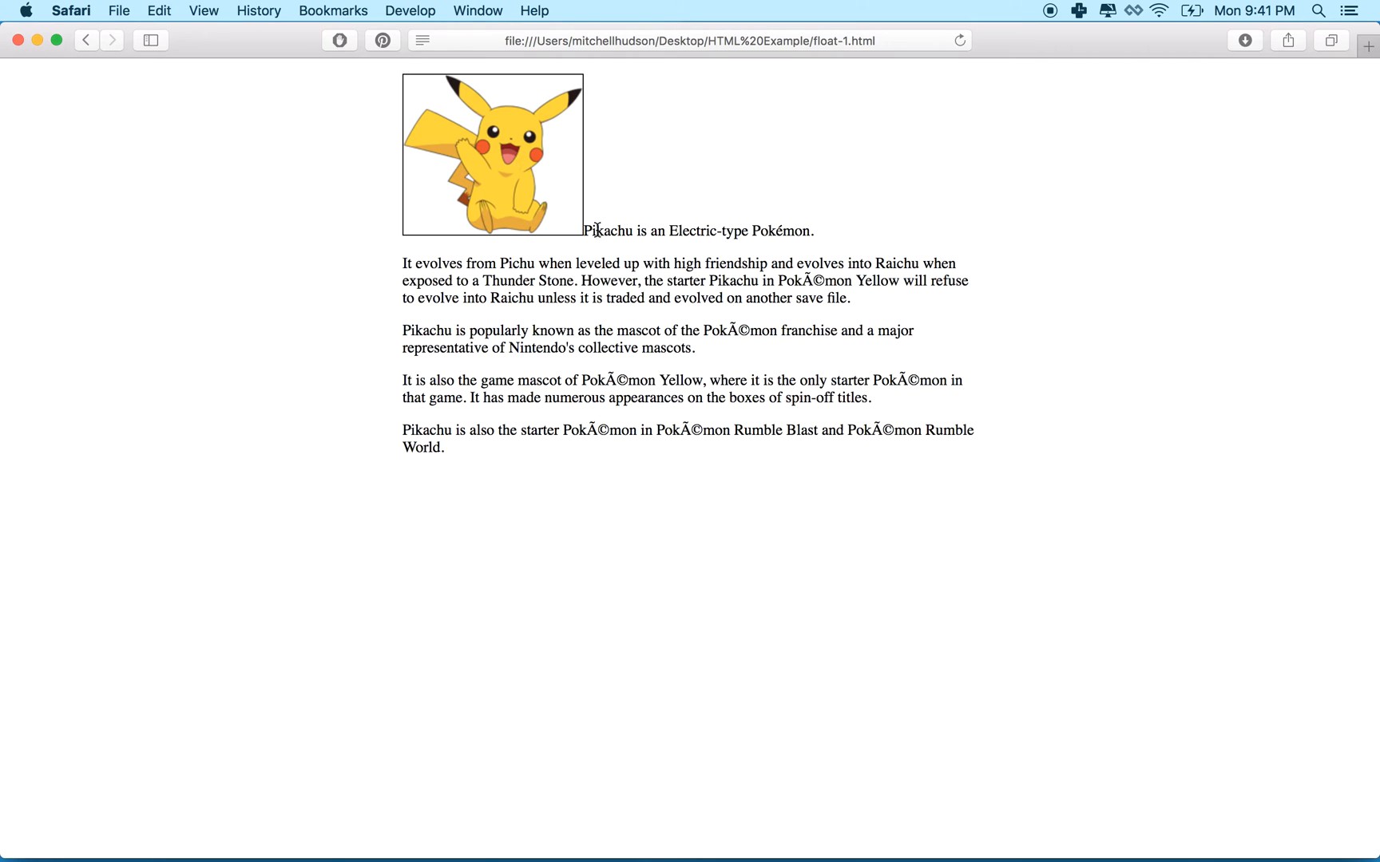
{"action": "mouse_move", "coordinate": [501, 254]}
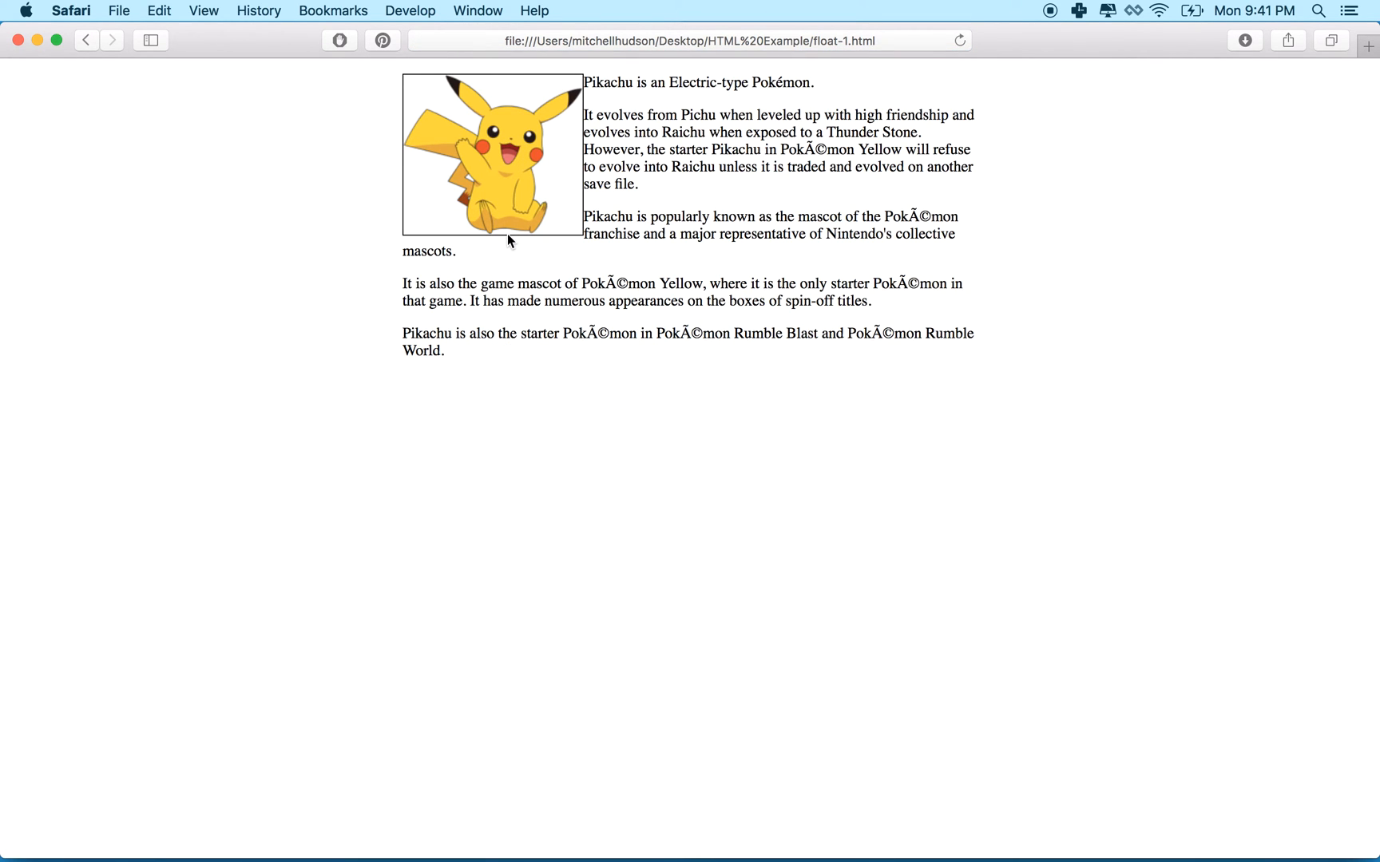
{"action": "mouse_move", "coordinate": [440, 195]}
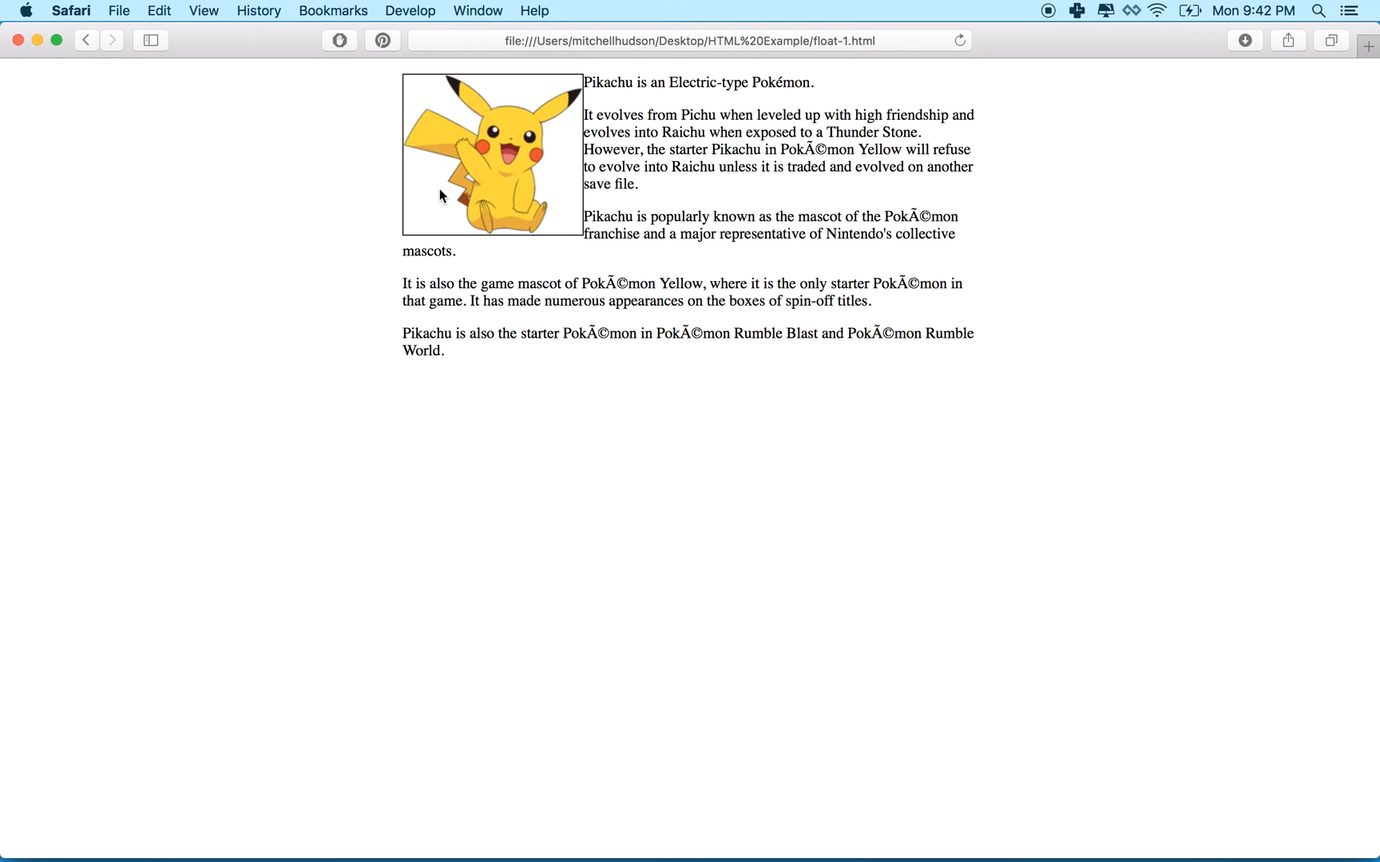
{"action": "mouse_move", "coordinate": [881, 95]}
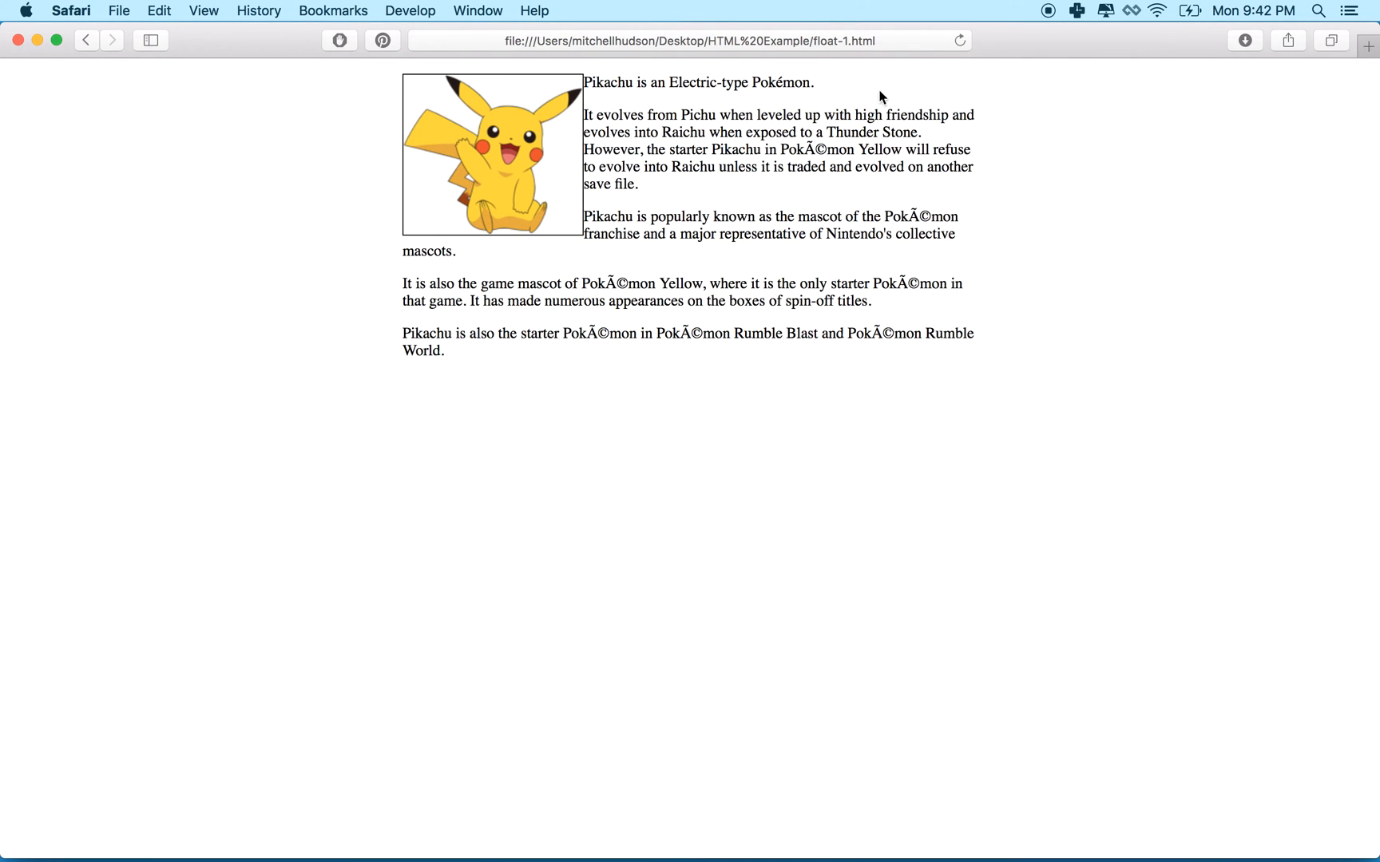
{"action": "mouse_move", "coordinate": [591, 211]}
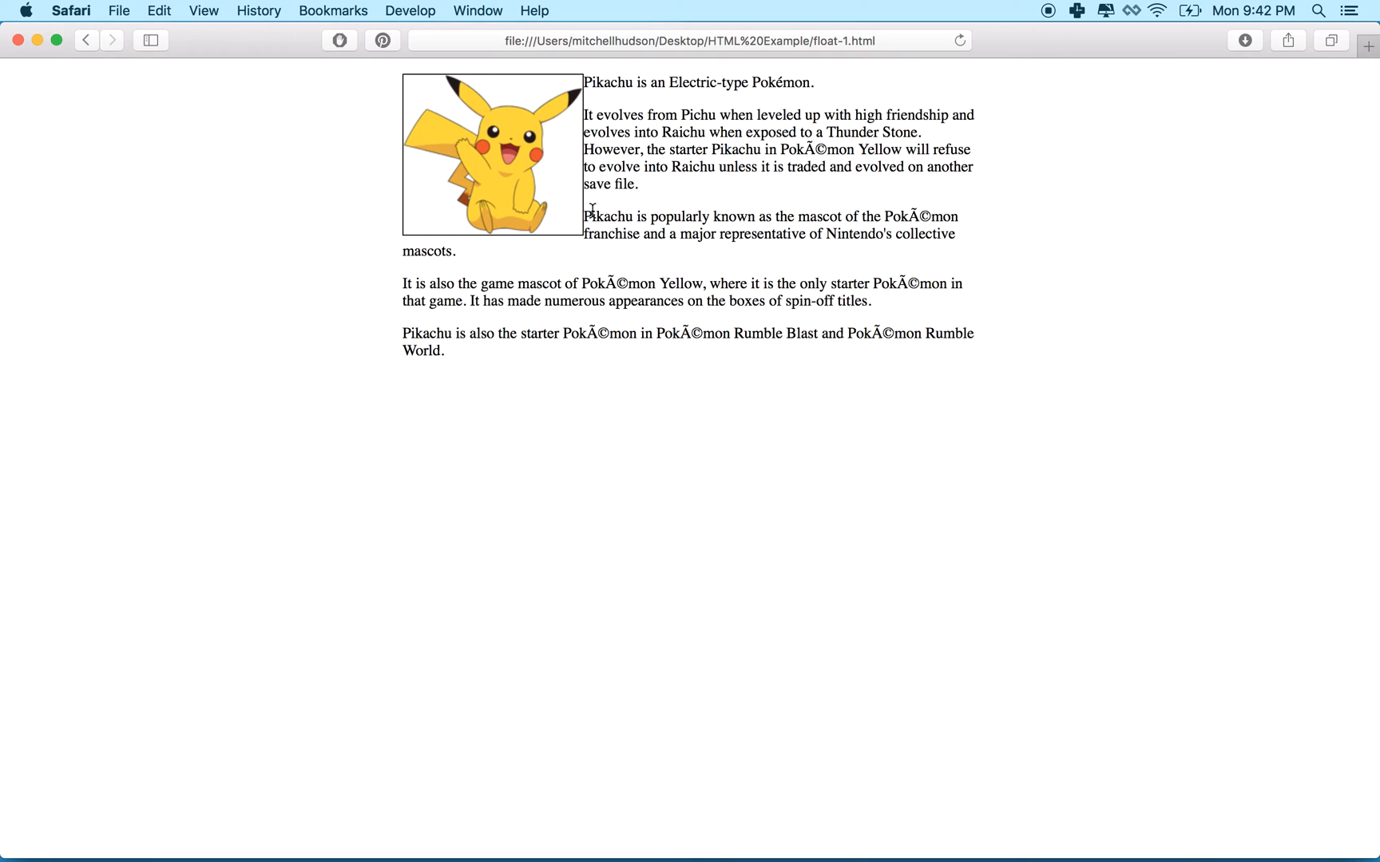
{"action": "mouse_move", "coordinate": [571, 173]}
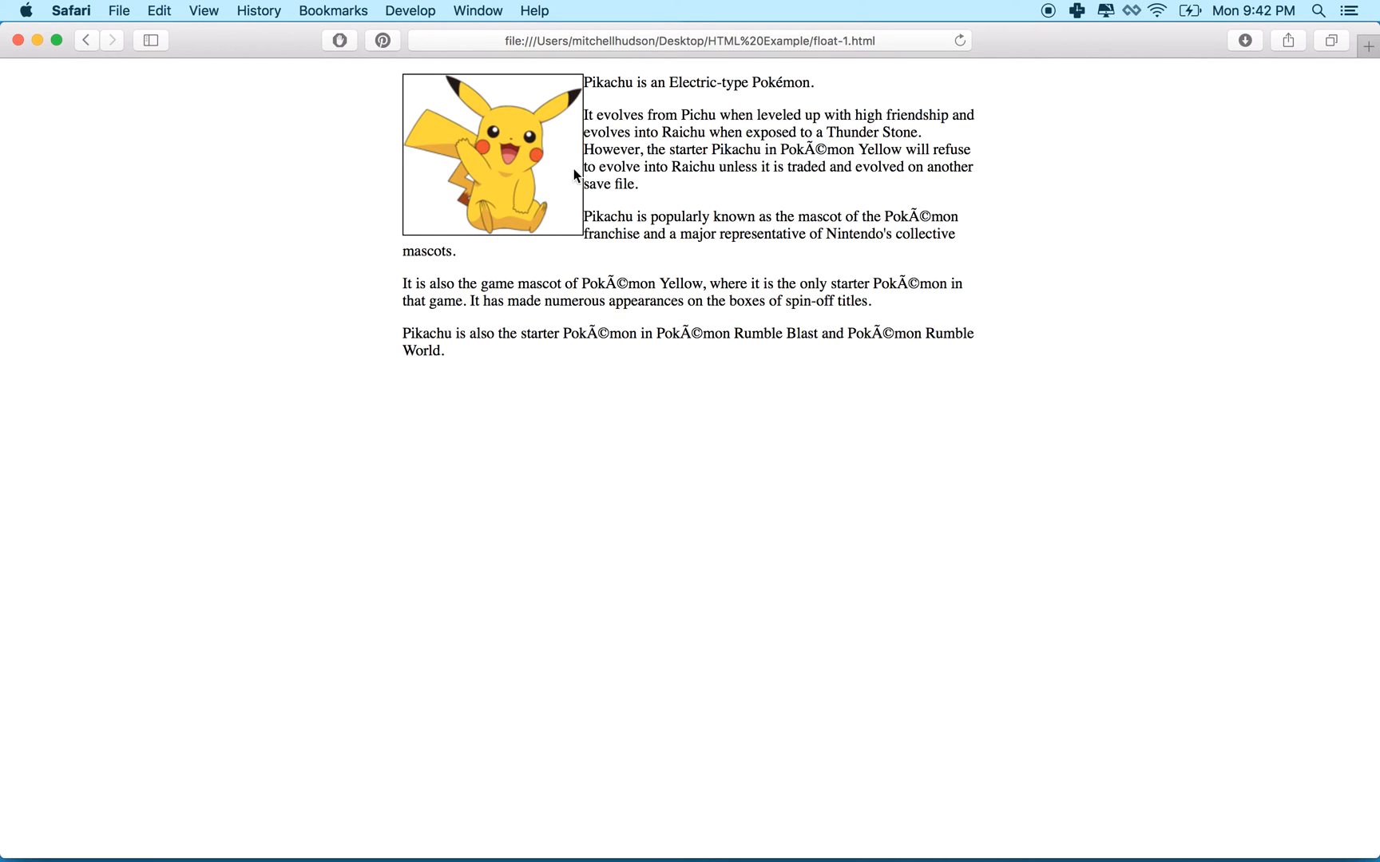
{"action": "mouse_move", "coordinate": [585, 193]}
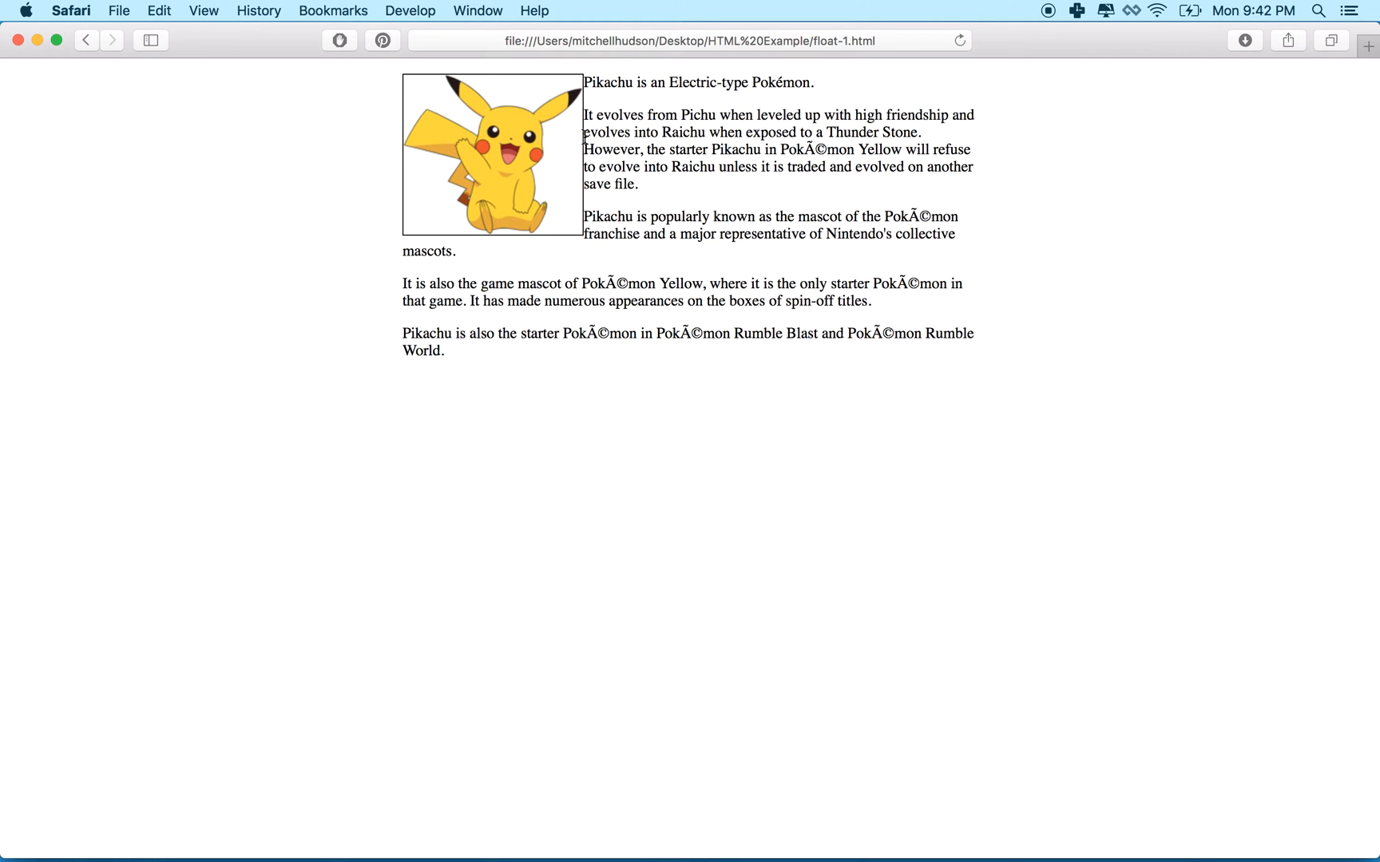
- Check the floated bordered image in Safari, then switch back to Brackets
{"action": "left_click", "coordinate": [204, 11]}
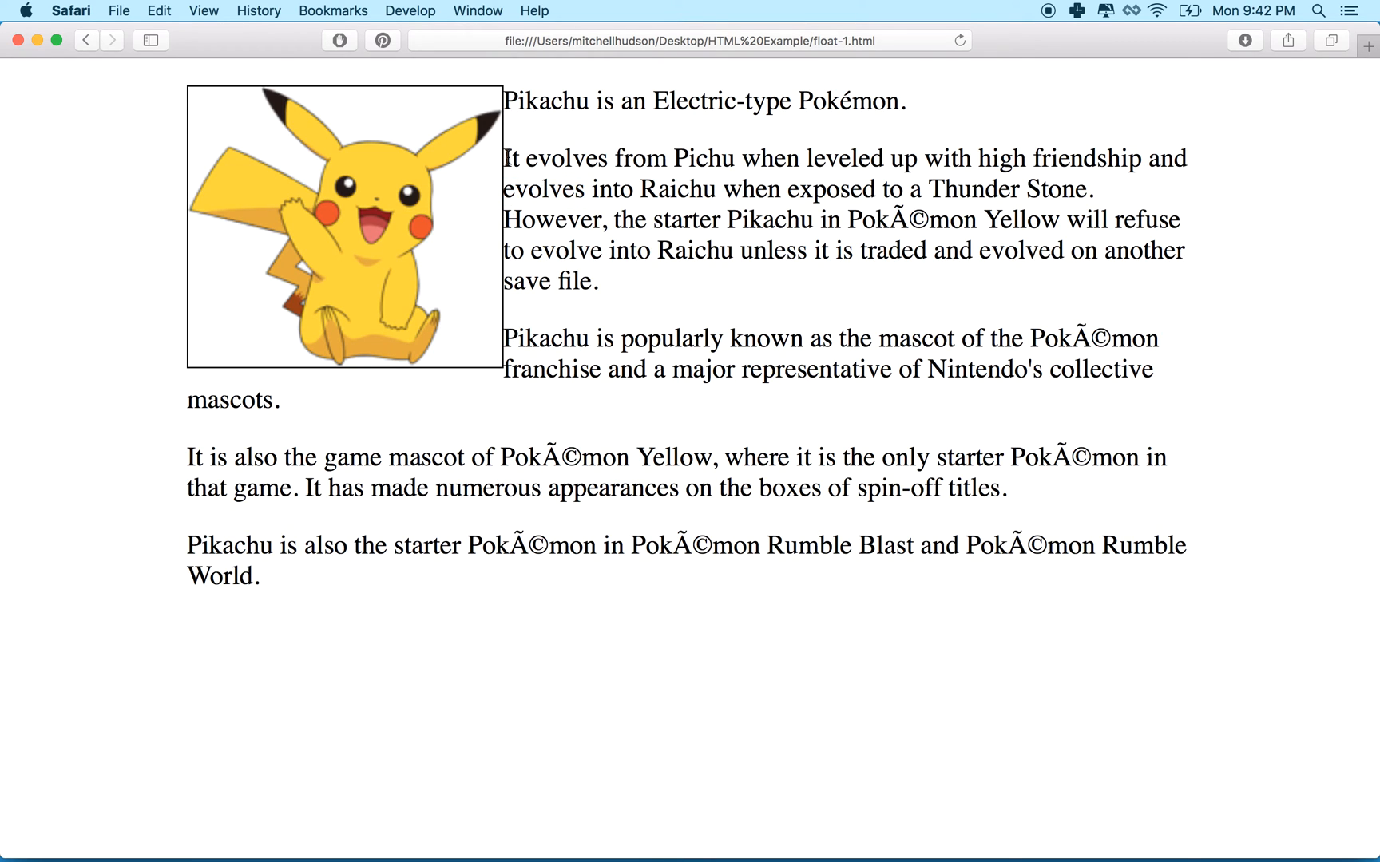
{"action": "left_click", "coordinate": [768, 839]}
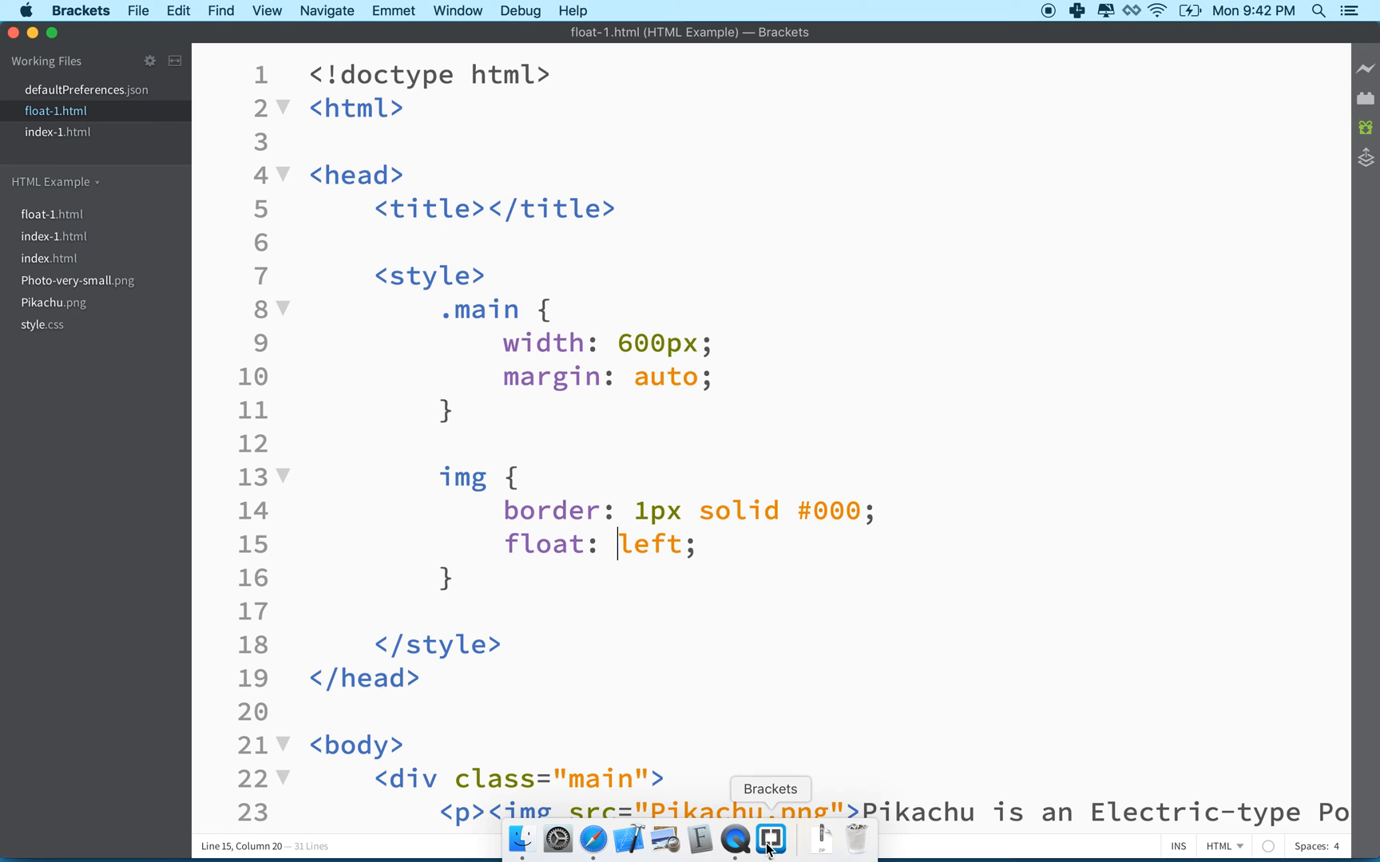
- Start a margin declaration in the img rule using a t l b r placeholder
{"action": "key", "text": "enter"}
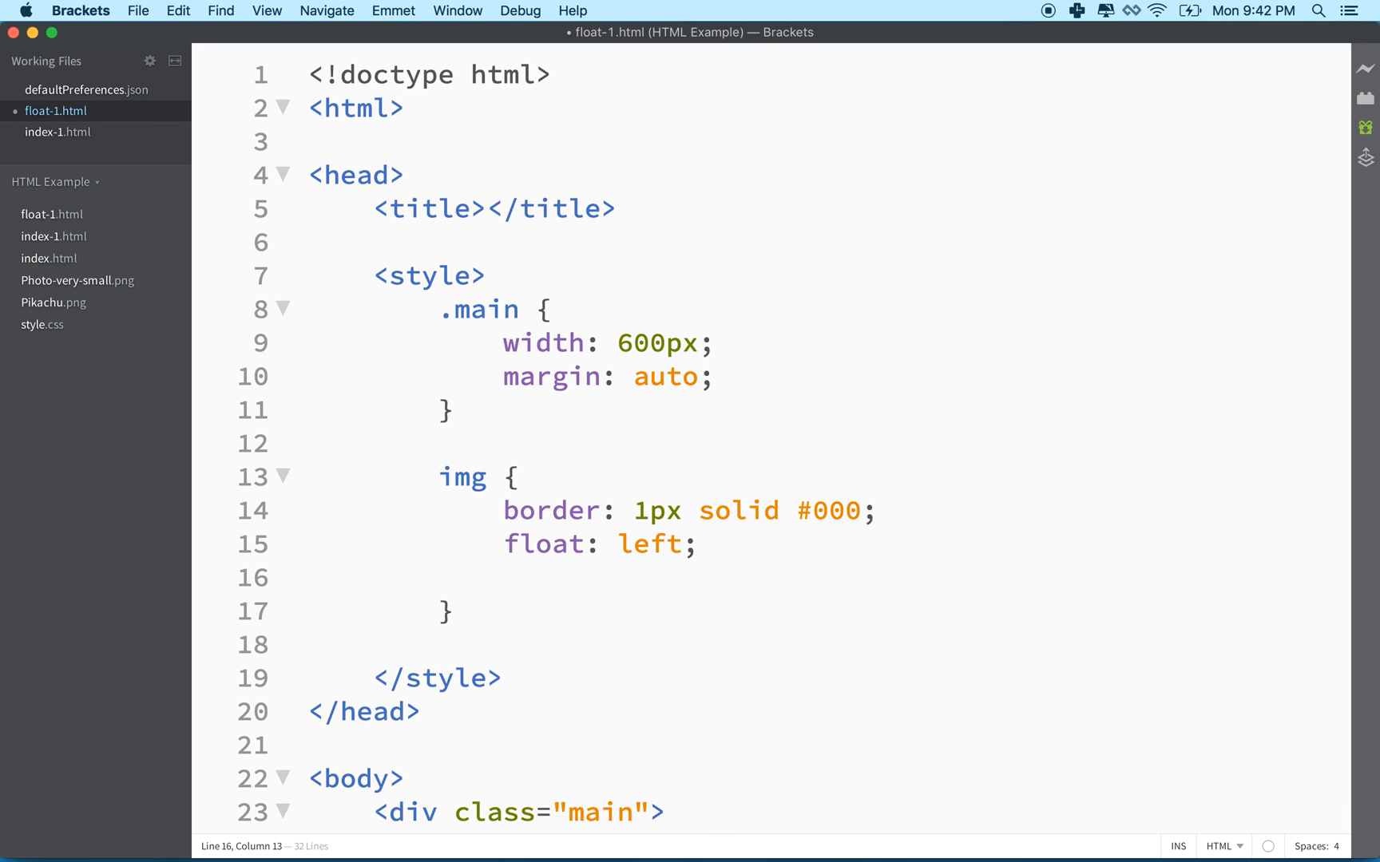
{"action": "type", "text": "margin:"}
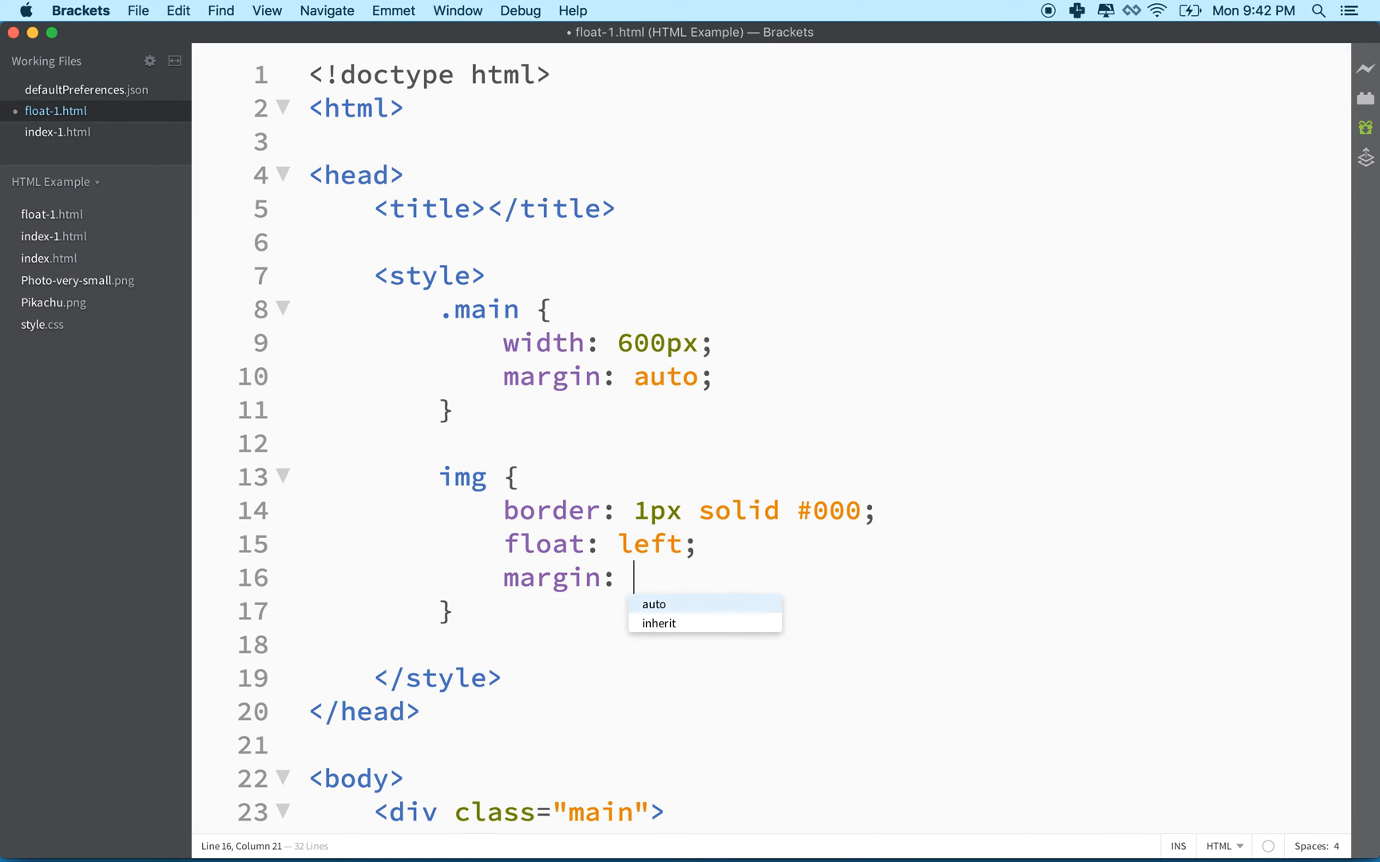
{"action": "type", "text": "0 0"}
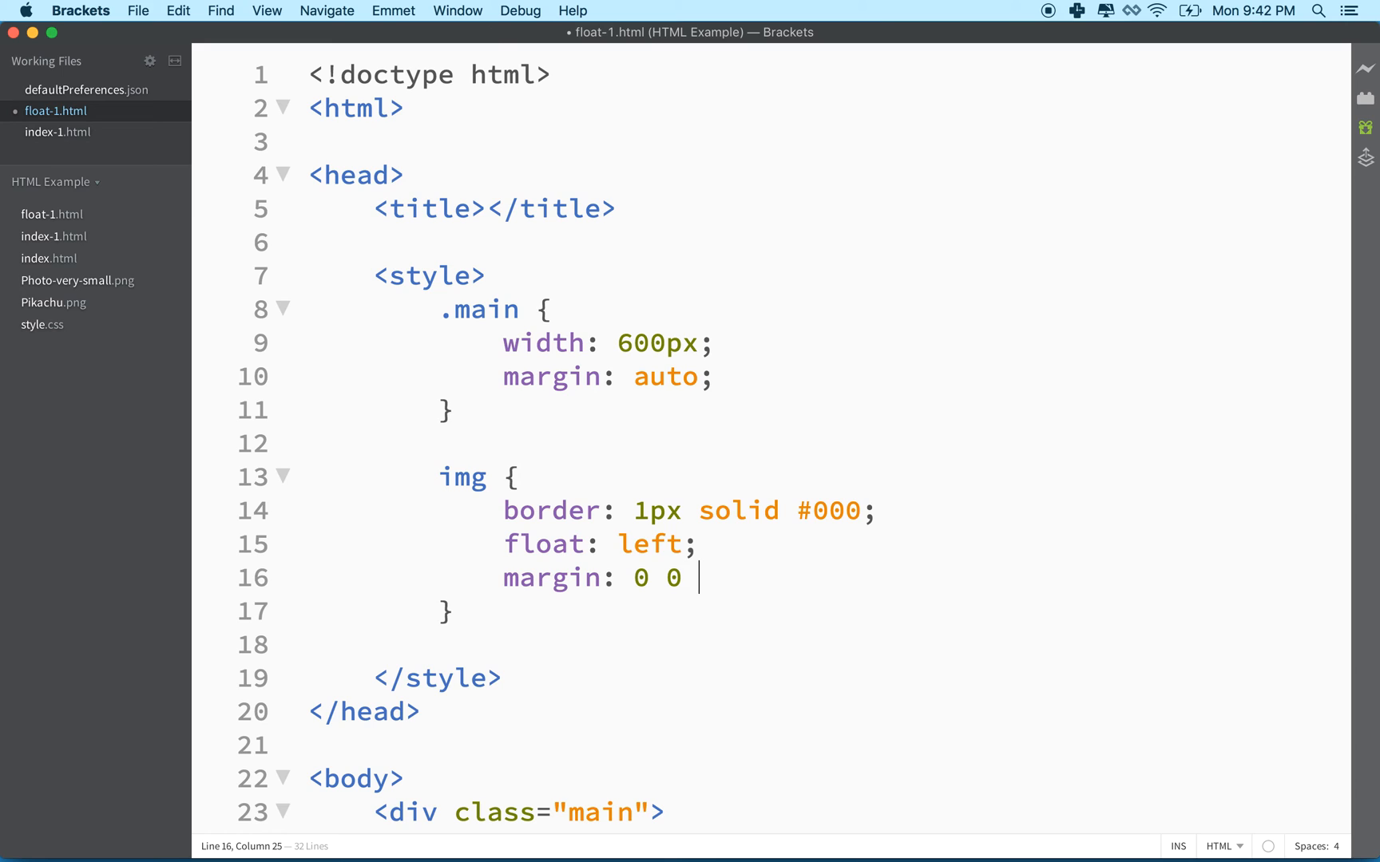
{"action": "key", "text": "backspace"}
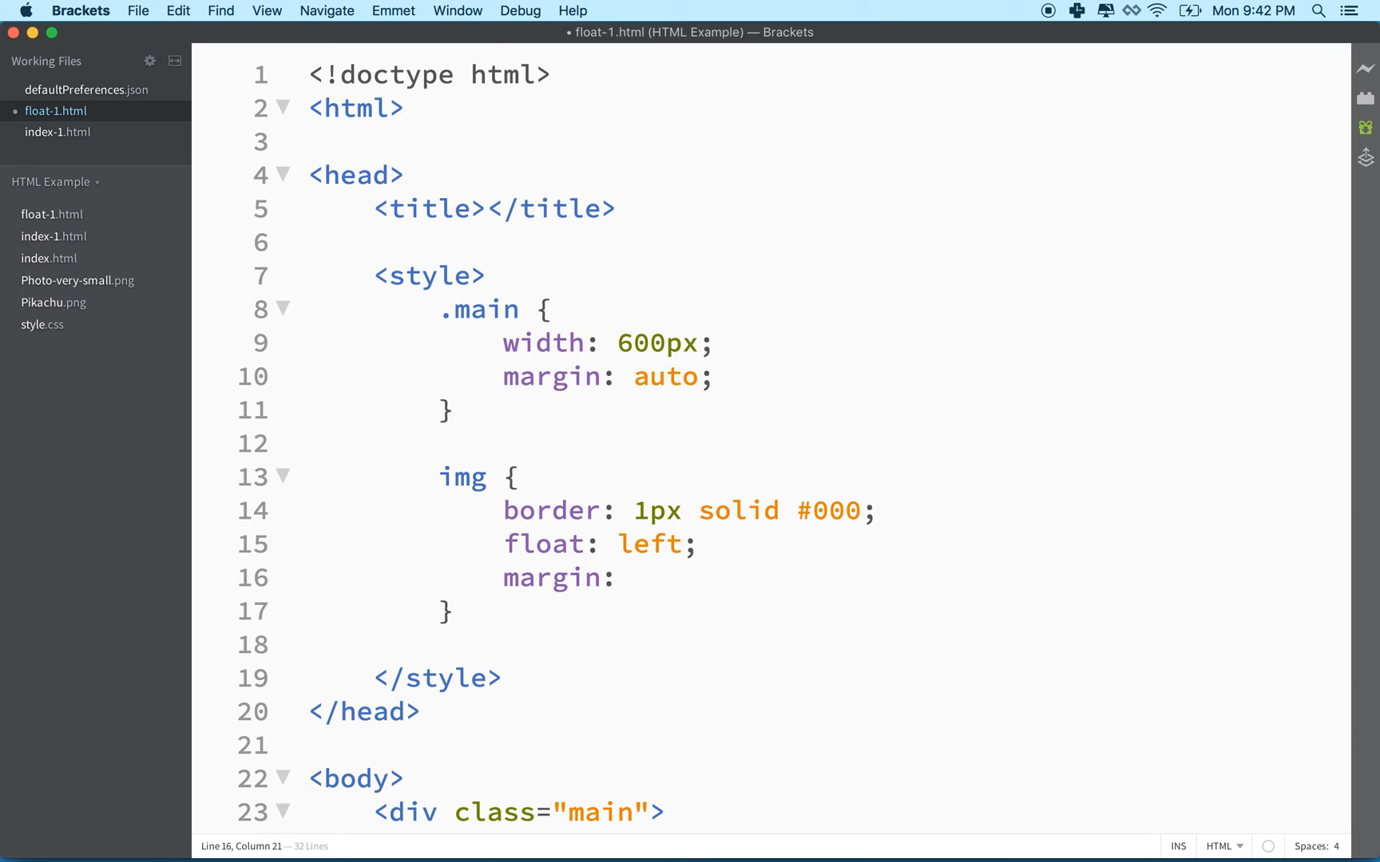
{"action": "type", "text": "t l"}
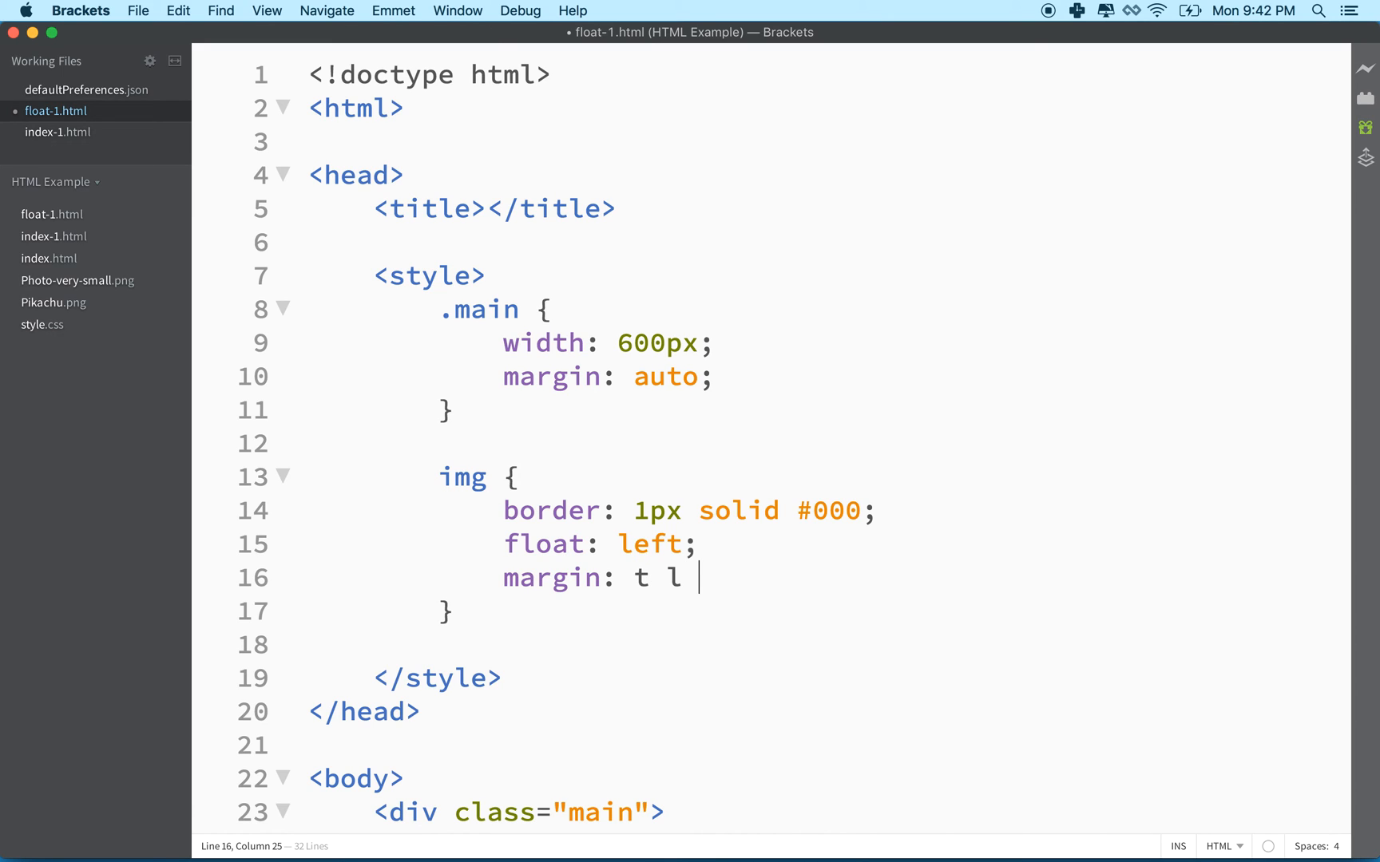
{"action": "type", "text": "b r"}
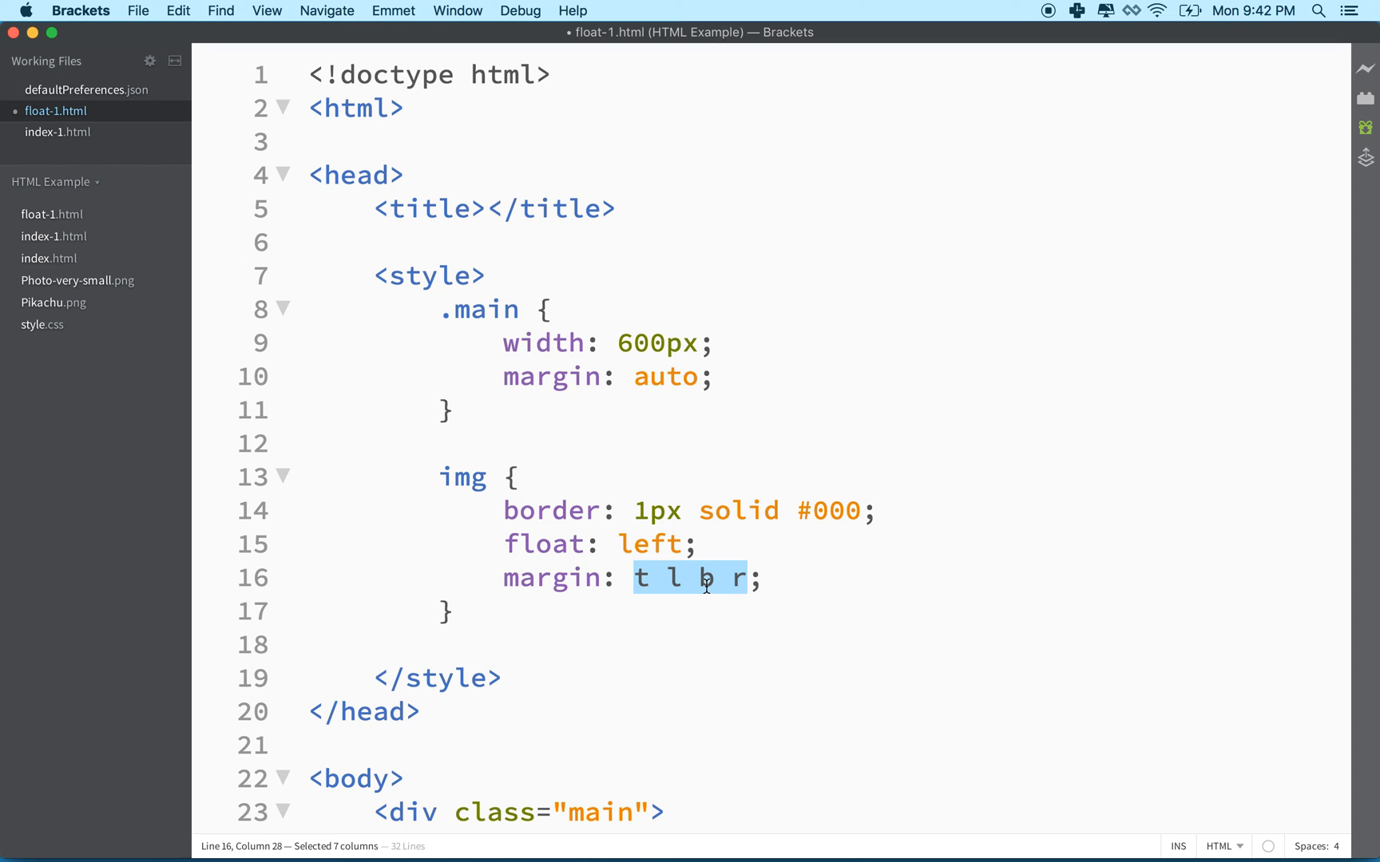
- Replace the placeholder with the margin values 0 1em 1em 0
{"action": "left_click", "coordinate": [638, 578]}
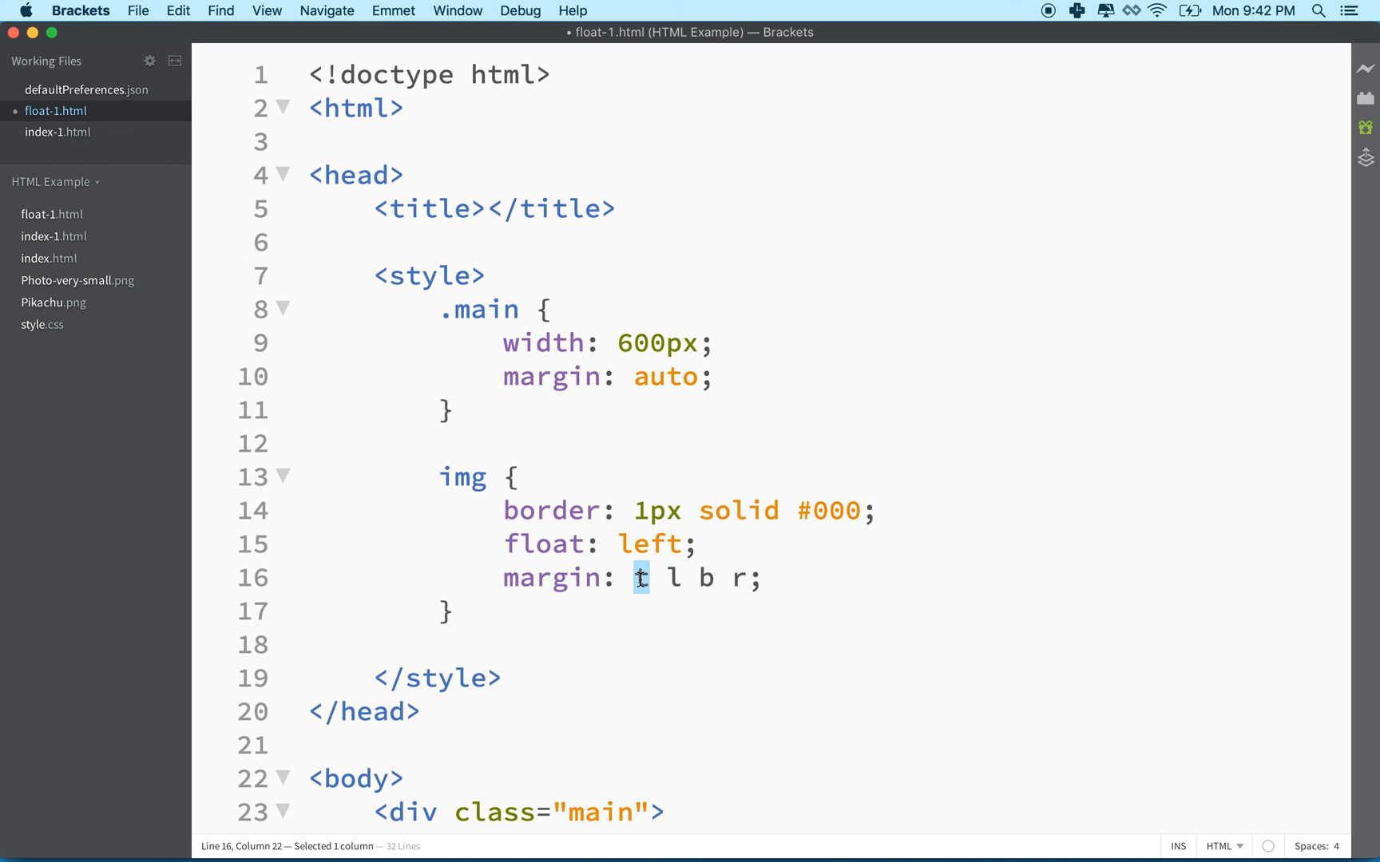
{"action": "left_click", "coordinate": [632, 578]}
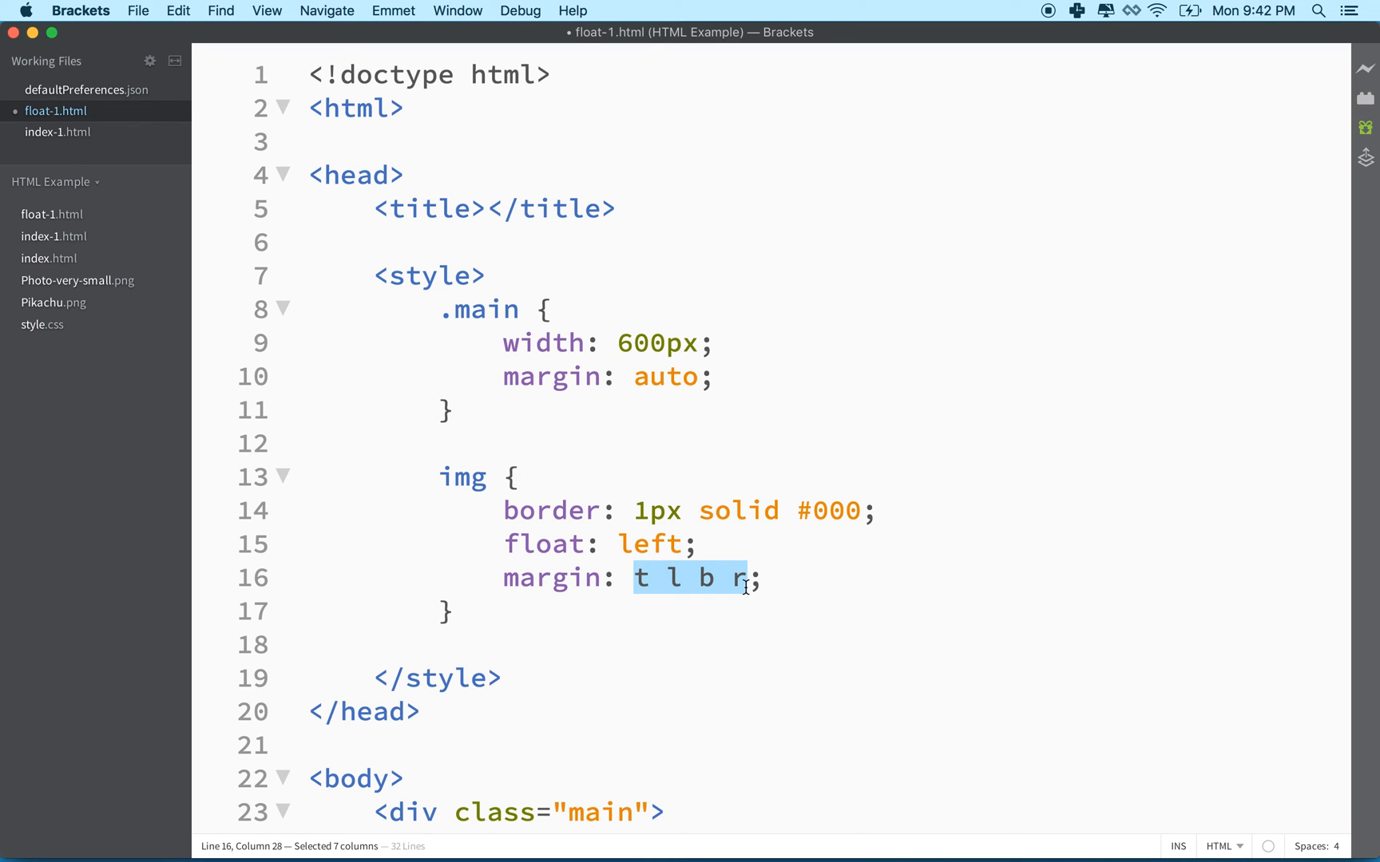
{"action": "type", "text": "b"}
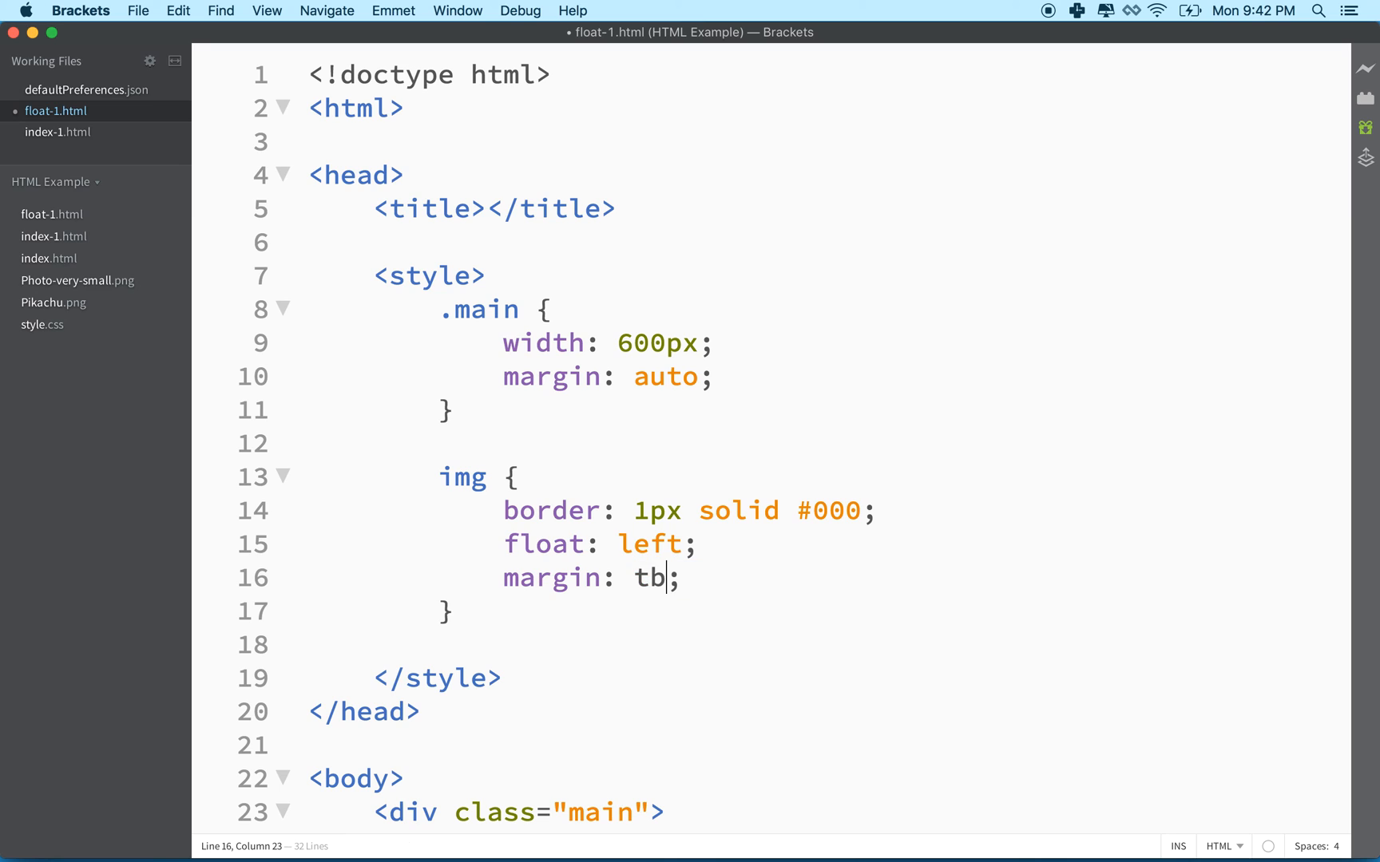
{"action": "type", "text": "lr"}
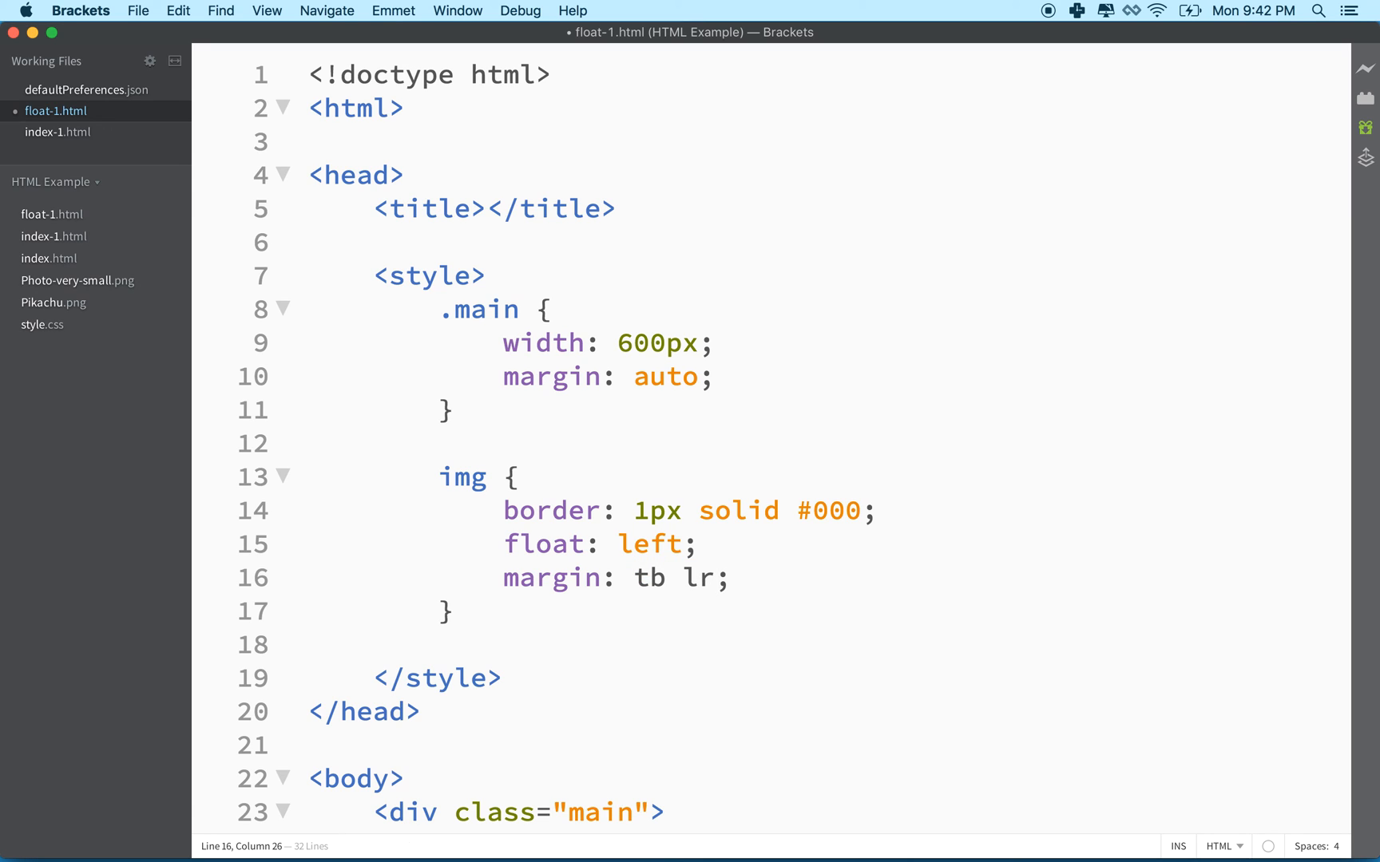
{"action": "key", "text": "Backspace"}
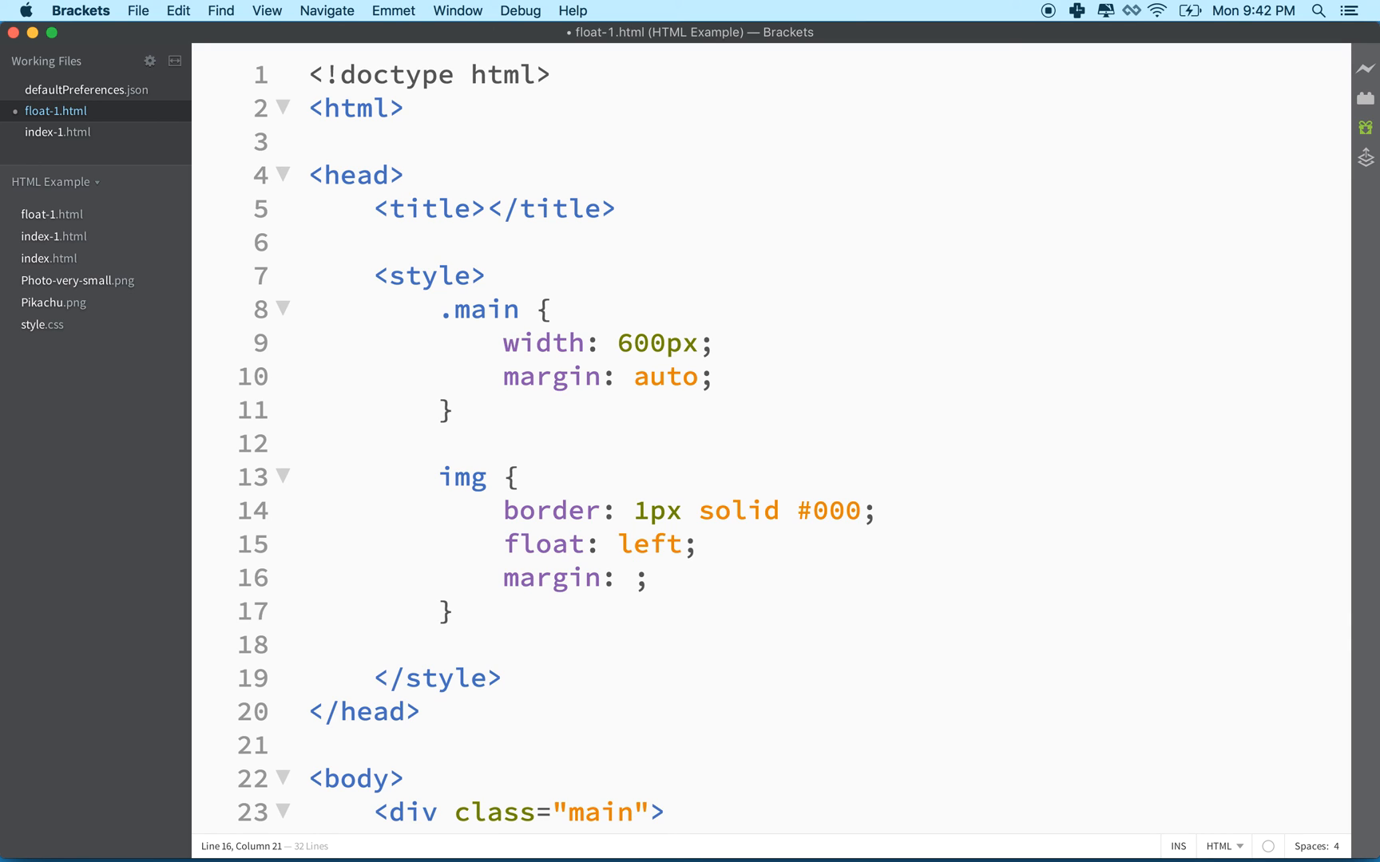
{"action": "type", "text": "0"}
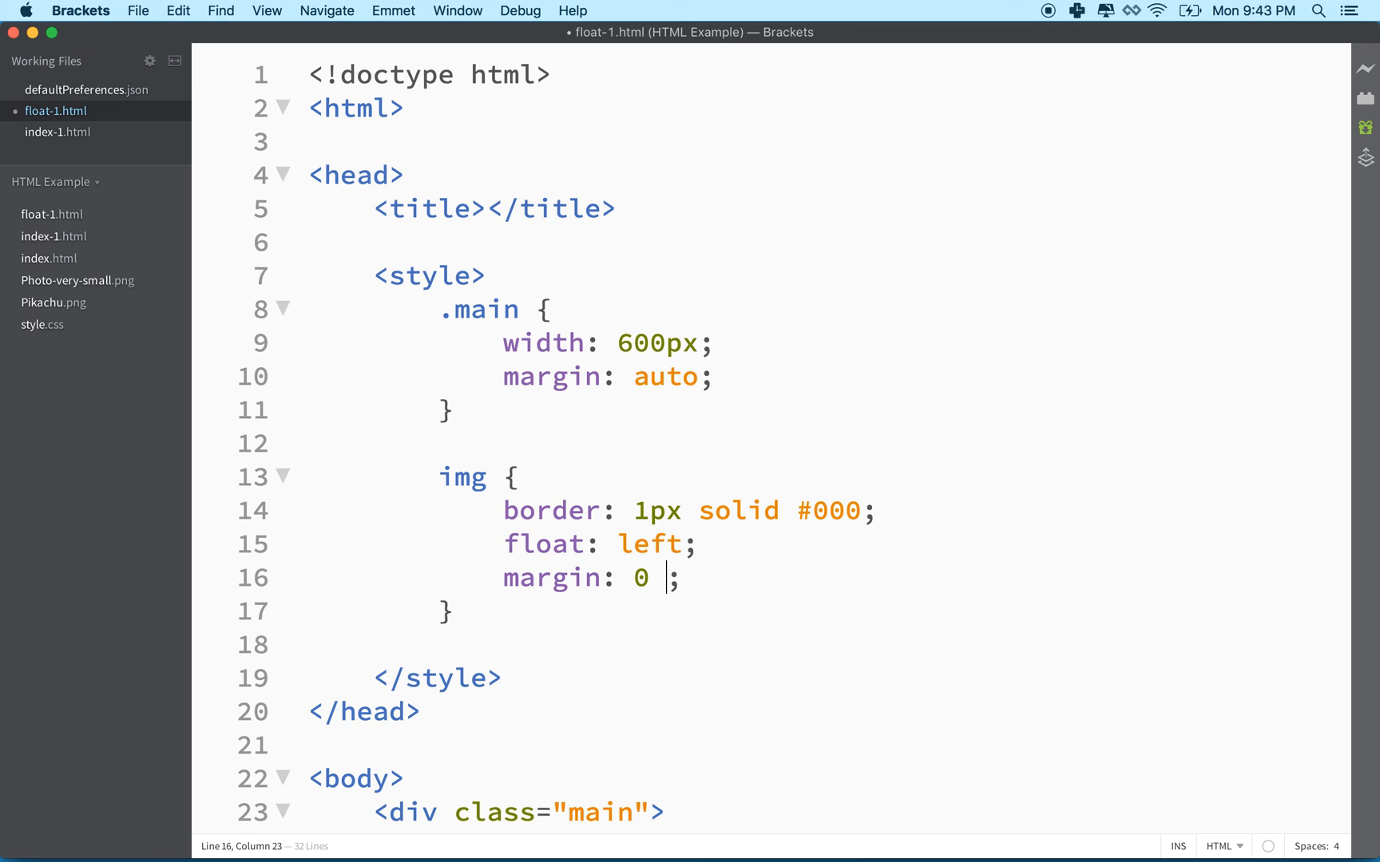
{"action": "type", "text": "1em"}
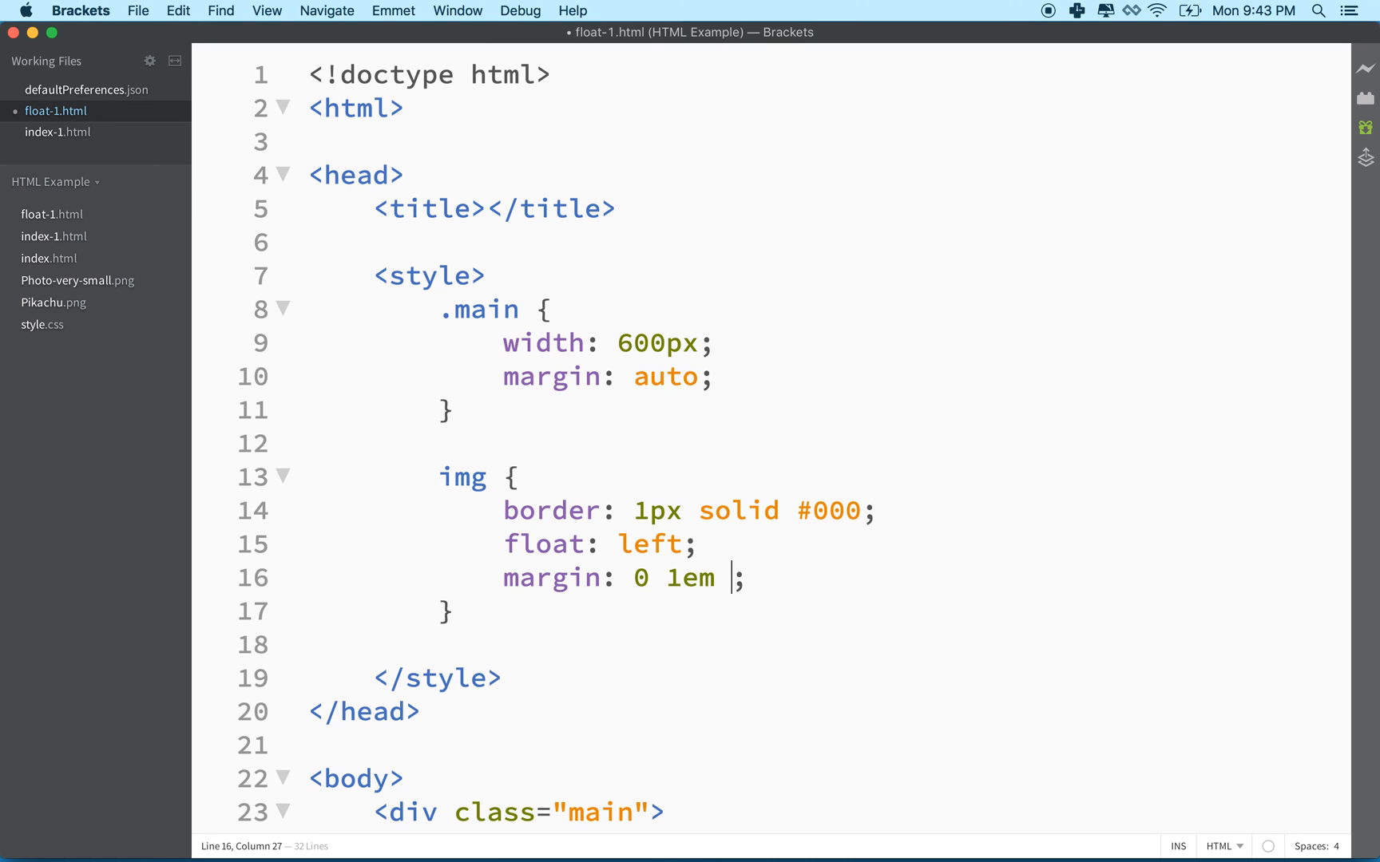
{"action": "type", "text": "1em"}
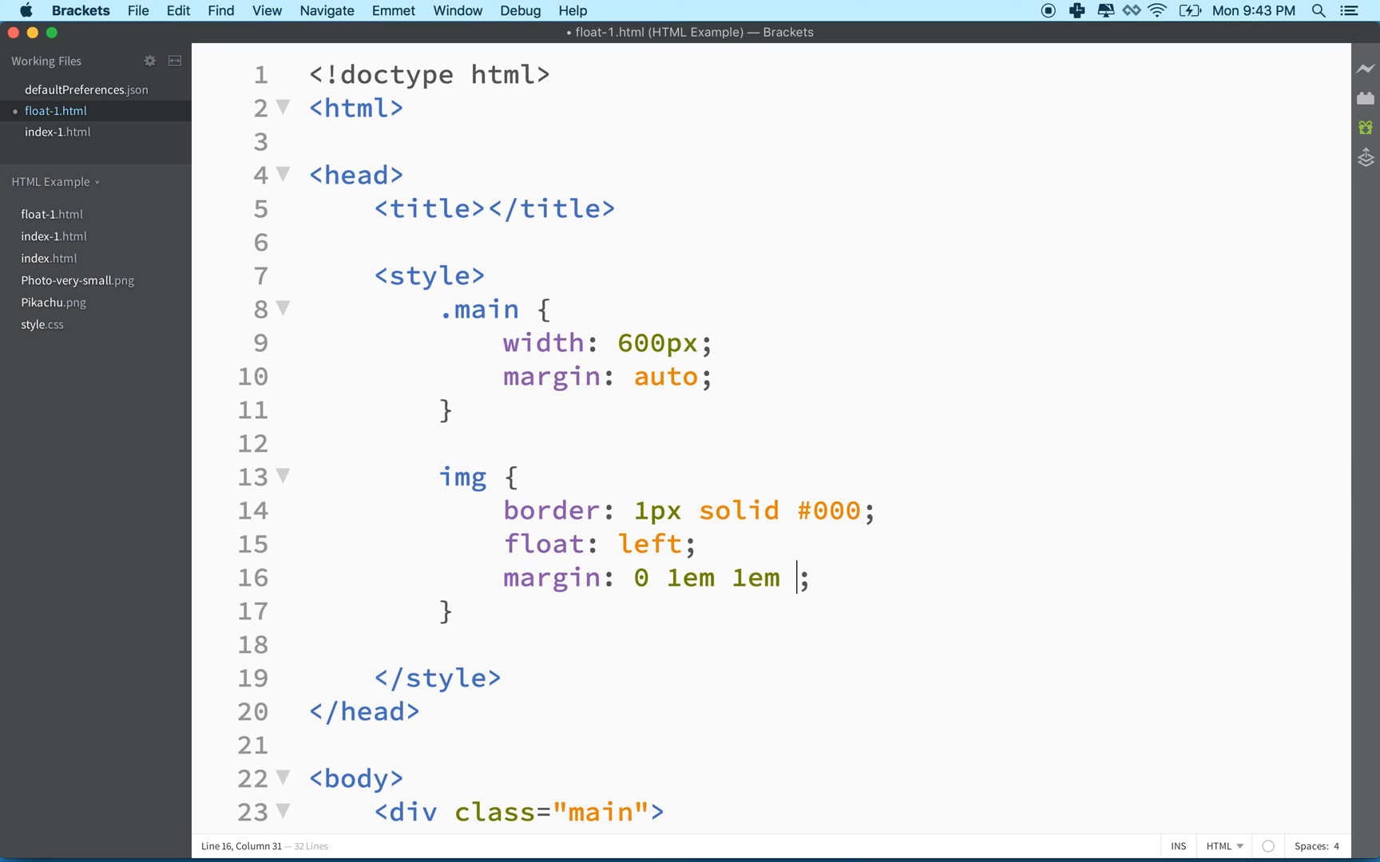
{"action": "type", "text": "0"}
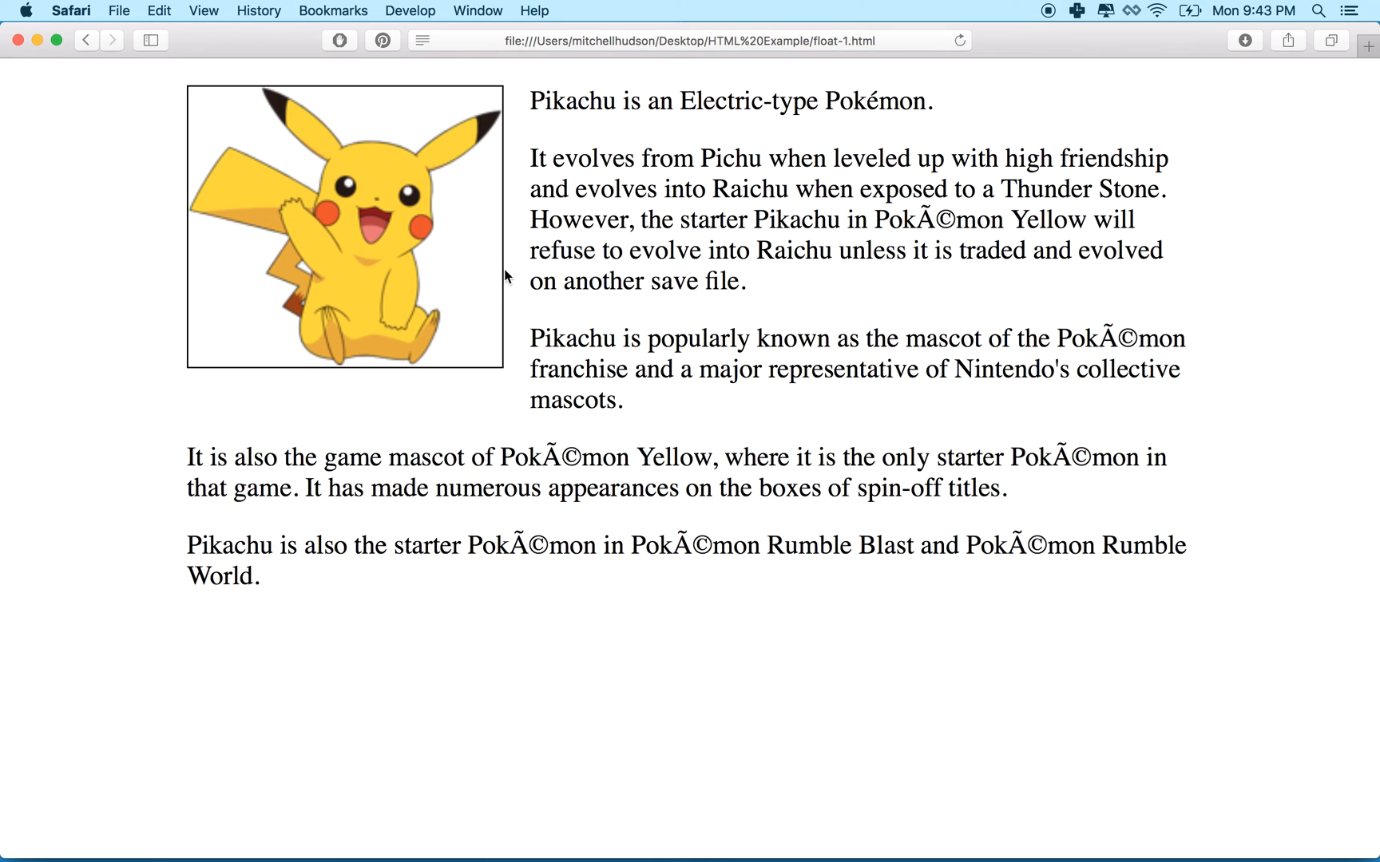
{"action": "mouse_move", "coordinate": [188, 158]}
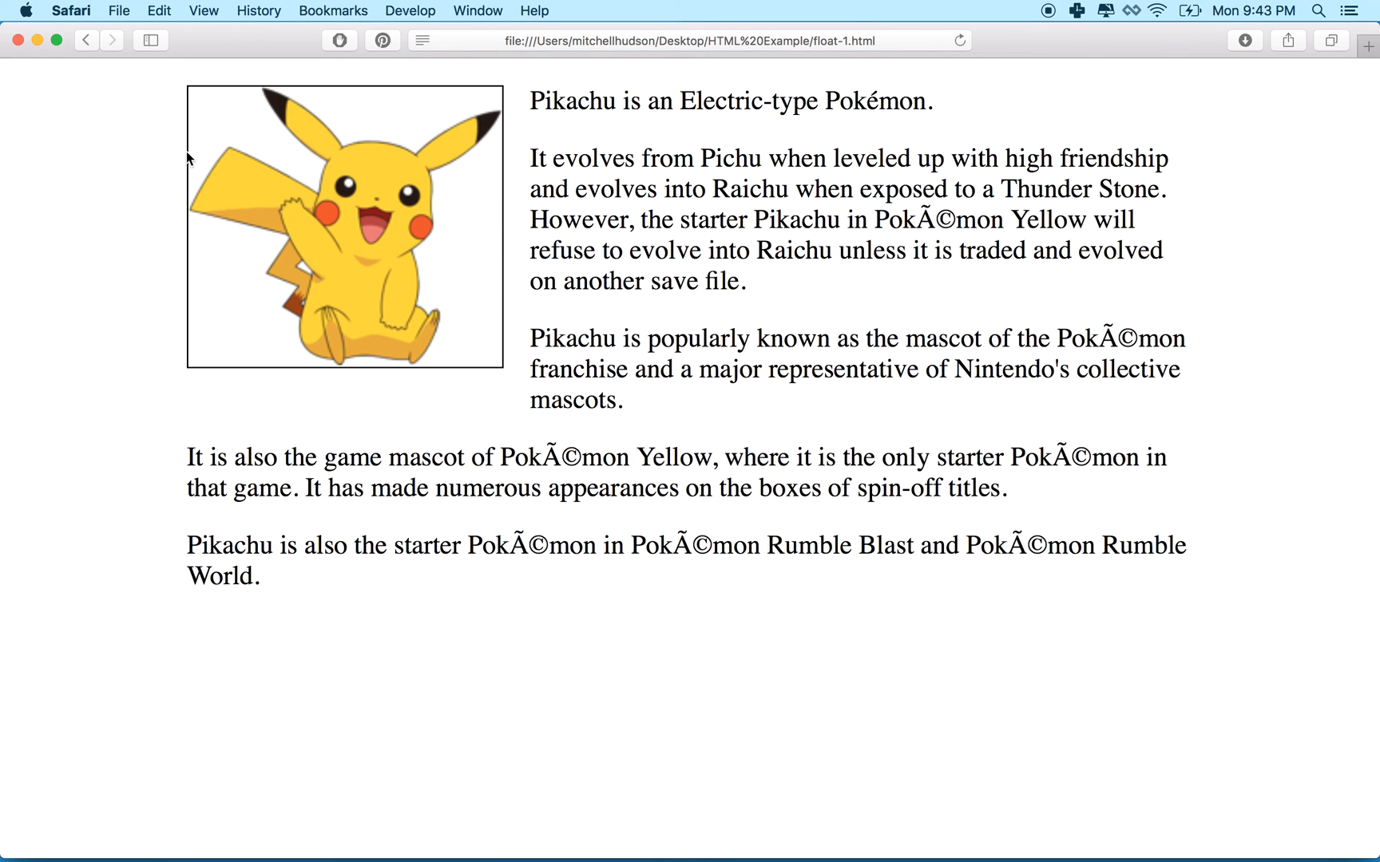
{"action": "mouse_move", "coordinate": [188, 403]}
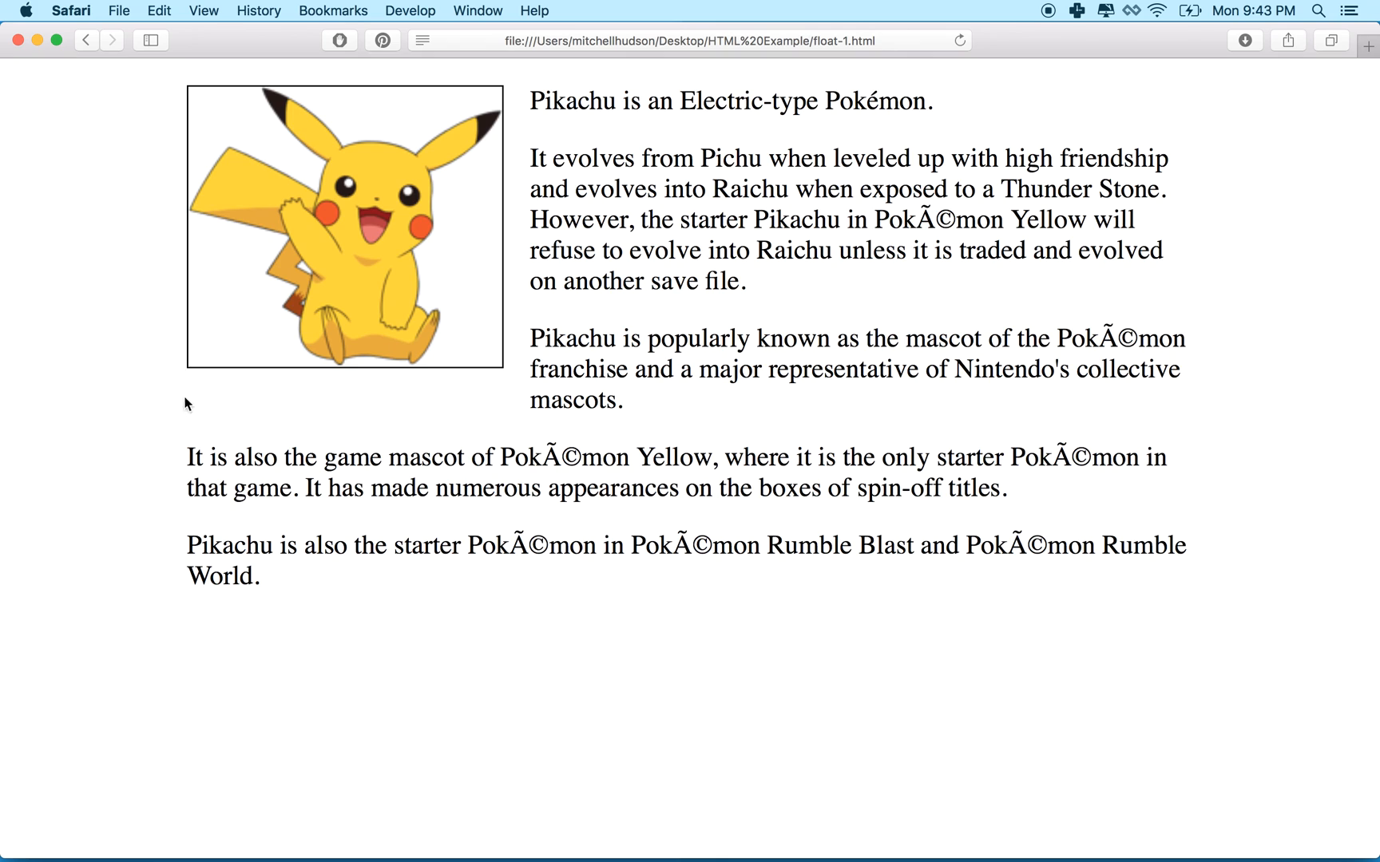
{"action": "mouse_move", "coordinate": [537, 85]}
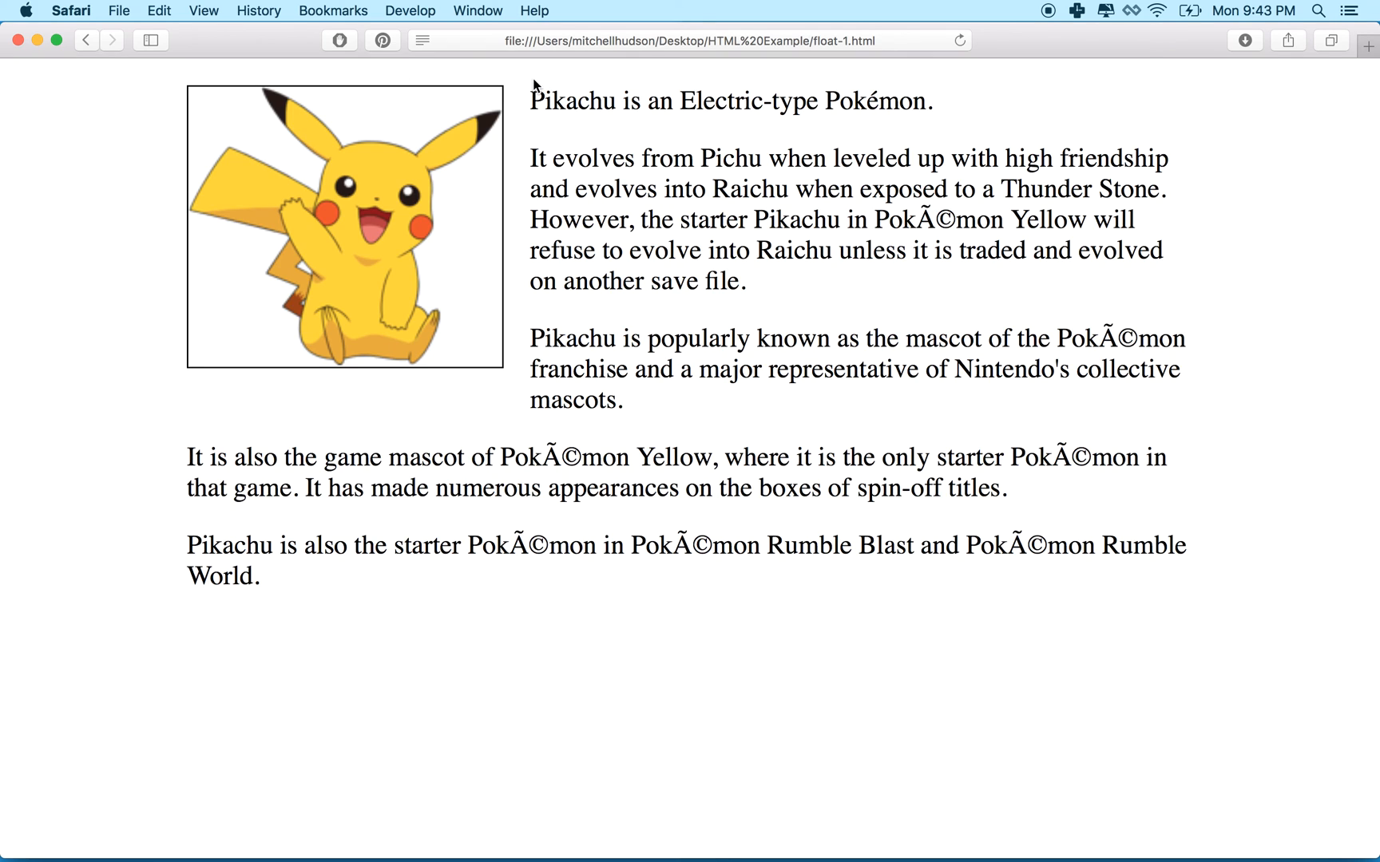
{"action": "mouse_move", "coordinate": [526, 205]}
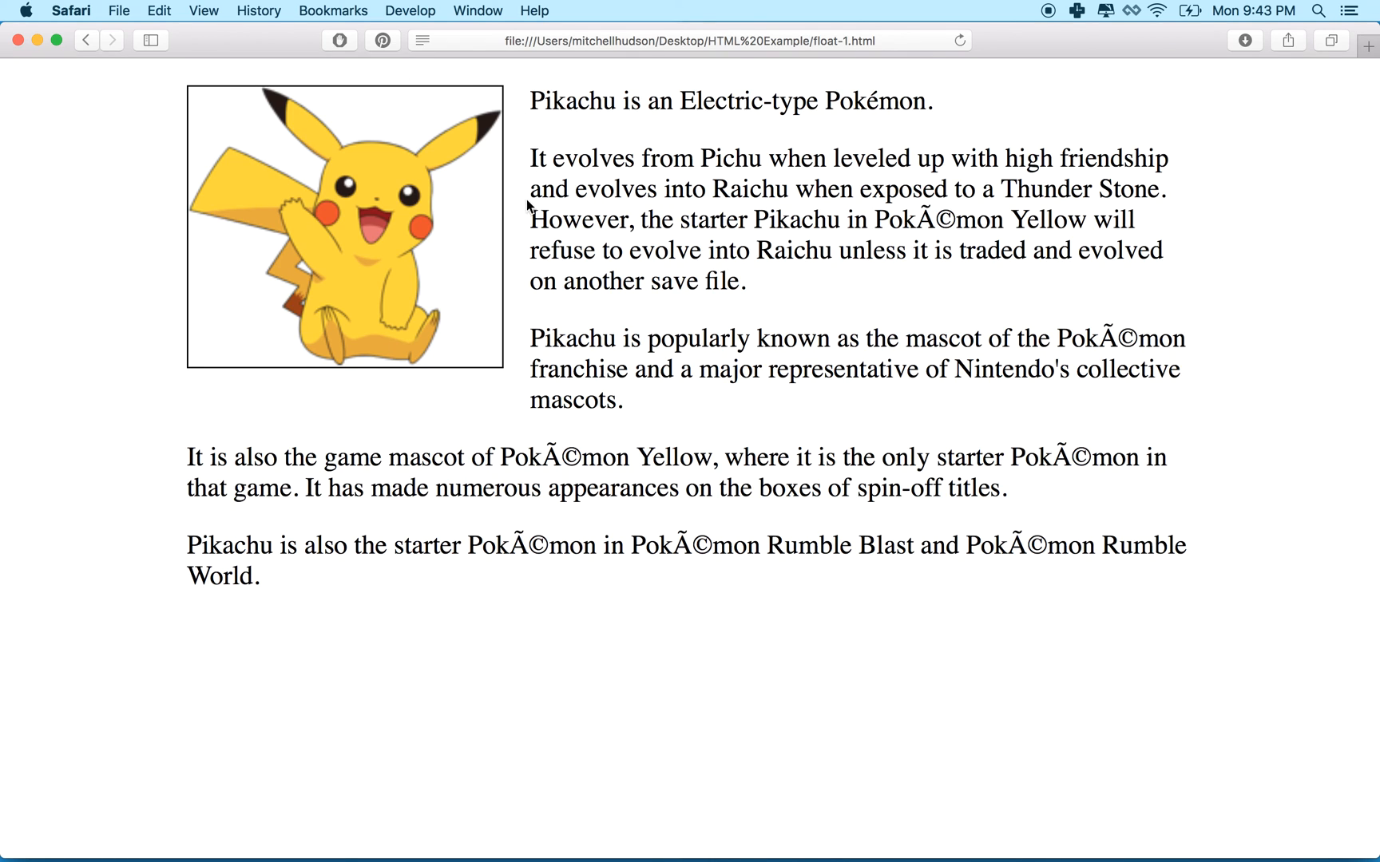
{"action": "mouse_move", "coordinate": [482, 397]}
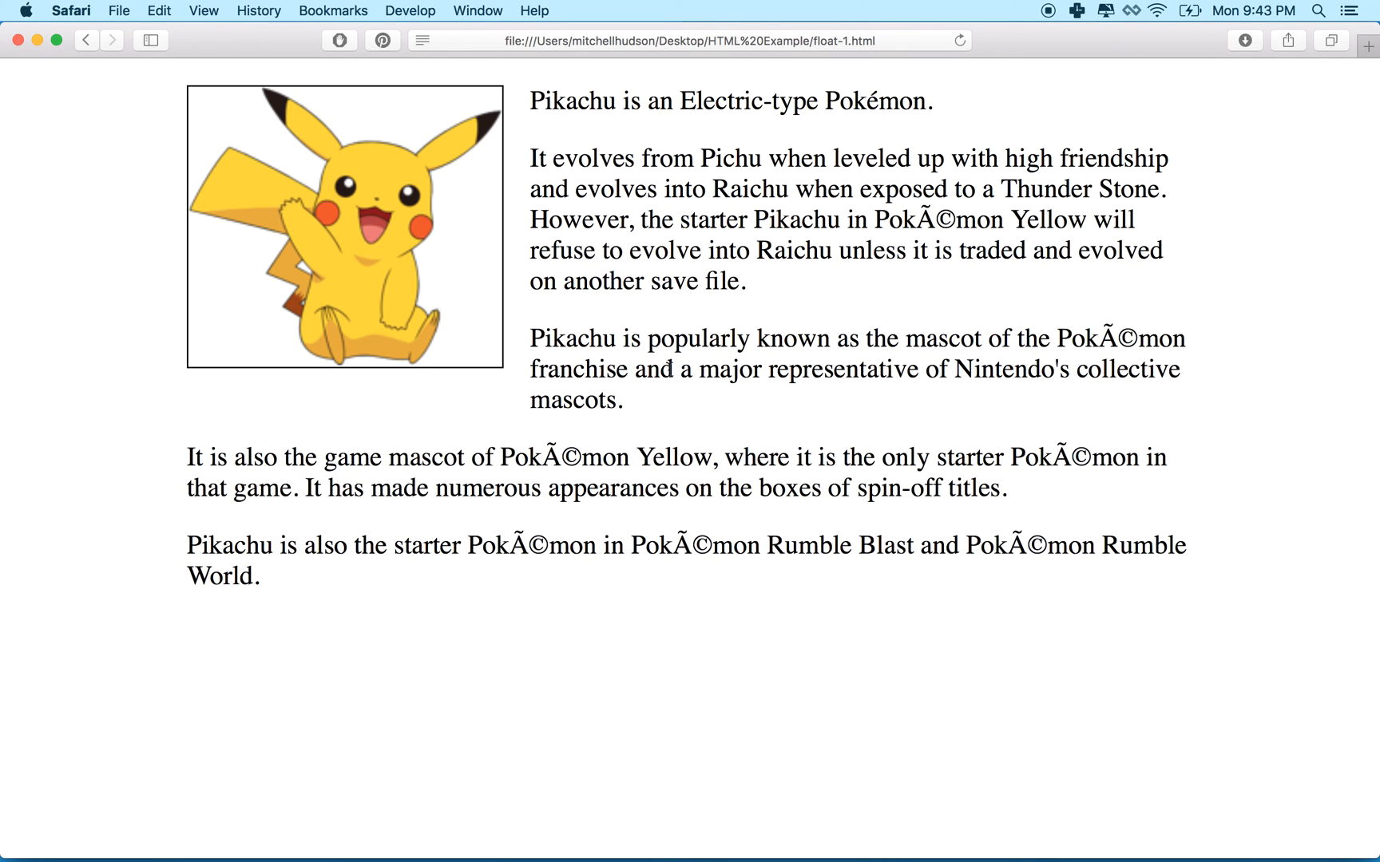
{"action": "mouse_move", "coordinate": [559, 178]}
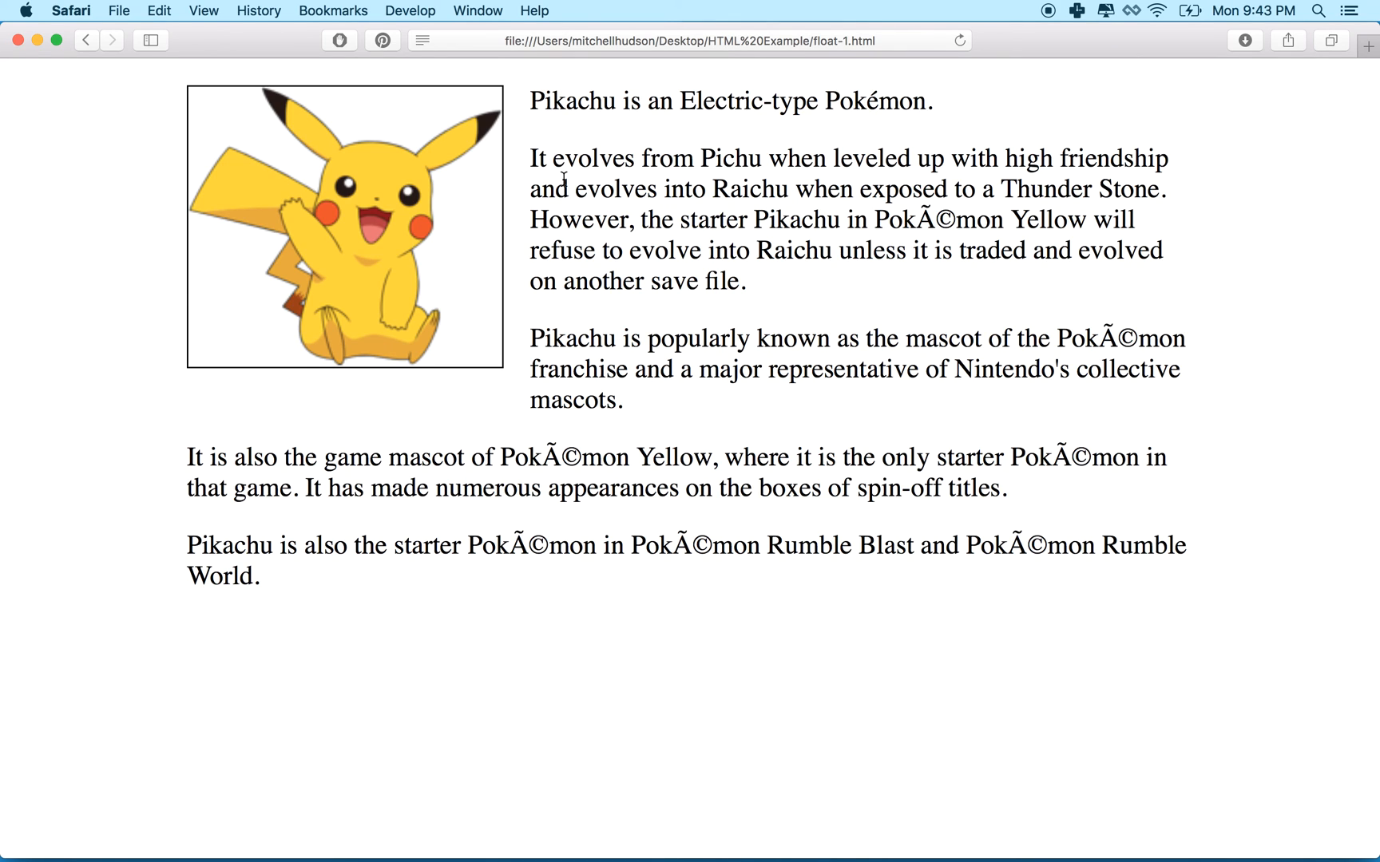
{"action": "mouse_move", "coordinate": [507, 251]}
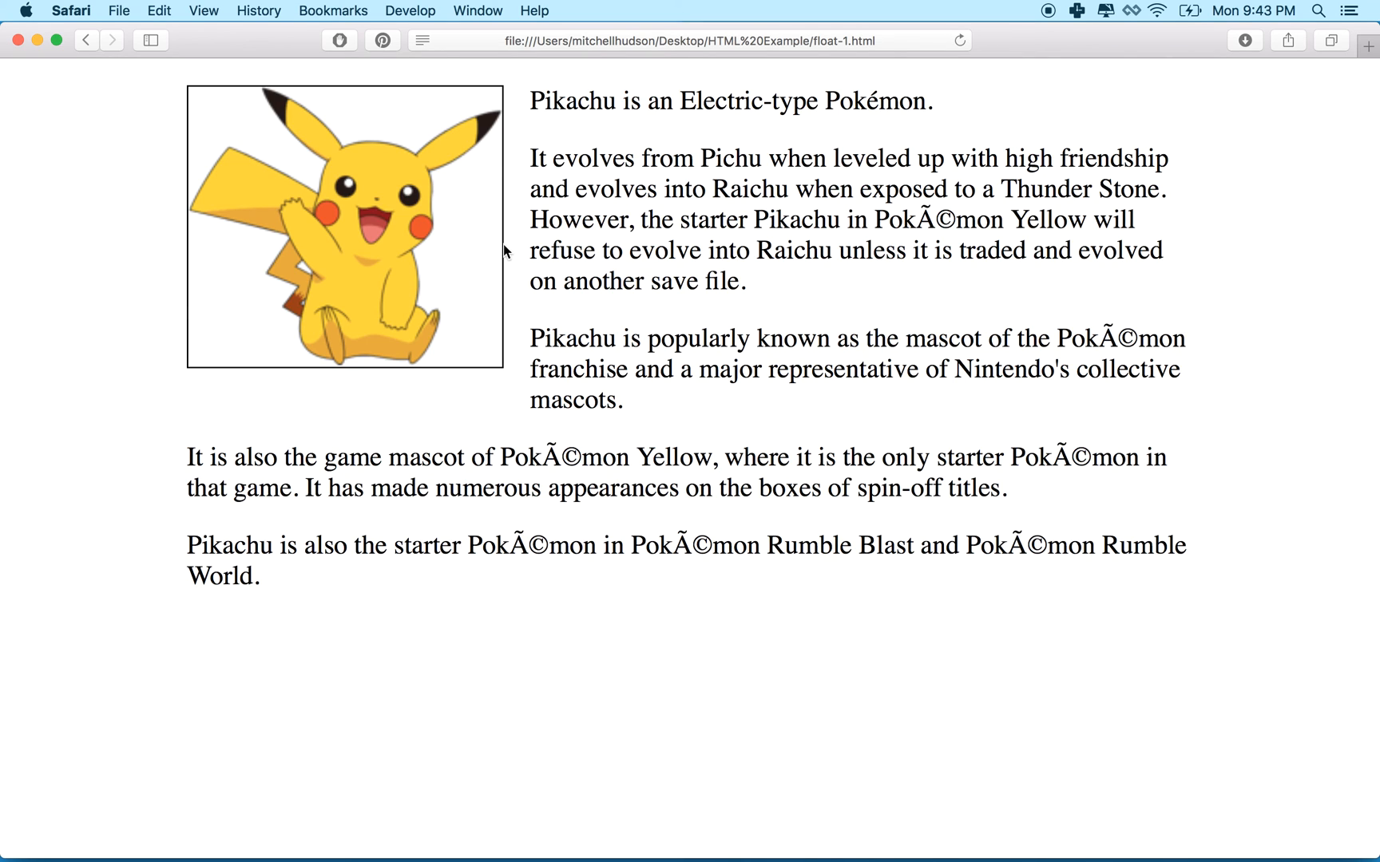
{"action": "mouse_move", "coordinate": [622, 846]}
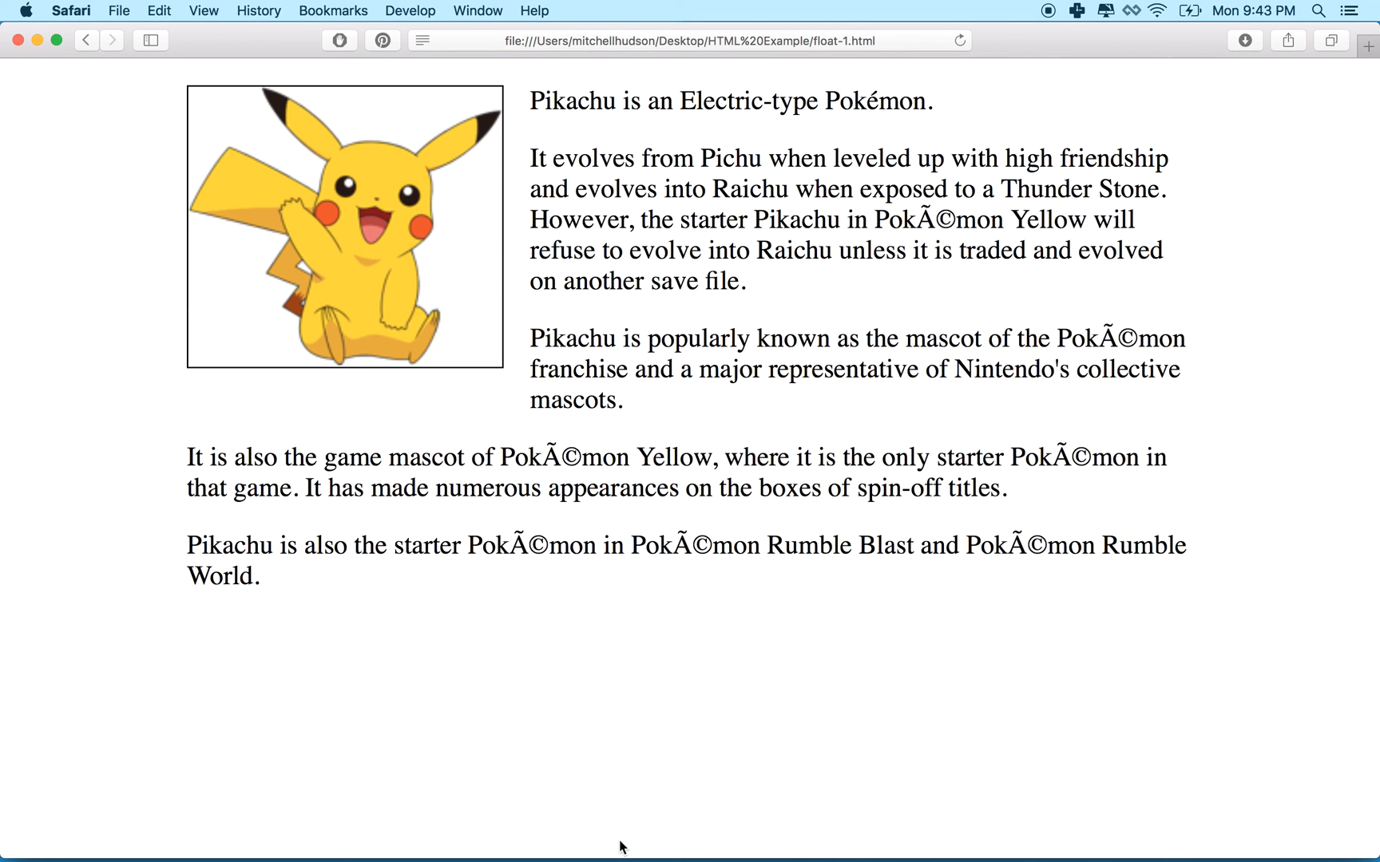